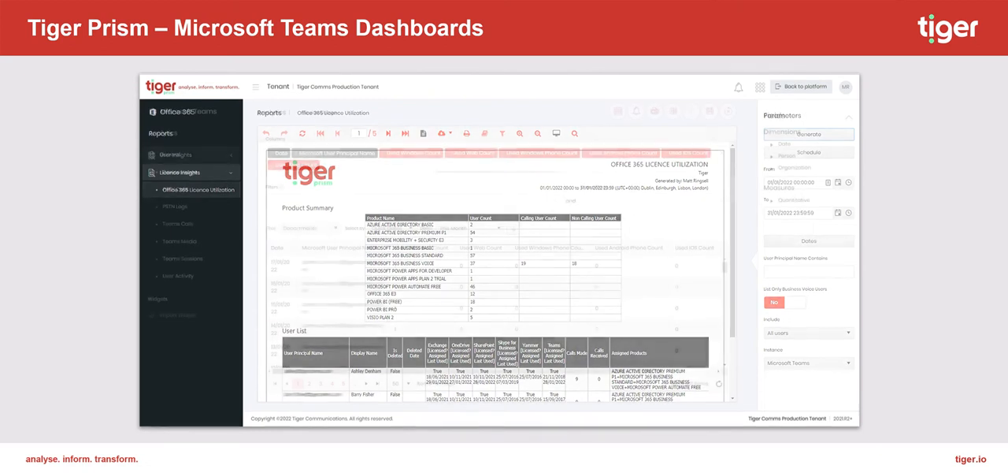
Step: Show the Teams User Insights Engagement dashboard with daily user charts for December
{"action": "left_click", "coordinate": [180, 172]}
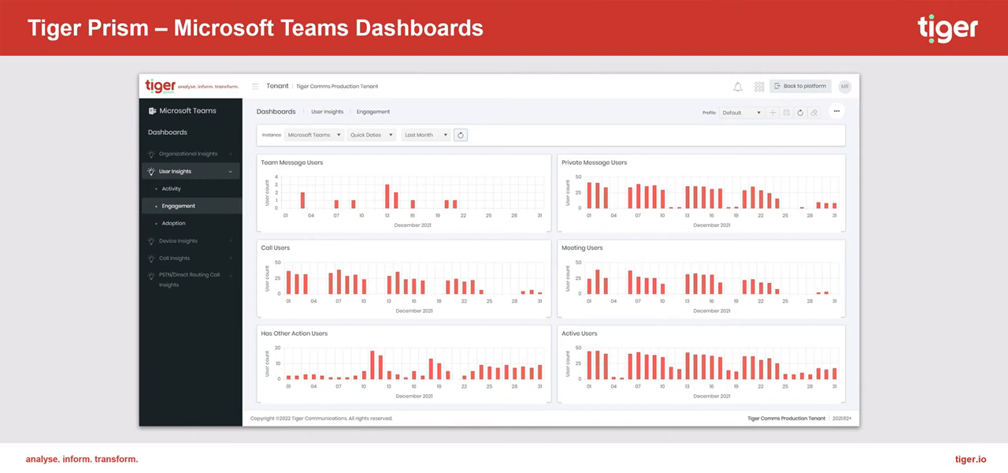
Step: Visit Team Performance, PSTN Call Volumes and Top X Endpoints, landing on User Activity for January 2022
{"action": "left_click", "coordinate": [170, 189]}
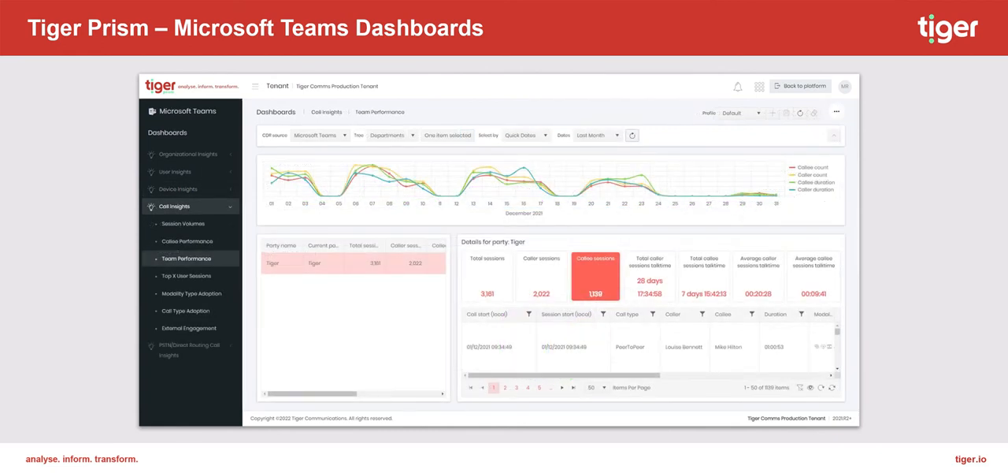
{"action": "left_click", "coordinate": [186, 309]}
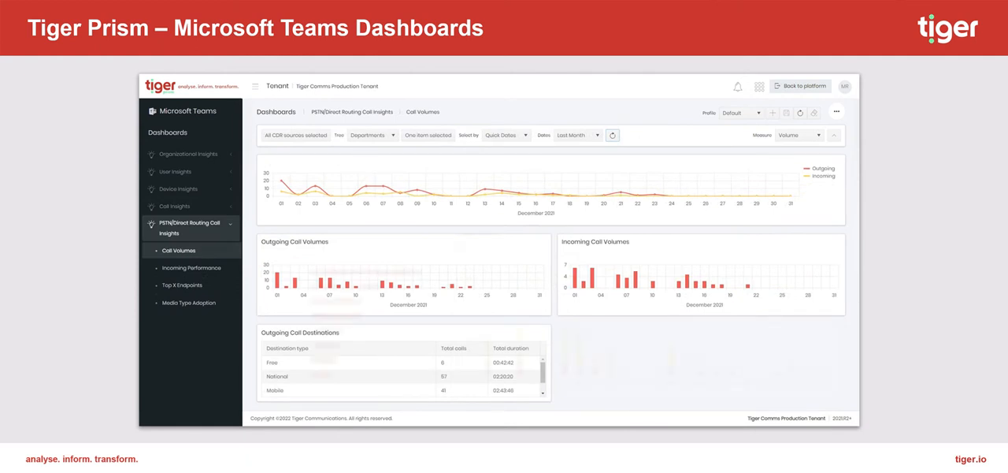
{"action": "left_click", "coordinate": [181, 284]}
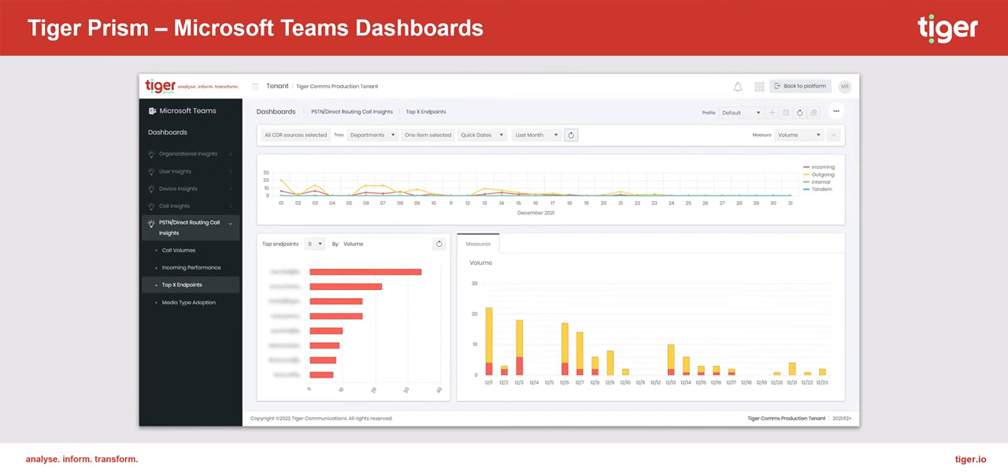
{"action": "left_click", "coordinate": [189, 155]}
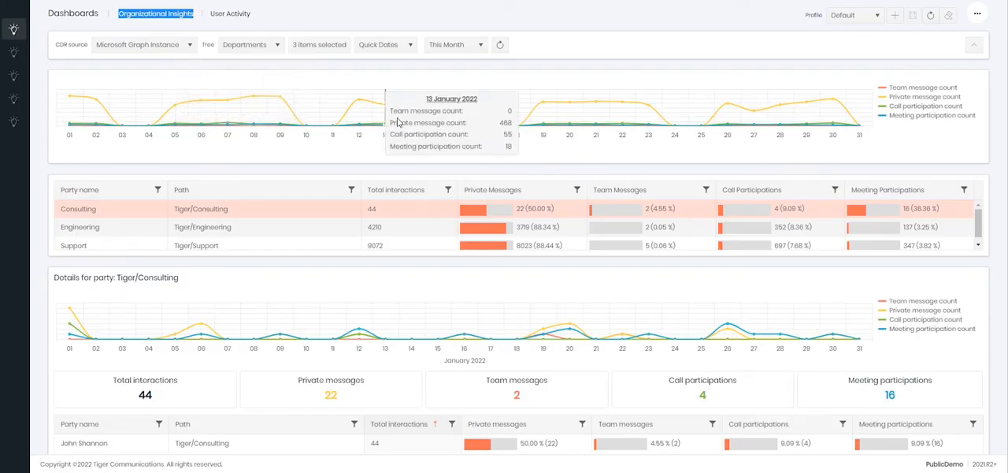
Step: View Engineering's interactions, check the tree type, and bring up the department picker for Tiger
{"action": "left_click", "coordinate": [79, 227]}
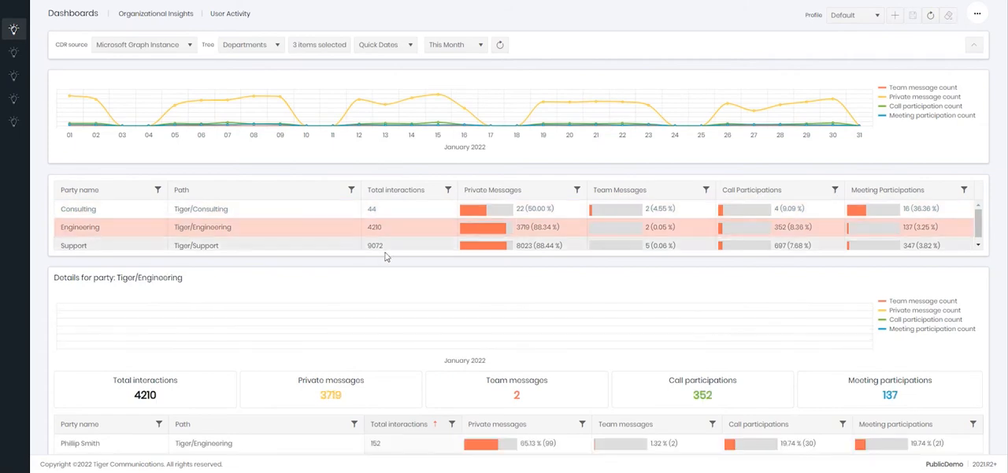
{"action": "scroll", "scroll_direction": "down", "scroll_amount": 3}
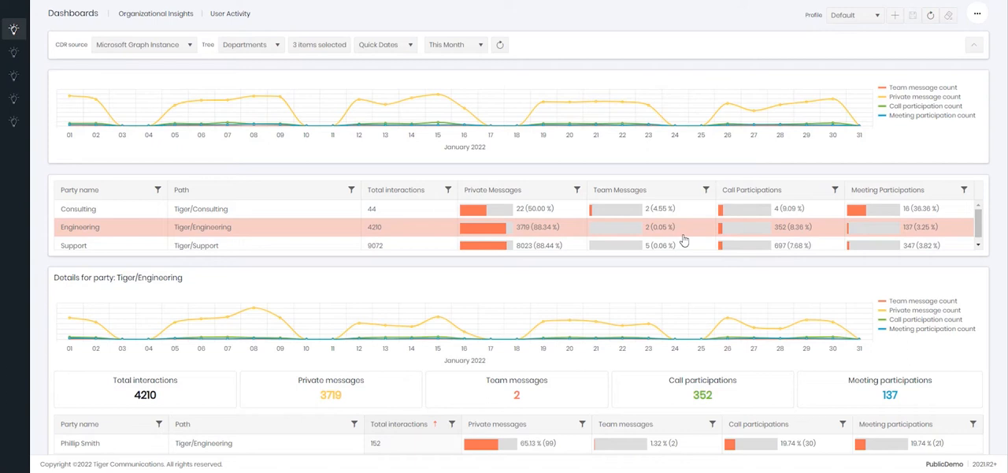
{"action": "scroll", "scroll_direction": "down", "scroll_amount": 3}
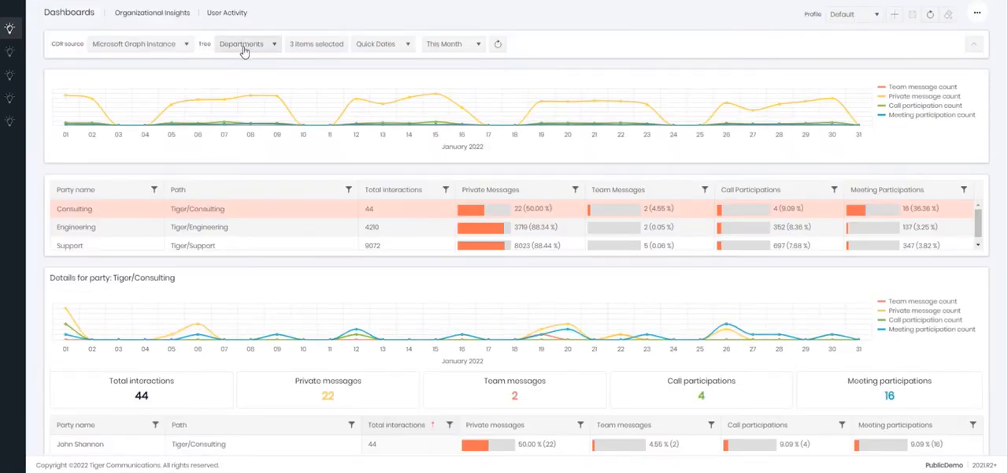
{"action": "left_click", "coordinate": [247, 43]}
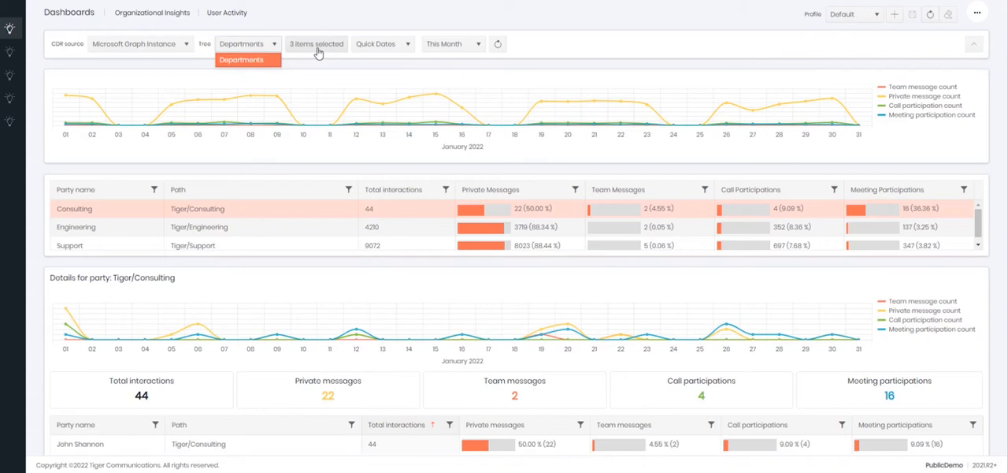
{"action": "left_click", "coordinate": [315, 43]}
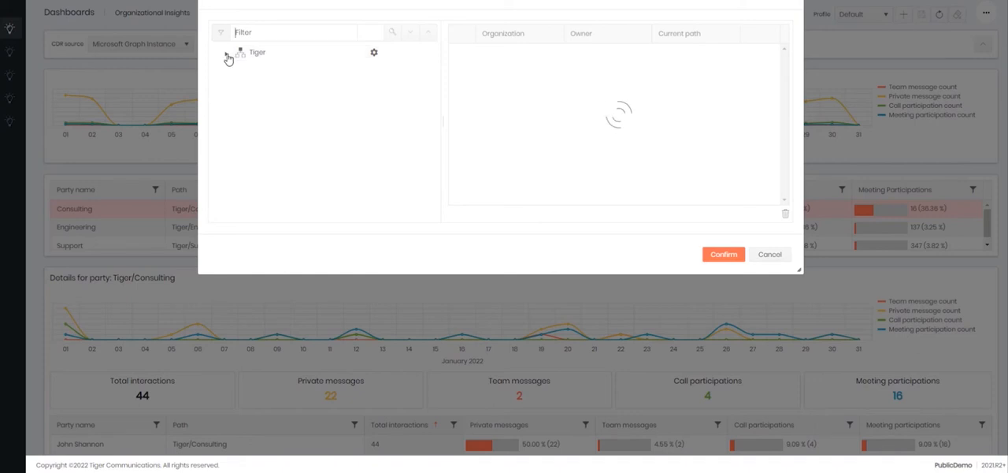
{"action": "left_click", "coordinate": [226, 54]}
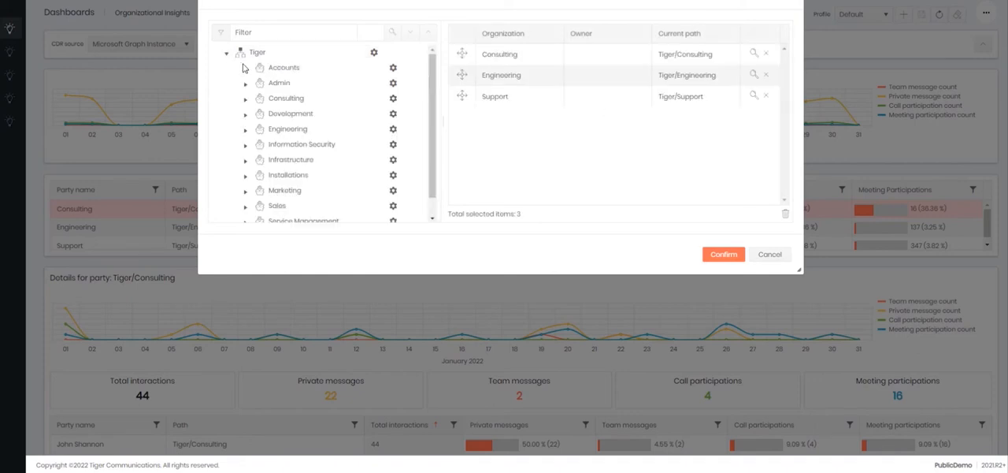
{"action": "mouse_move", "coordinate": [280, 82]}
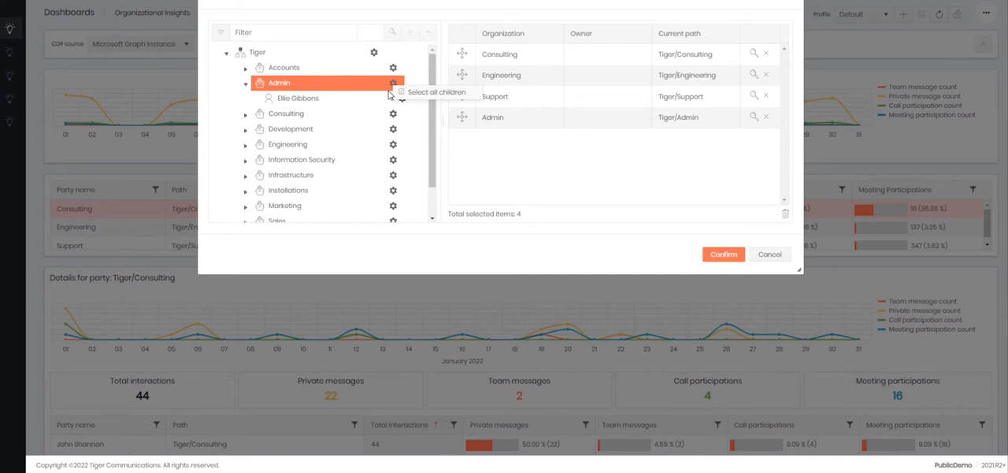
{"action": "left_click", "coordinate": [393, 98]}
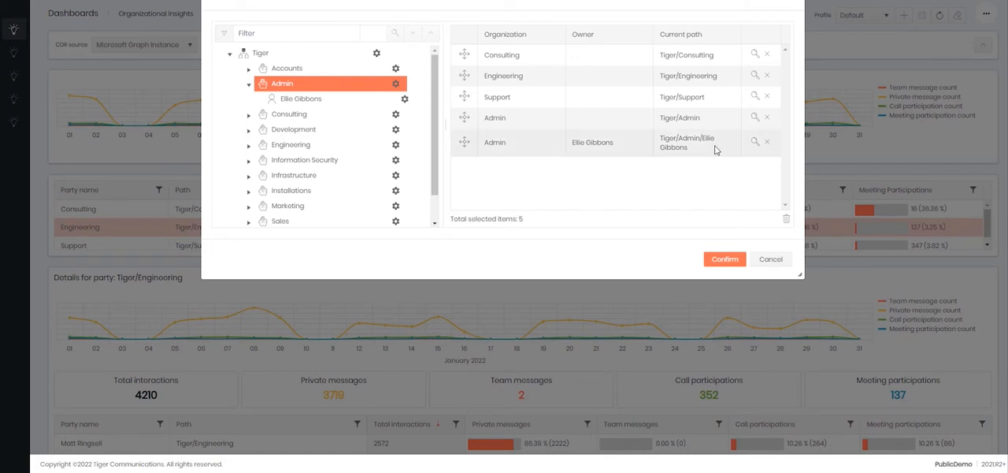
{"action": "mouse_move", "coordinate": [775, 148]}
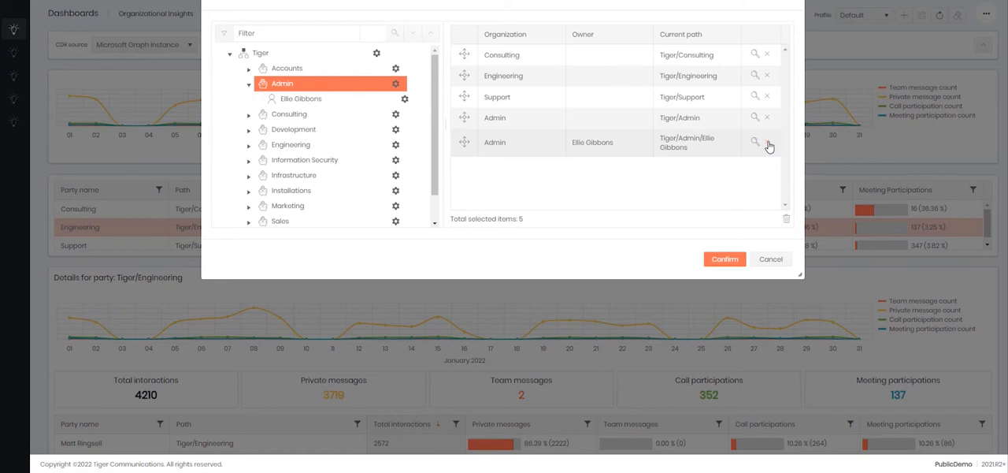
{"action": "left_click", "coordinate": [766, 143]}
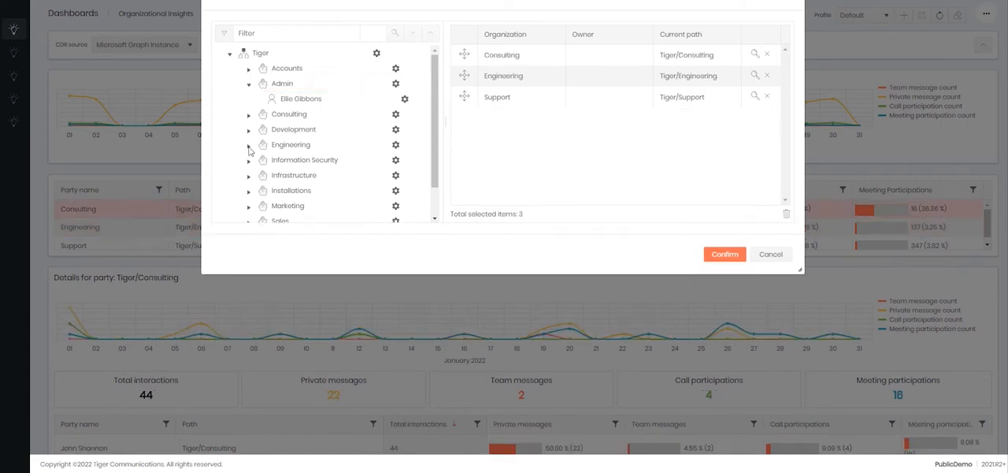
{"action": "left_click", "coordinate": [249, 145]}
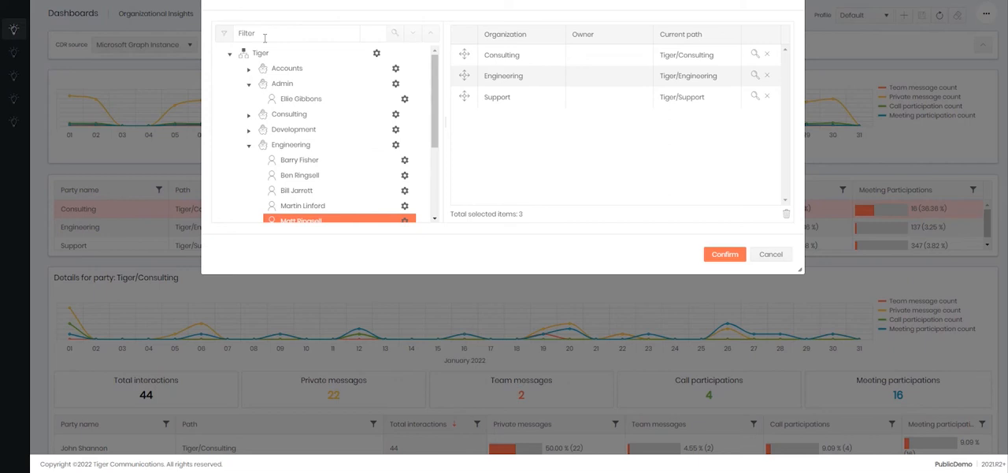
{"action": "type", "text": "matt"}
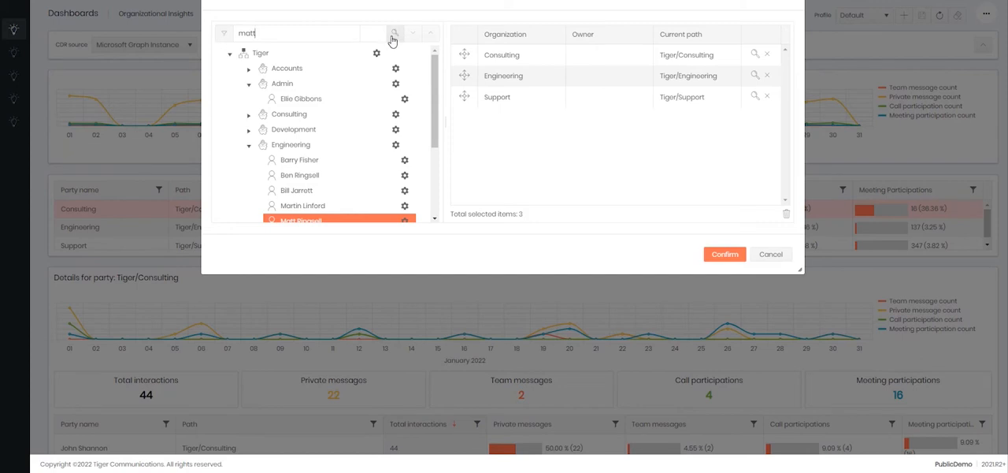
{"action": "left_click", "coordinate": [394, 33]}
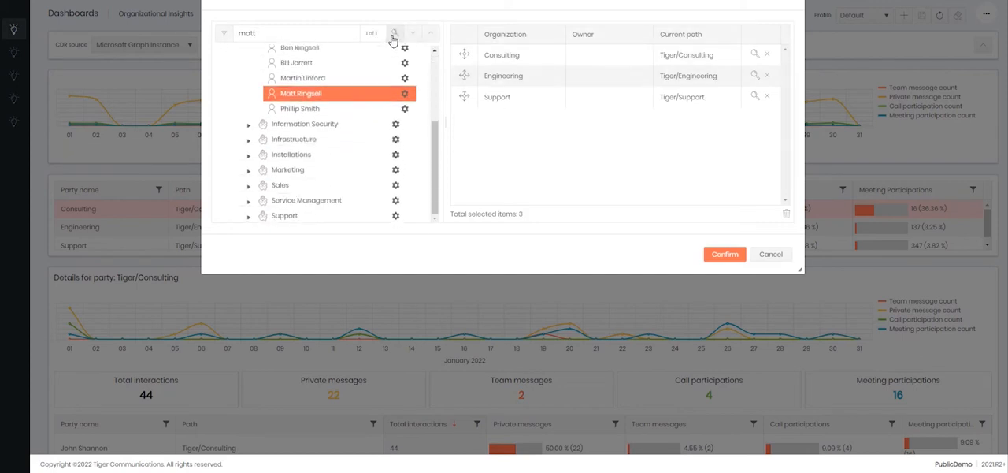
{"action": "mouse_move", "coordinate": [359, 82]}
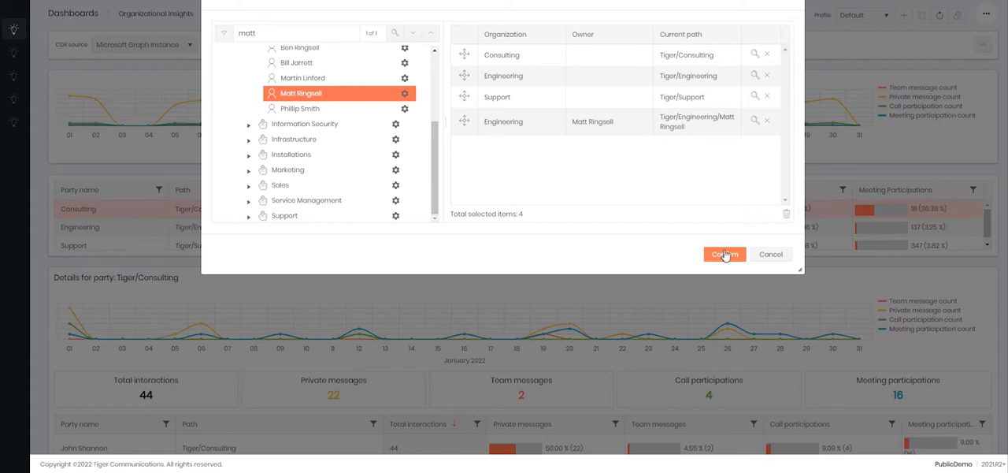
{"action": "left_click", "coordinate": [725, 254]}
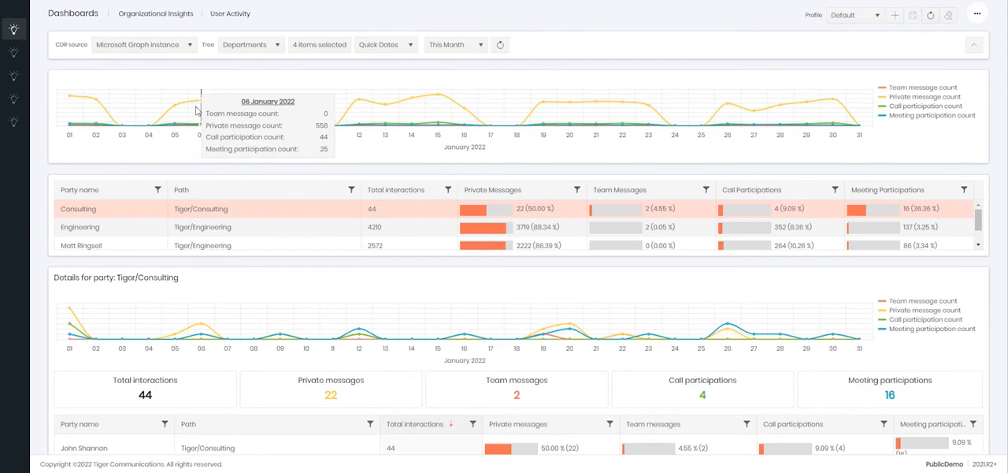
{"action": "mouse_move", "coordinate": [384, 111]}
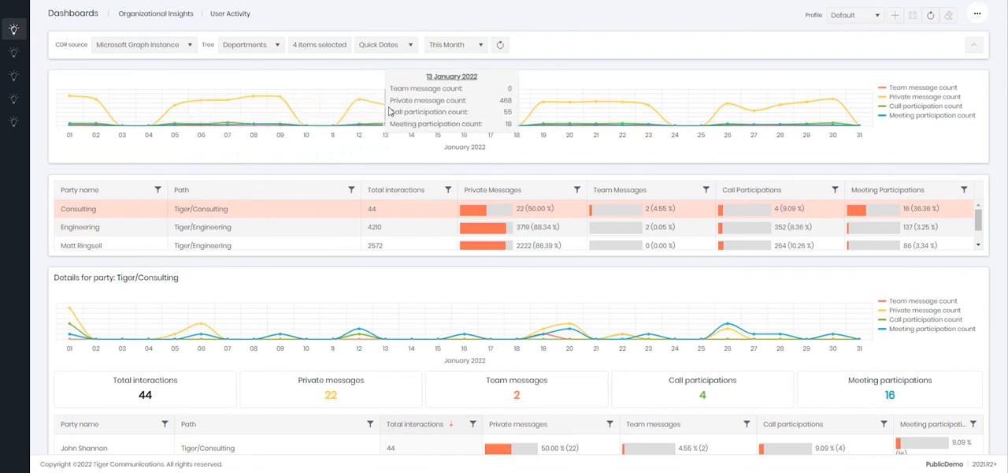
{"action": "mouse_move", "coordinate": [605, 105]}
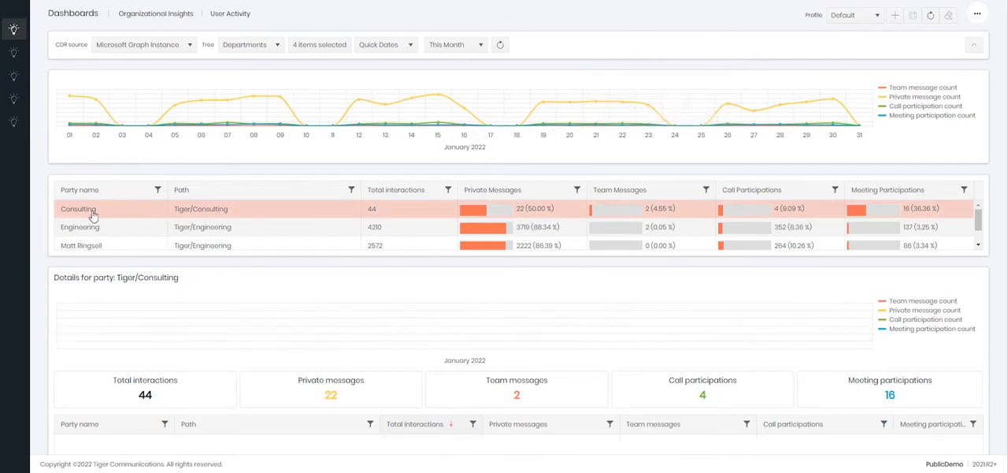
Step: Reload the Consulting department details showing 44 total interactions
{"action": "left_click", "coordinate": [78, 208]}
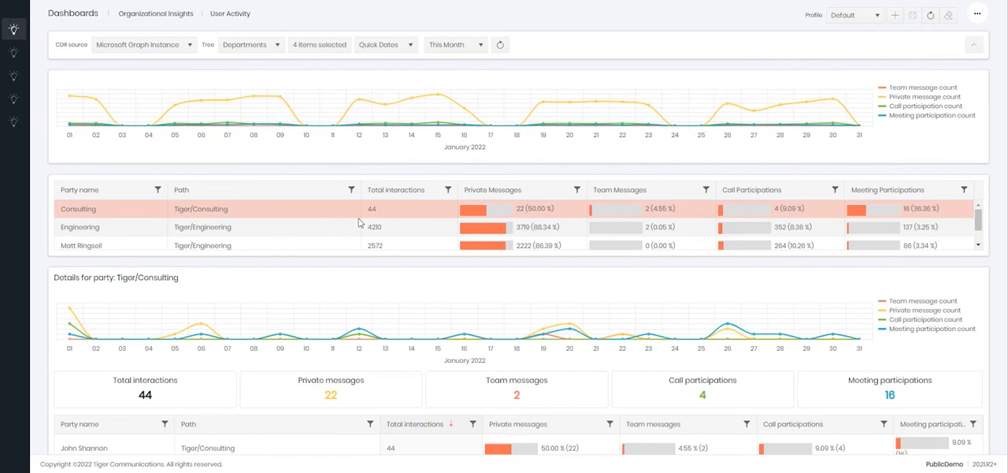
{"action": "mouse_move", "coordinate": [469, 191]}
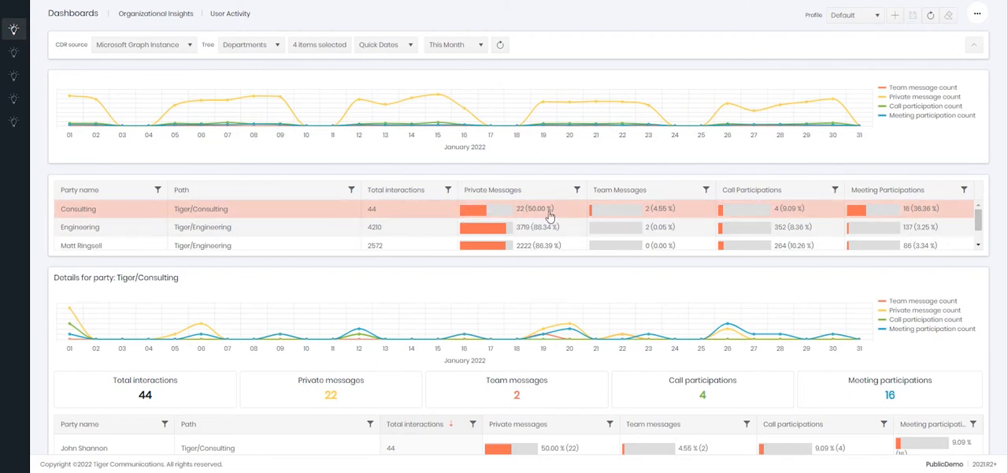
{"action": "mouse_move", "coordinate": [680, 196]}
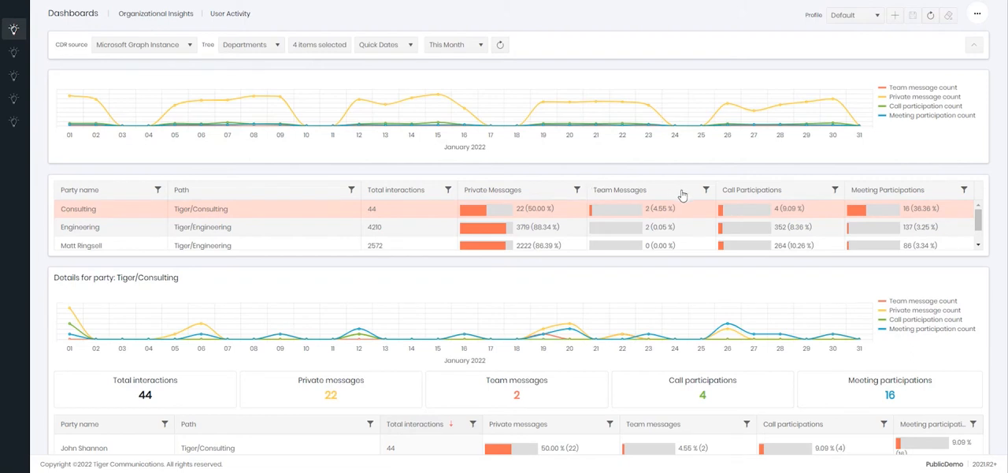
{"action": "mouse_move", "coordinate": [721, 195]}
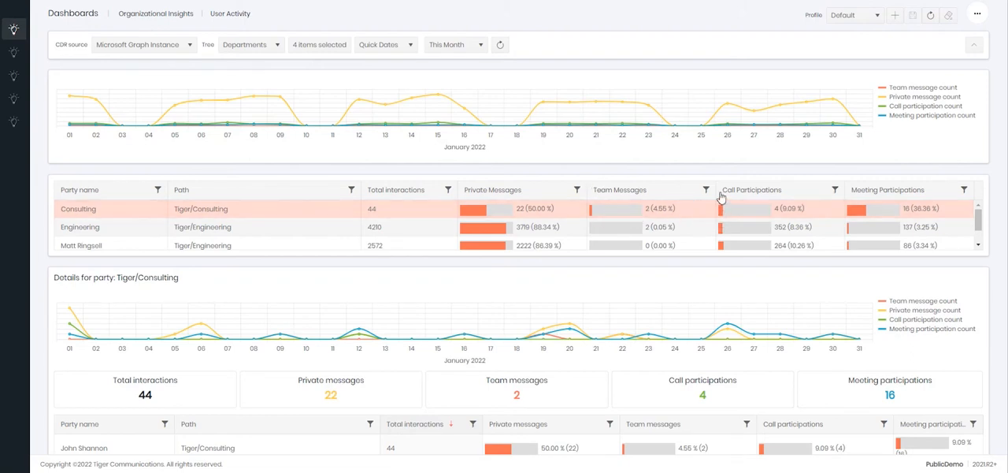
{"action": "mouse_move", "coordinate": [849, 229]}
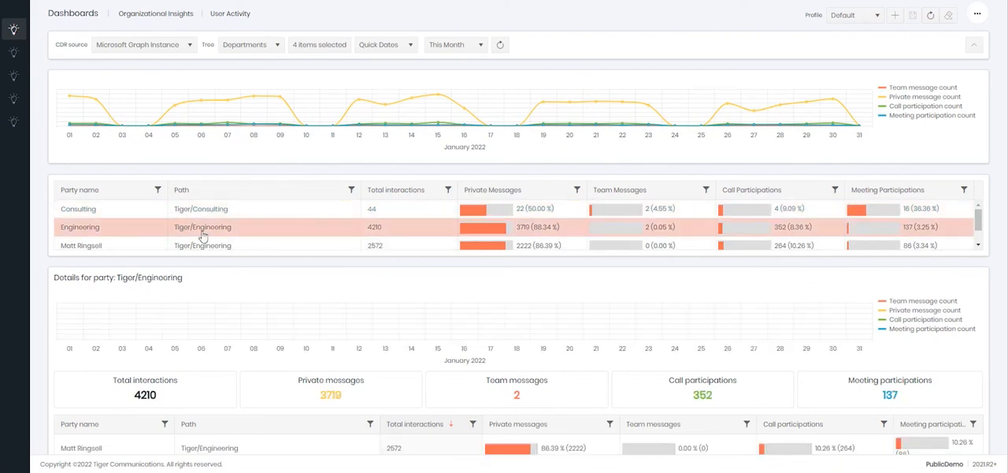
Step: Sort Engineering members by private messages descending and filter them to greater than 1,000
{"action": "scroll", "scroll_direction": "down", "scroll_amount": 3}
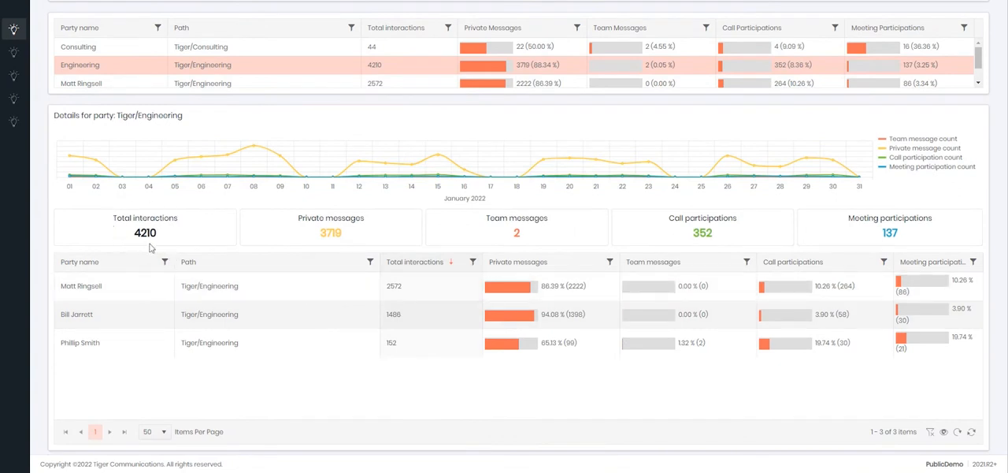
{"action": "mouse_move", "coordinate": [351, 214]}
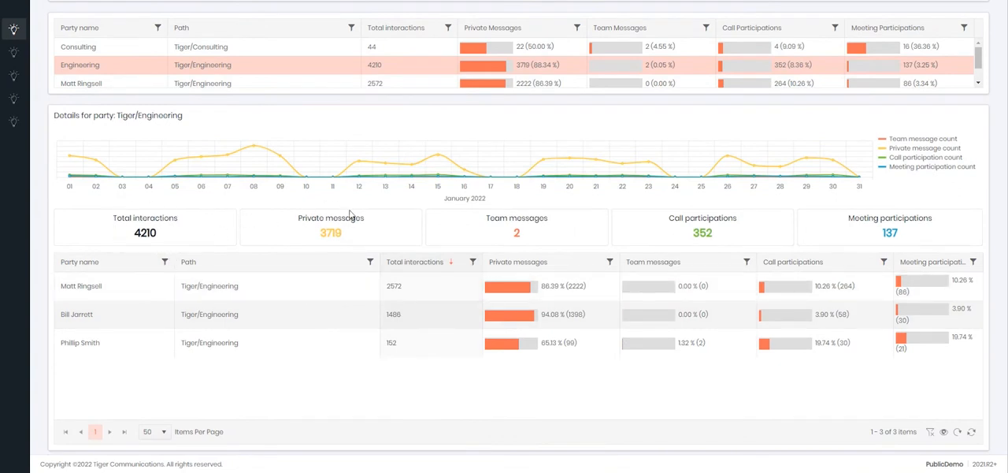
{"action": "mouse_move", "coordinate": [331, 170]}
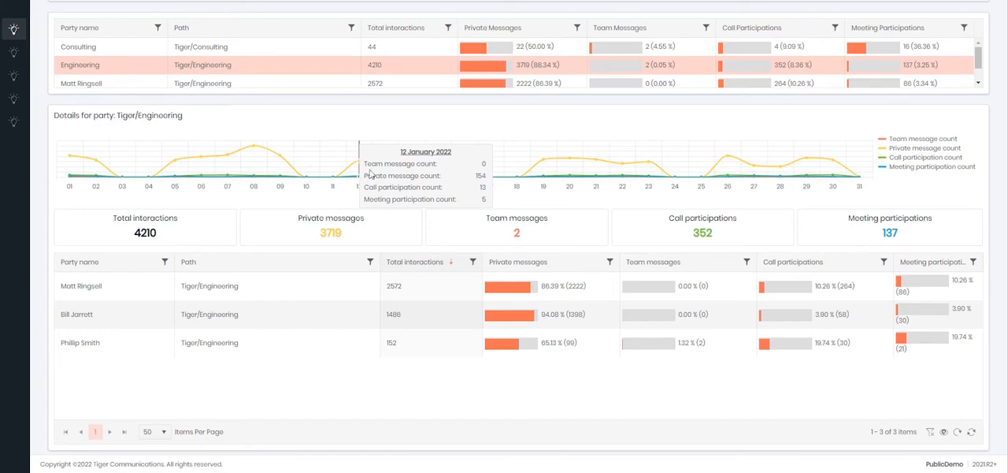
{"action": "mouse_move", "coordinate": [709, 162]}
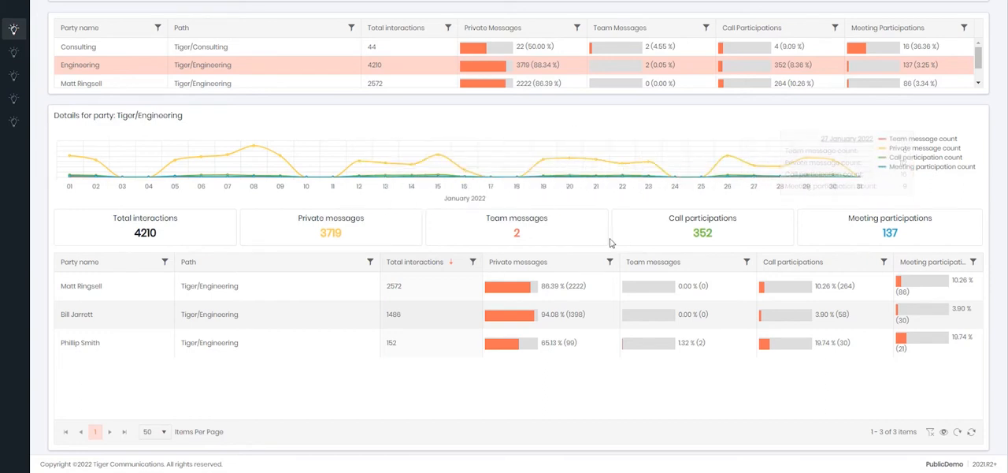
{"action": "left_click", "coordinate": [518, 261]}
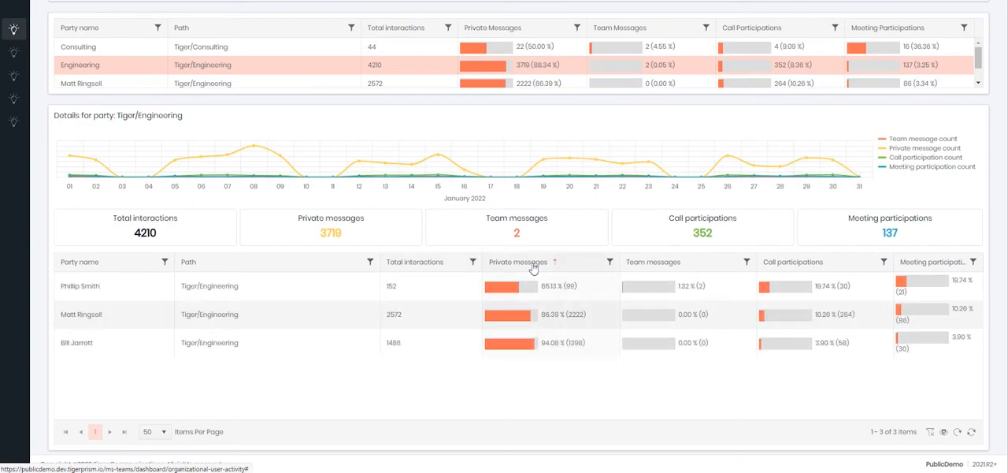
{"action": "left_click", "coordinate": [518, 262]}
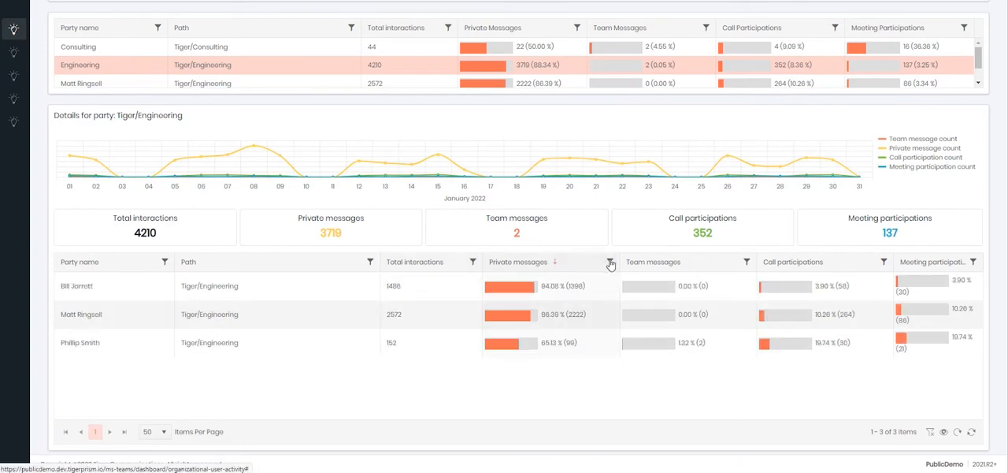
{"action": "left_click", "coordinate": [611, 263]}
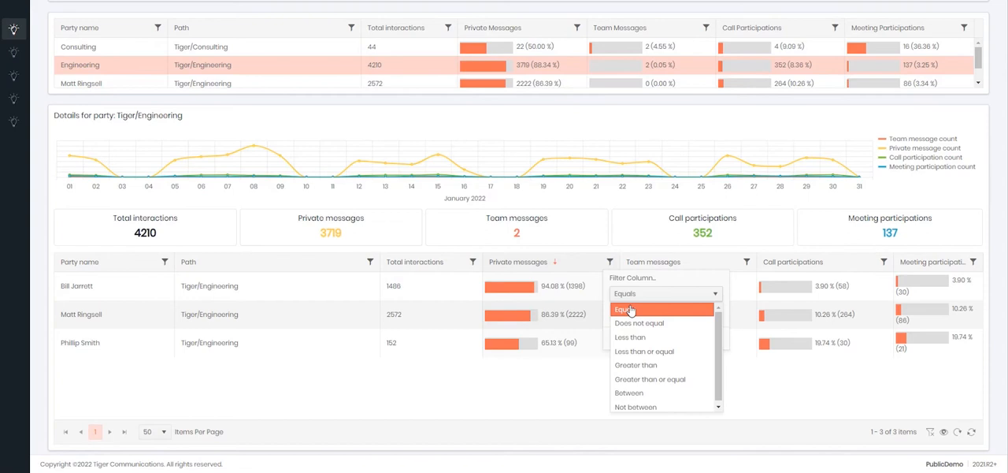
{"action": "left_click", "coordinate": [636, 364]}
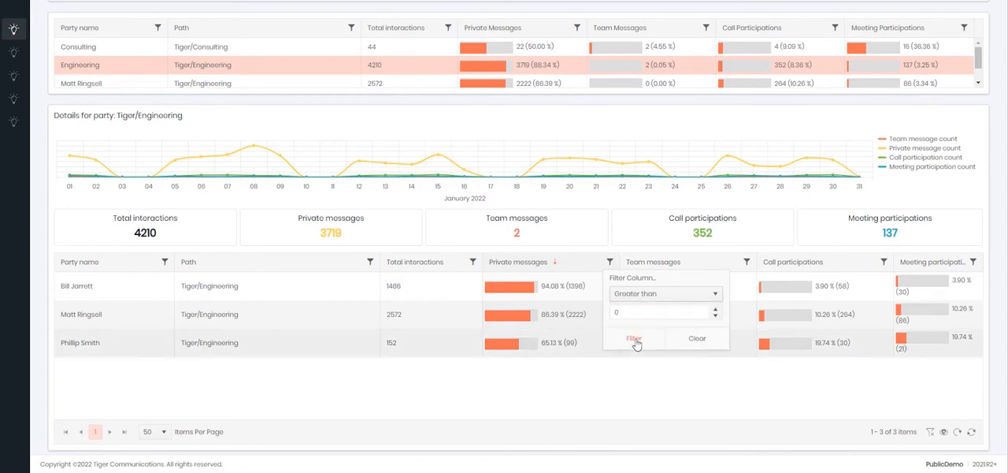
{"action": "left_click", "coordinate": [661, 312]}
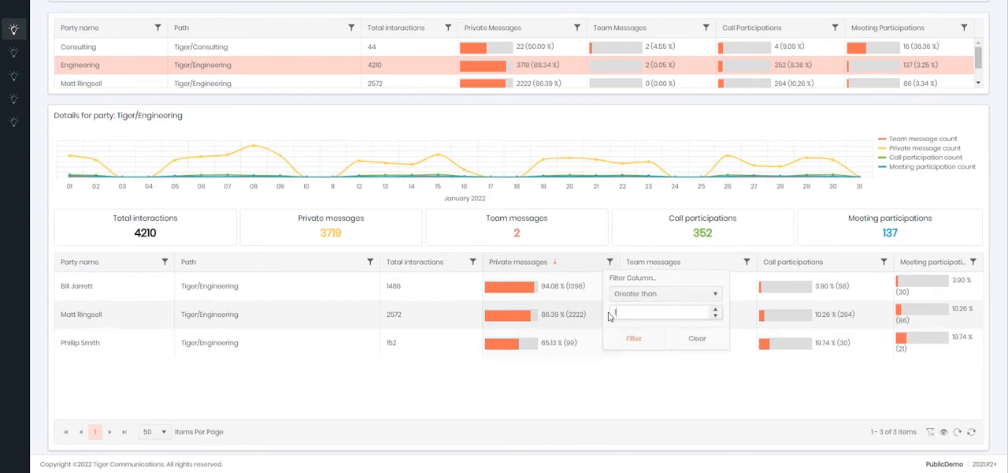
{"action": "type", "text": "1,000"}
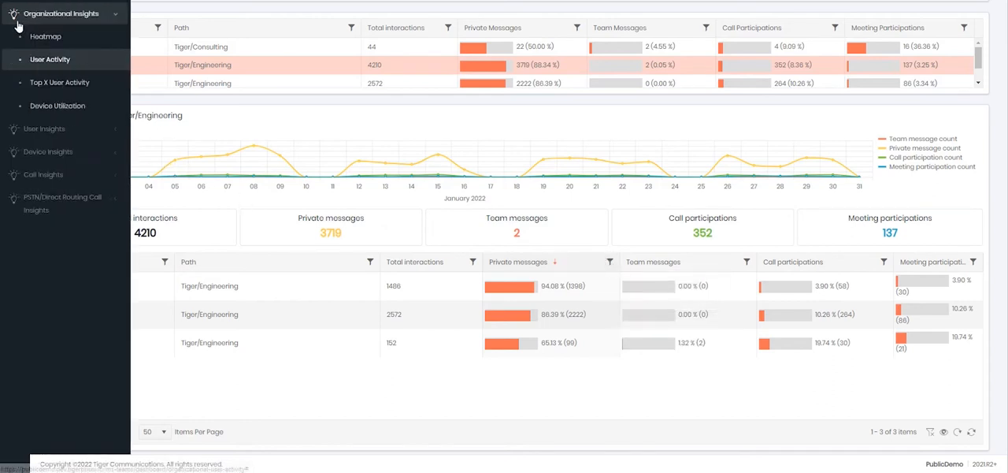
Step: Show the Device Utilization dashboard with Tiger's 882 interactions this month
{"action": "left_click", "coordinate": [57, 106]}
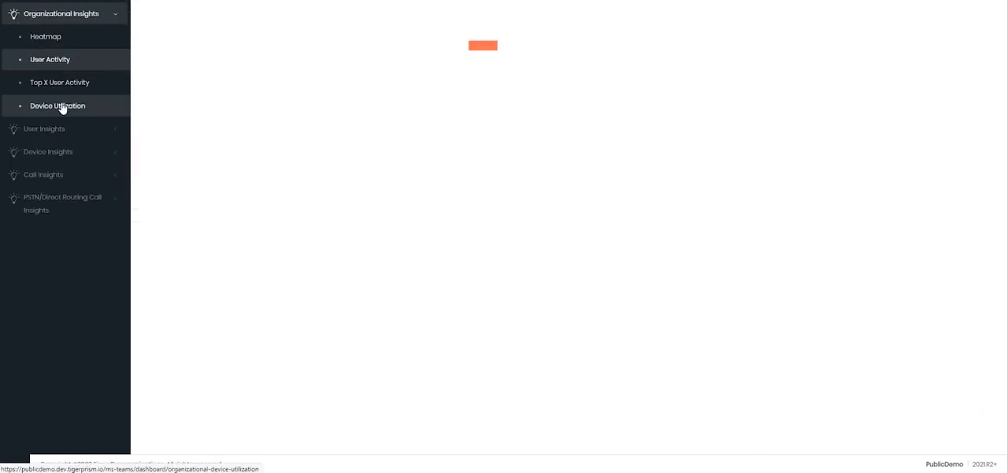
{"action": "left_click", "coordinate": [57, 106]}
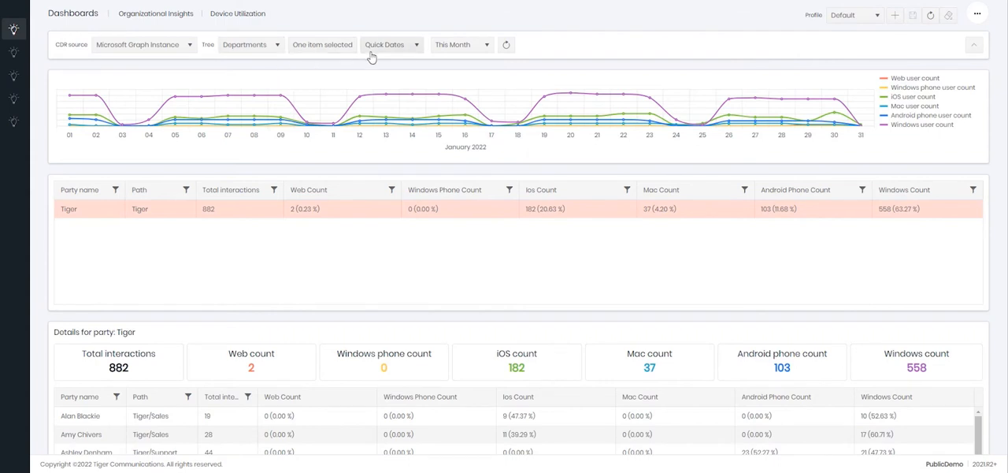
{"action": "mouse_move", "coordinate": [375, 55]}
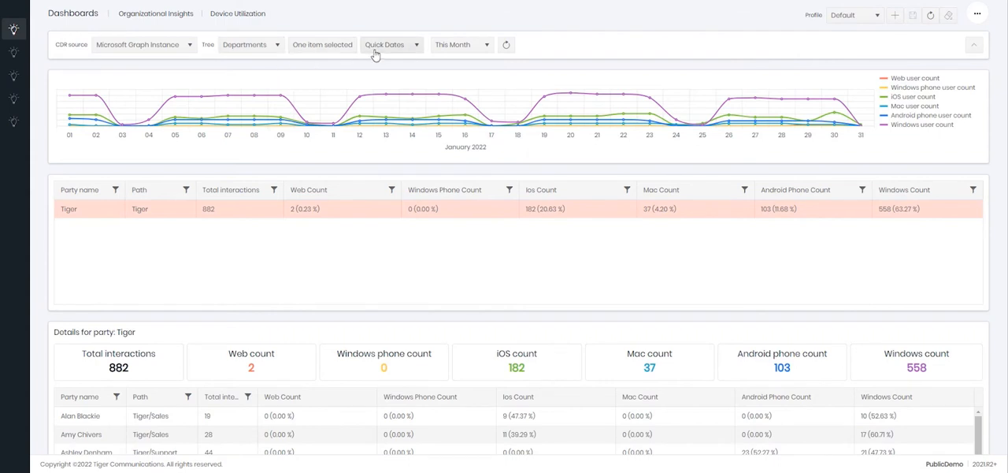
{"action": "mouse_move", "coordinate": [253, 118]}
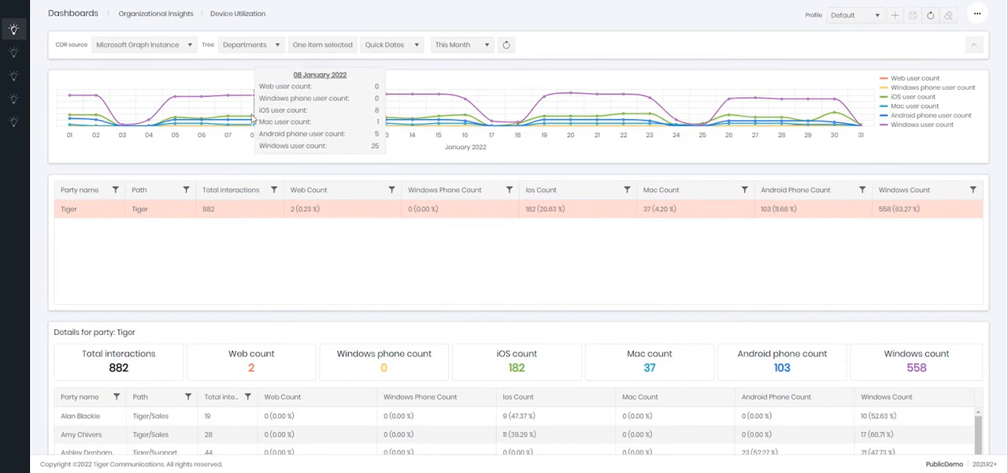
{"action": "mouse_move", "coordinate": [378, 139]}
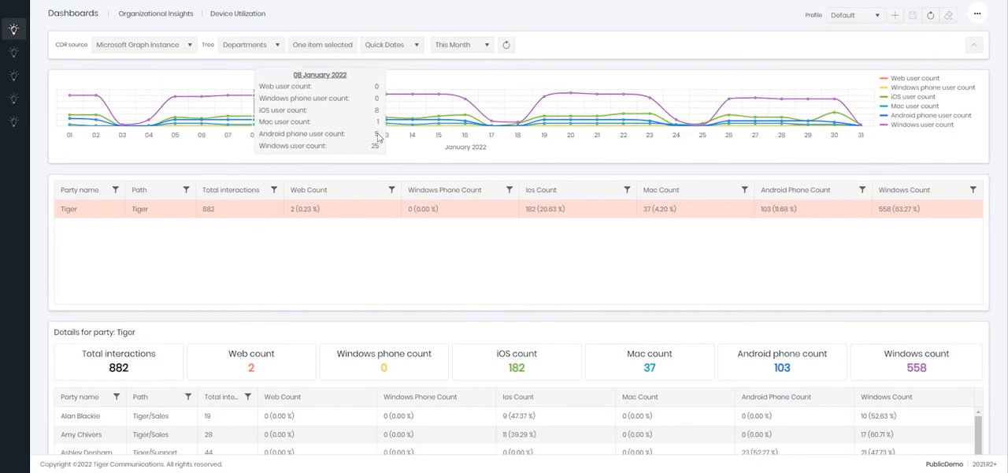
{"action": "mouse_move", "coordinate": [410, 107]}
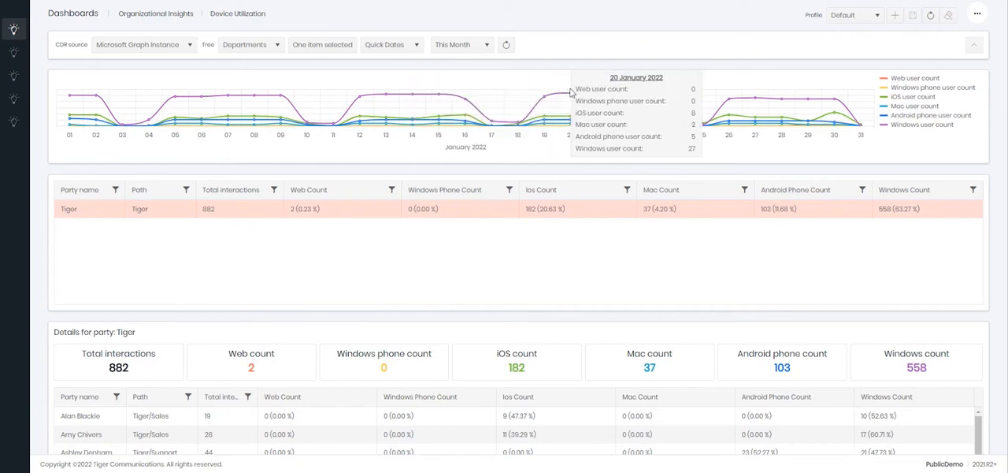
{"action": "mouse_move", "coordinate": [544, 114]}
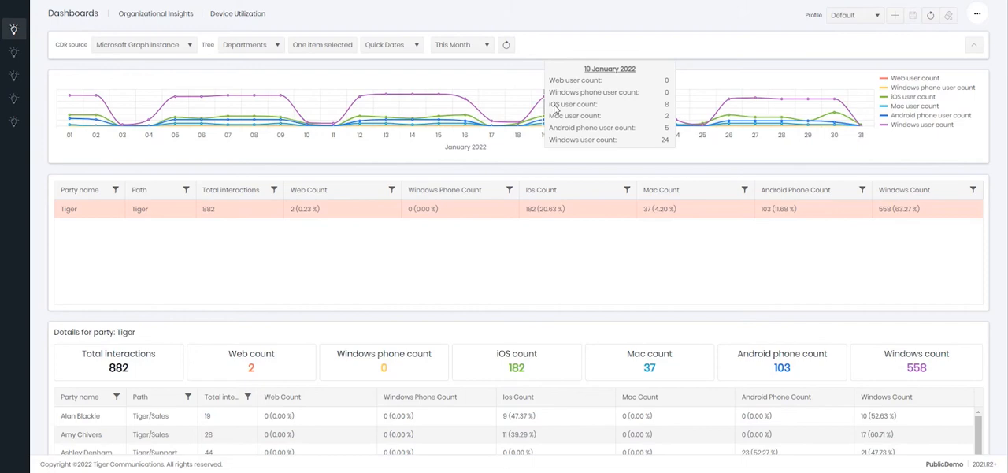
{"action": "mouse_move", "coordinate": [331, 54]}
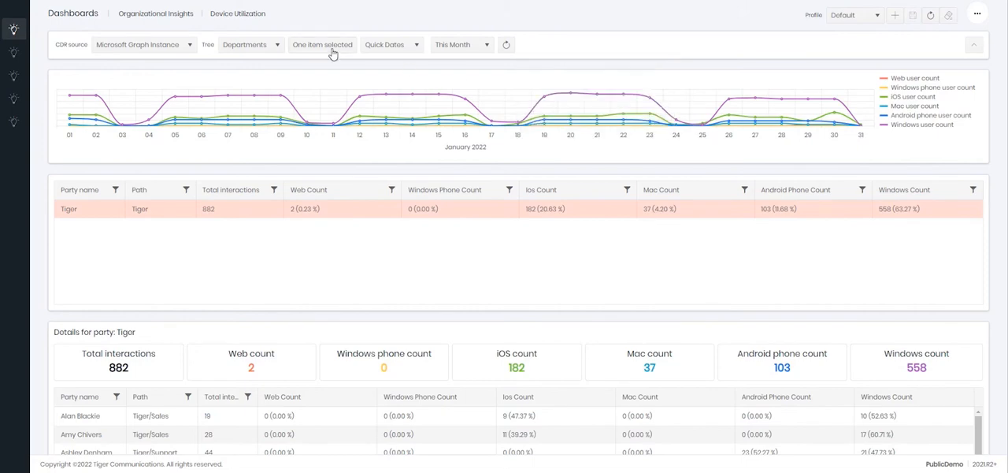
Step: Cover Tiger with all 12 departments for Last Month and refresh Device Utilization
{"action": "left_click", "coordinate": [322, 44]}
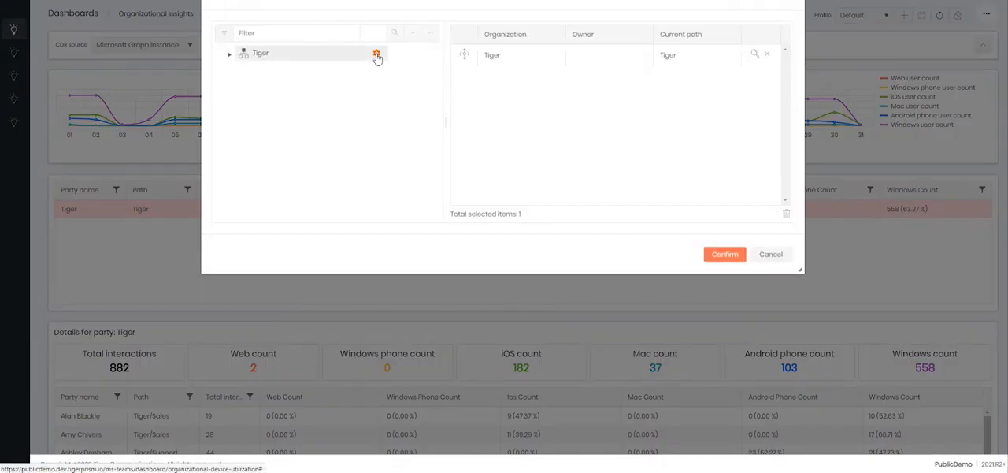
{"action": "left_click", "coordinate": [377, 54]}
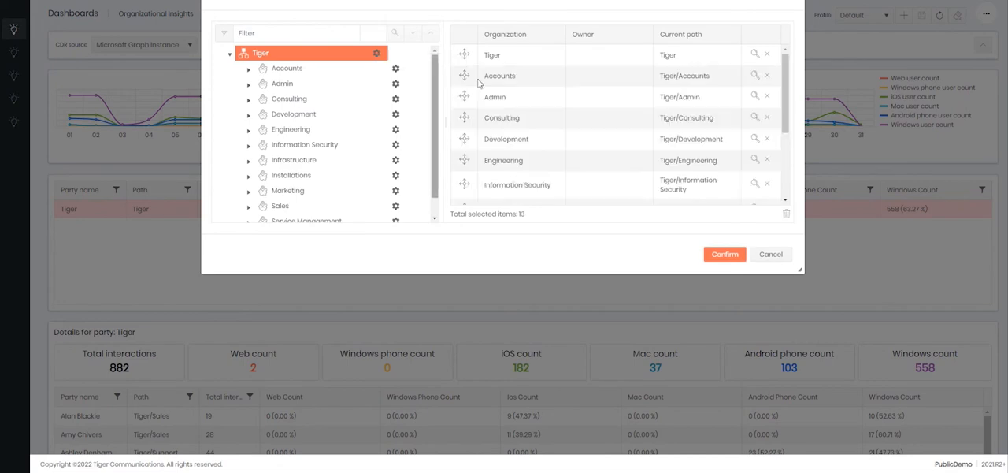
{"action": "left_click", "coordinate": [725, 253]}
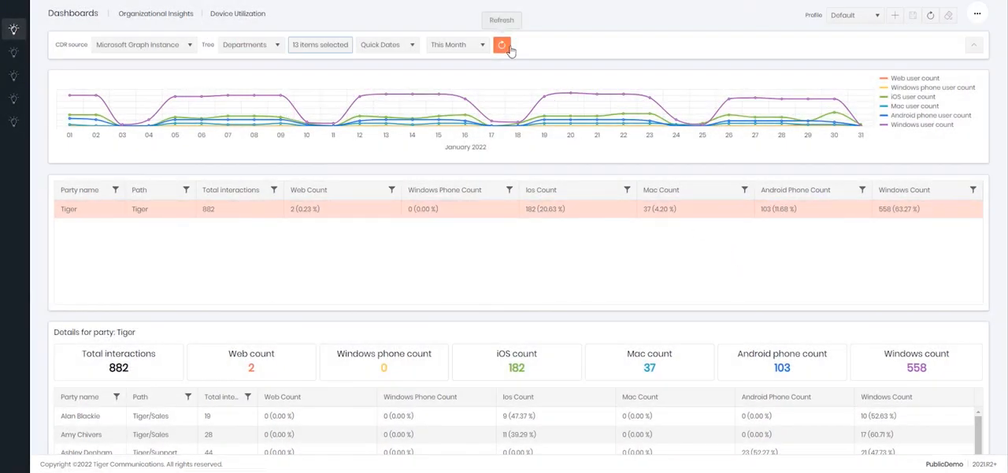
{"action": "left_click", "coordinate": [457, 44]}
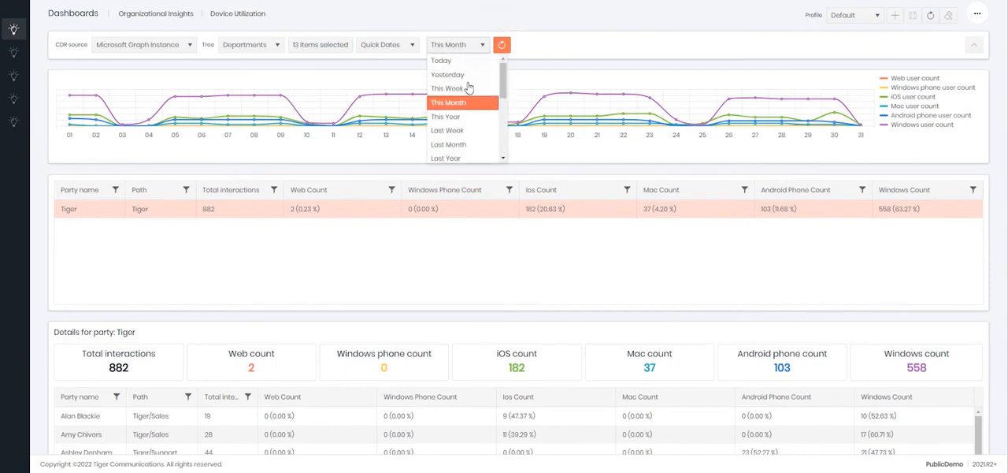
{"action": "left_click", "coordinate": [447, 145]}
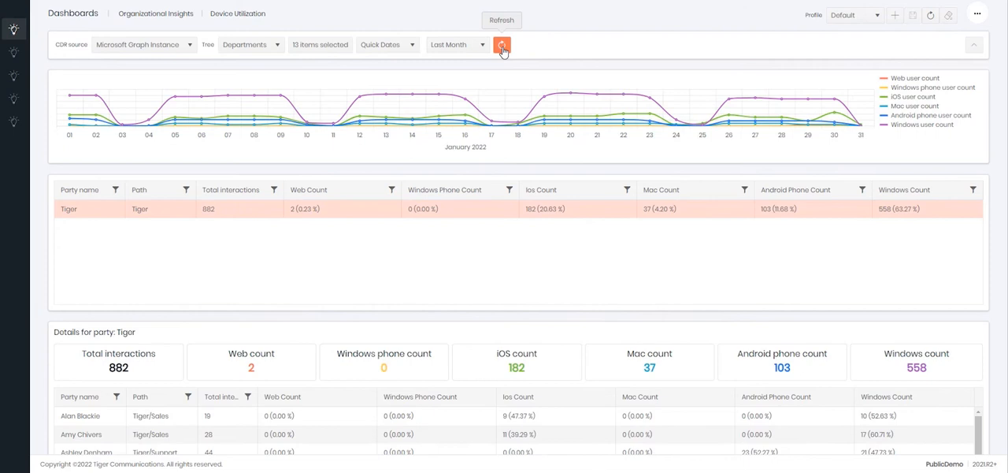
{"action": "left_click", "coordinate": [501, 44]}
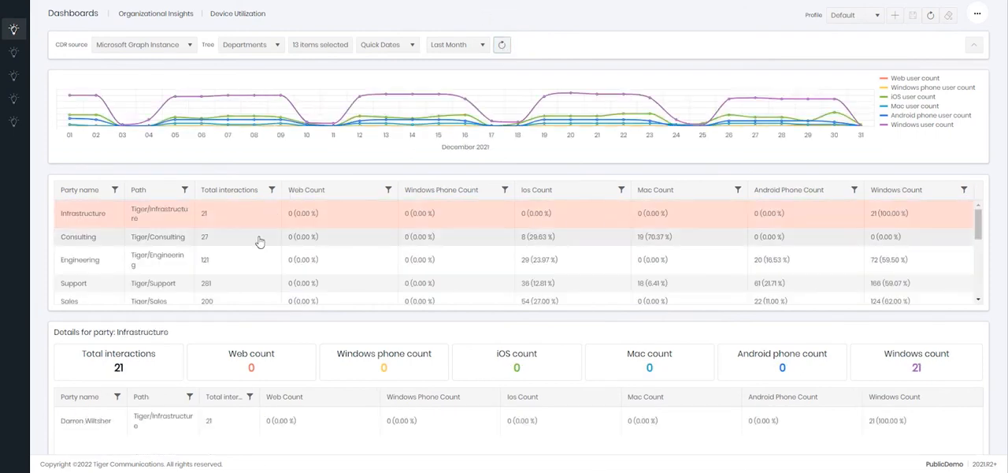
{"action": "mouse_move", "coordinate": [665, 189]}
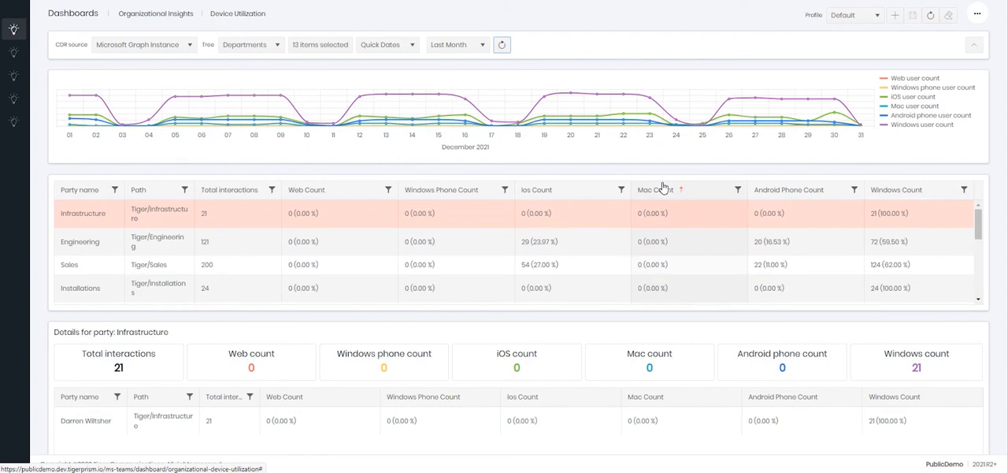
Step: Sort departments by Mac count and show Support's 281 interactions per user
{"action": "left_click", "coordinate": [655, 189]}
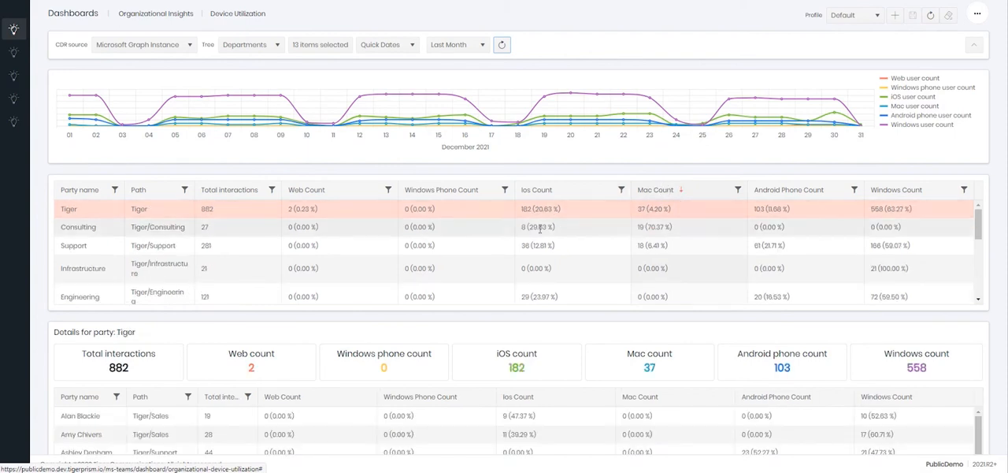
{"action": "mouse_move", "coordinate": [648, 230]}
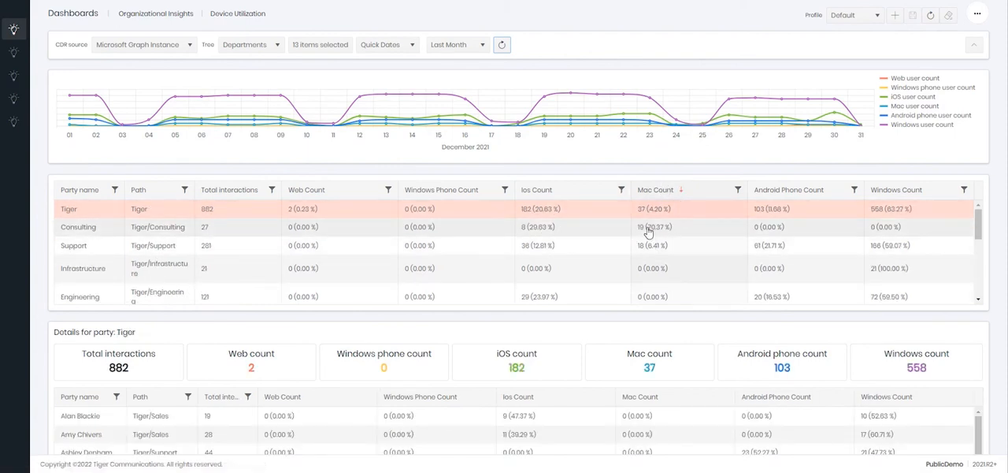
{"action": "left_click", "coordinate": [73, 246]}
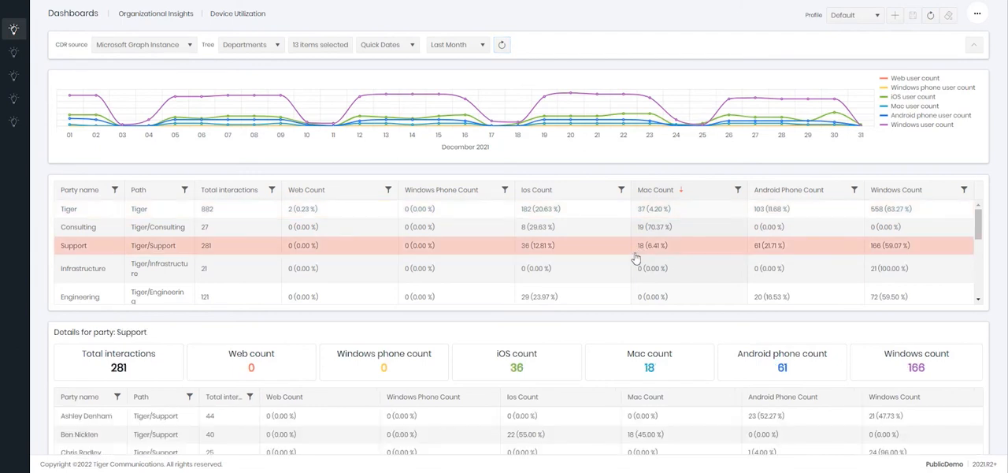
{"action": "scroll", "scroll_direction": "down", "scroll_amount": 3}
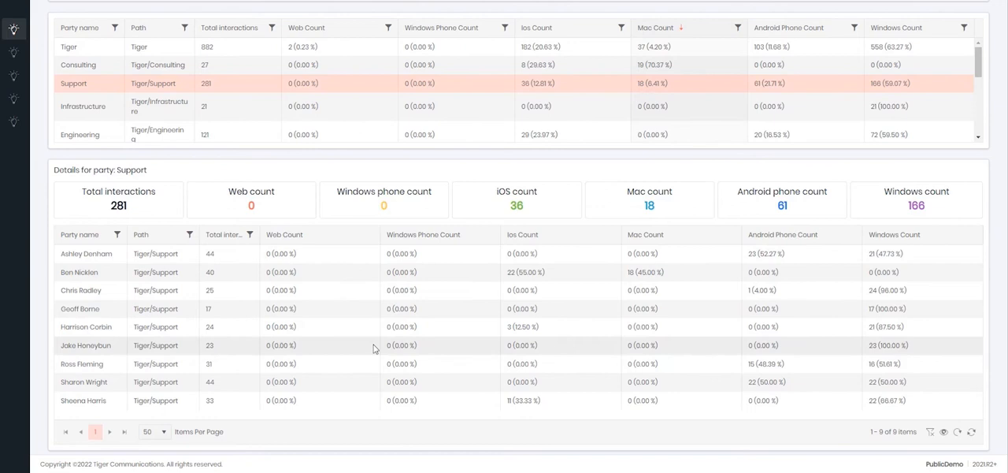
{"action": "mouse_move", "coordinate": [453, 270]}
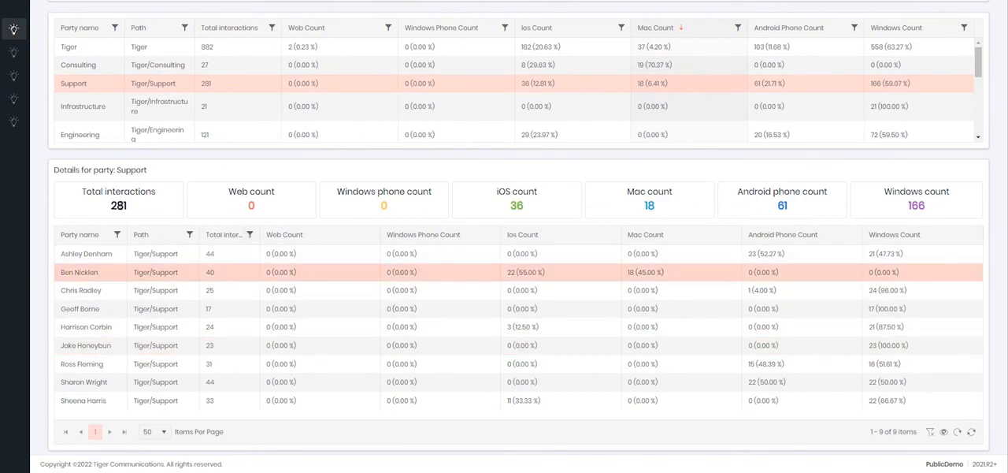
{"action": "mouse_move", "coordinate": [504, 212]}
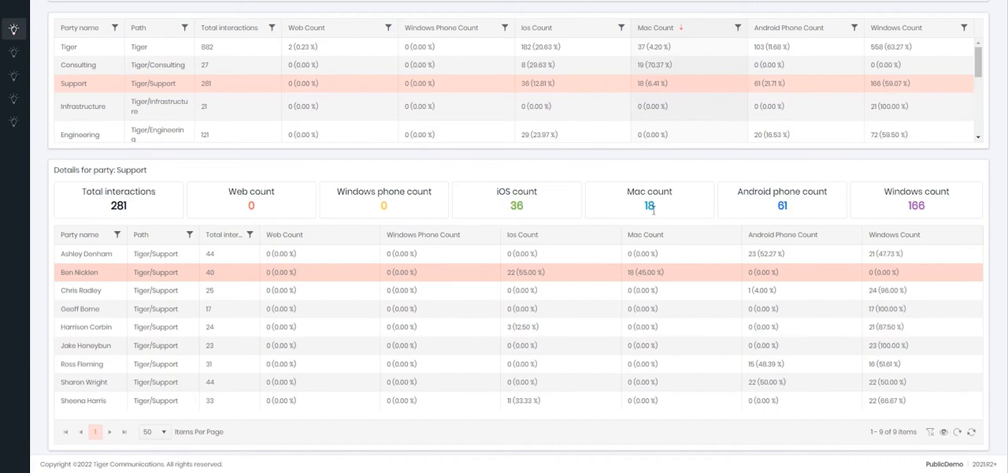
{"action": "mouse_move", "coordinate": [656, 246]}
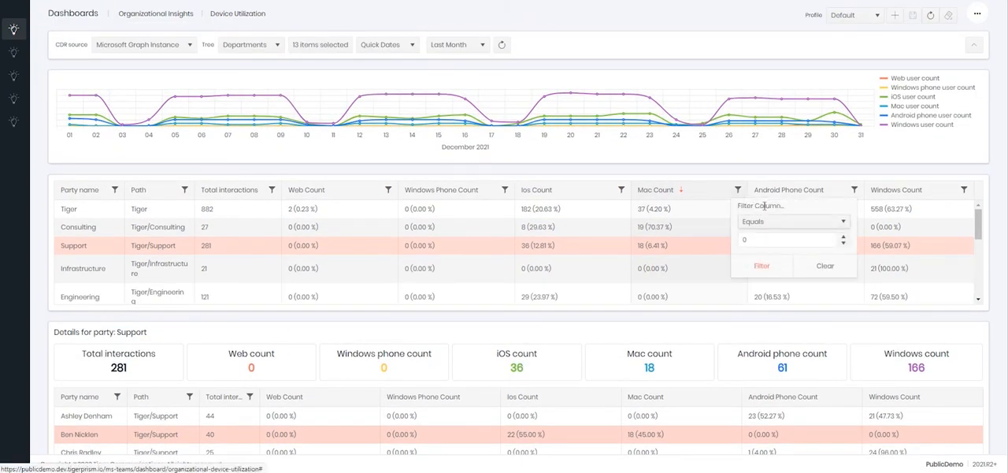
Step: Filter departments to Mac count greater than, then view Consulting and Support user details
{"action": "left_click", "coordinate": [791, 221]}
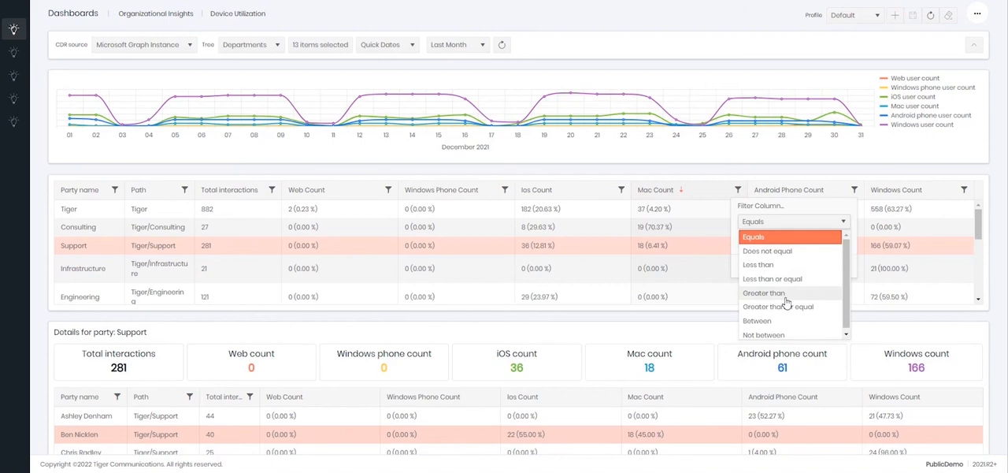
{"action": "left_click", "coordinate": [763, 293]}
{"action": "type", "text": "1"}
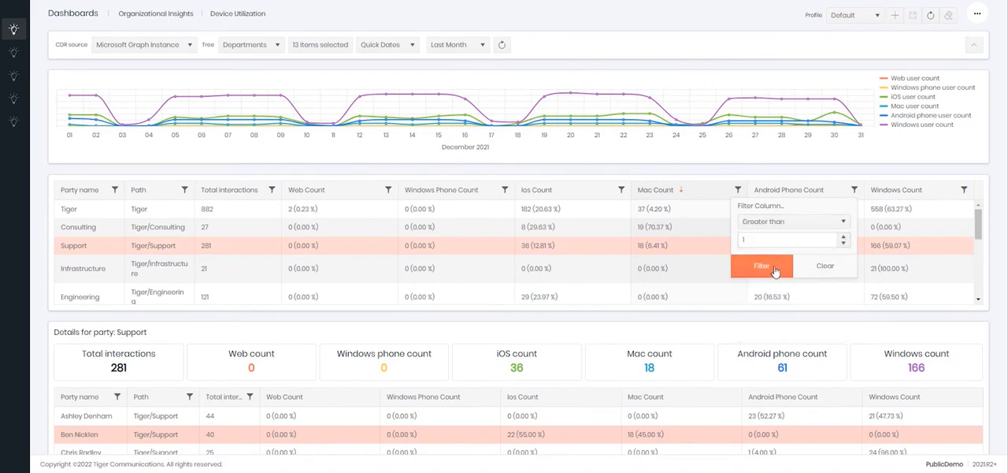
{"action": "left_click", "coordinate": [761, 264]}
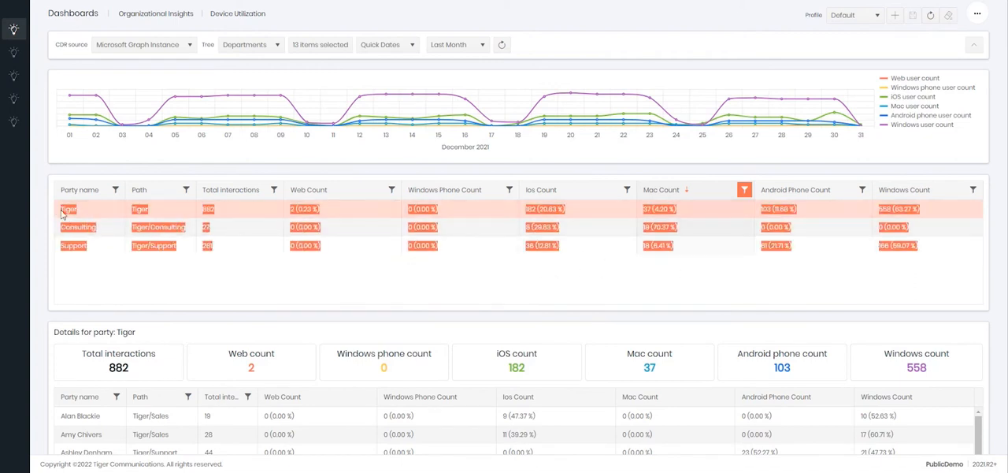
{"action": "left_click", "coordinate": [79, 227]}
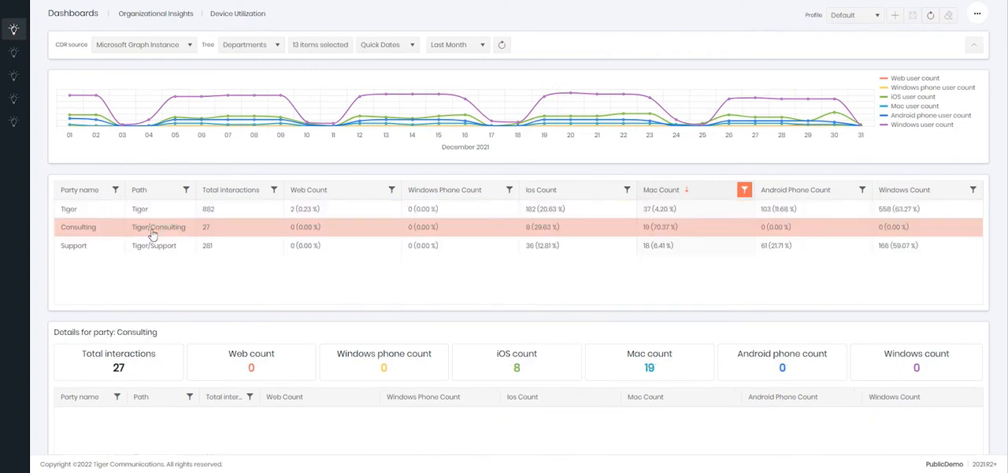
{"action": "left_click", "coordinate": [79, 227]}
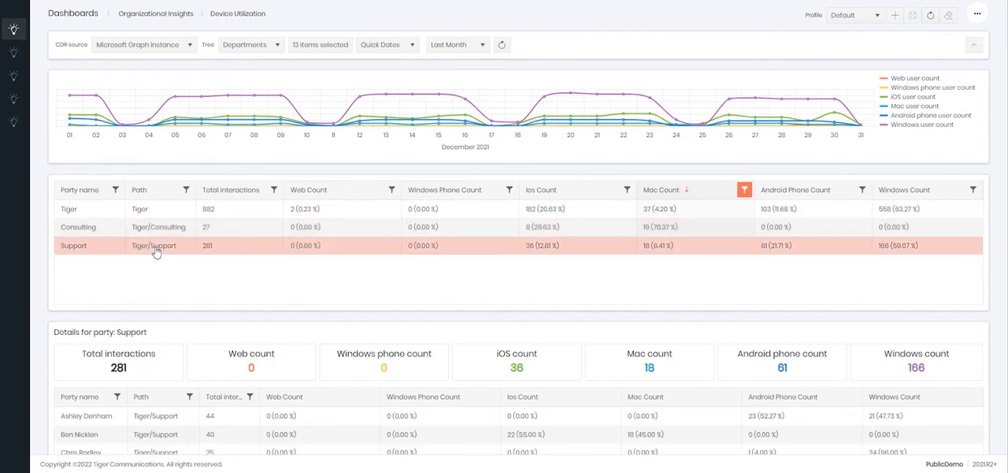
{"action": "scroll", "scroll_direction": "down", "scroll_amount": 3}
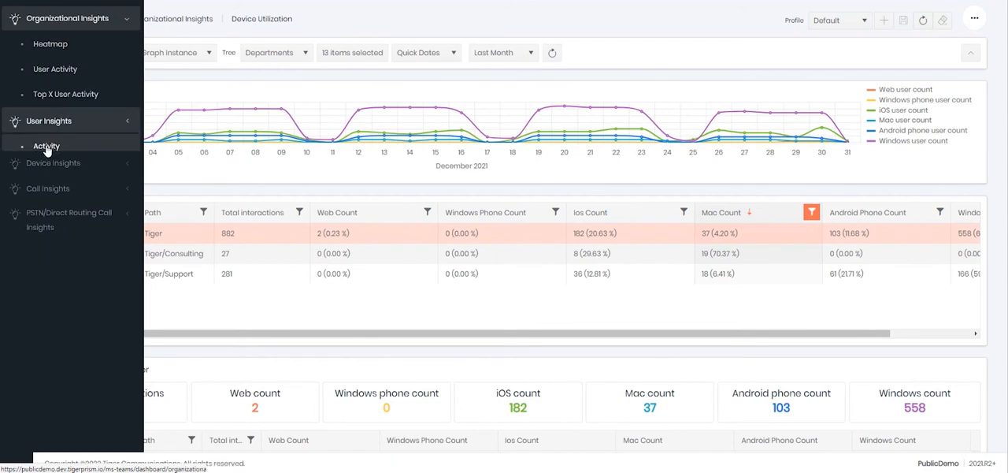
Step: Show the User Insights Adoption dashboard and highlight the Private Message Users chart title
{"action": "left_click", "coordinate": [48, 120]}
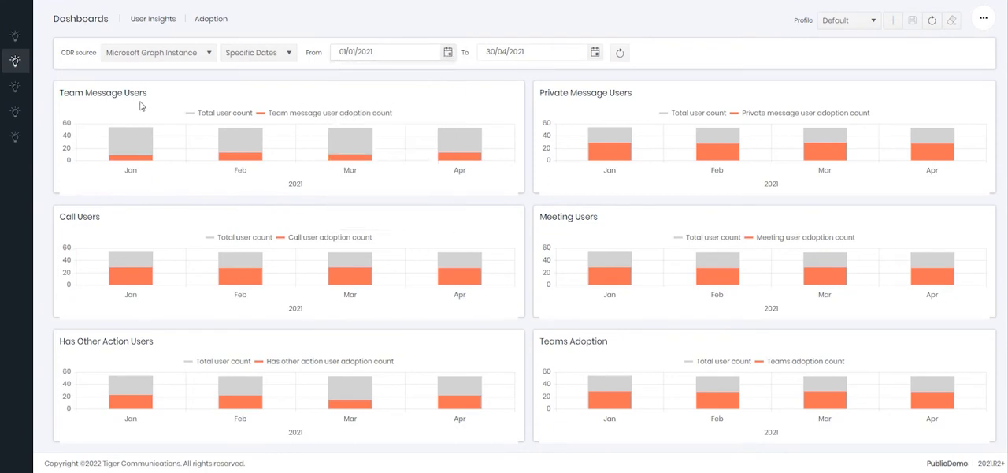
{"action": "mouse_move", "coordinate": [130, 142]}
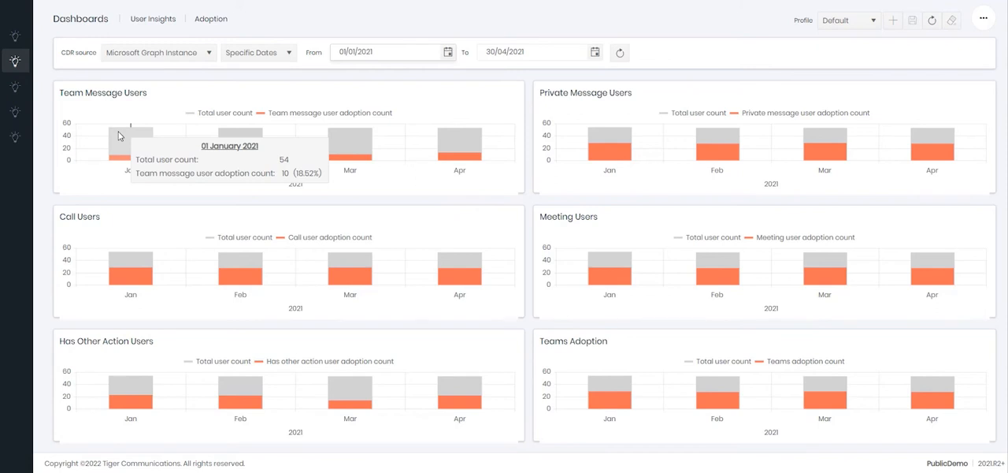
{"action": "double_click", "coordinate": [103, 92]}
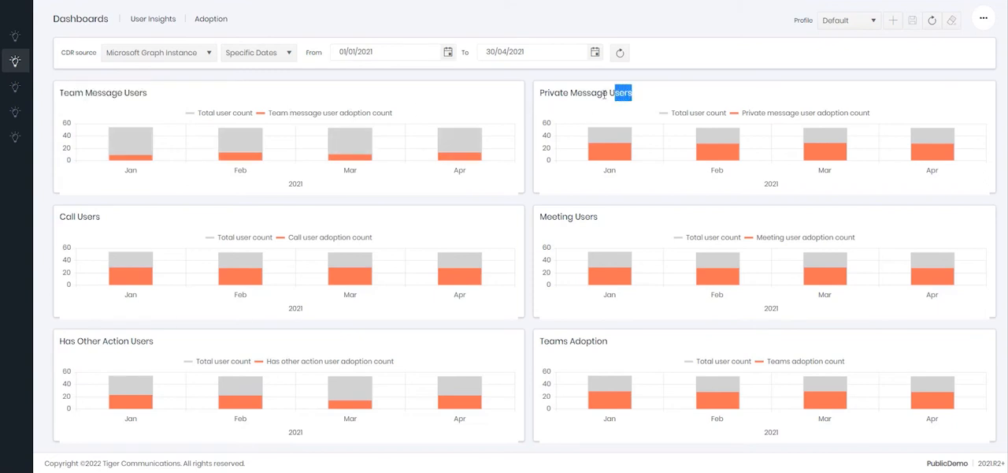
{"action": "double_click", "coordinate": [584, 91]}
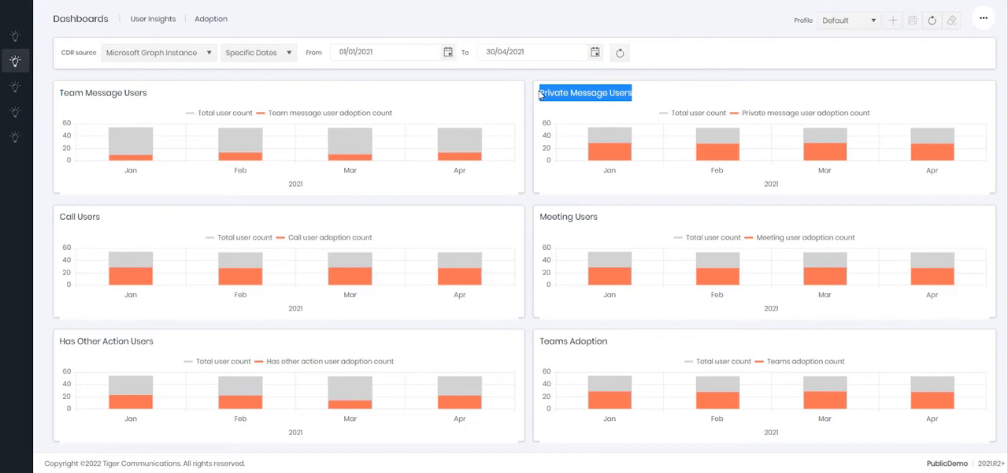
{"action": "mouse_move", "coordinate": [170, 94]}
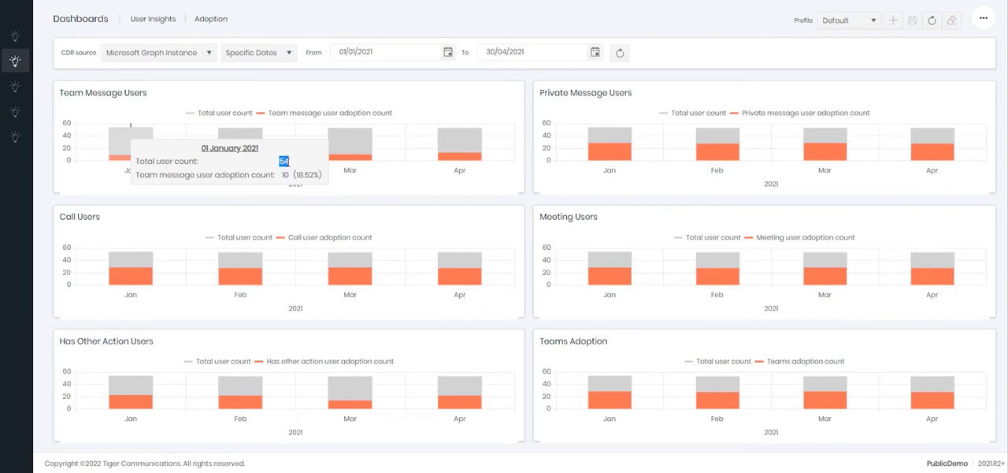
{"action": "mouse_move", "coordinate": [280, 171]}
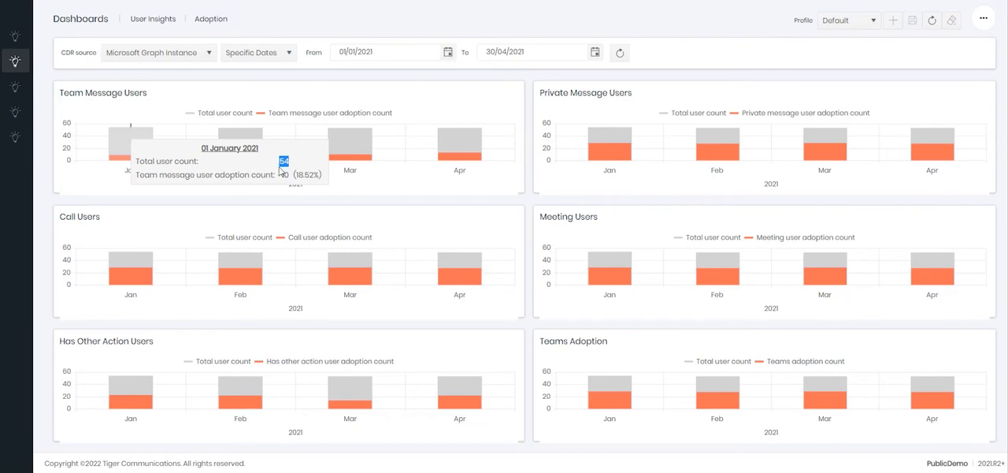
{"action": "mouse_move", "coordinate": [128, 160]}
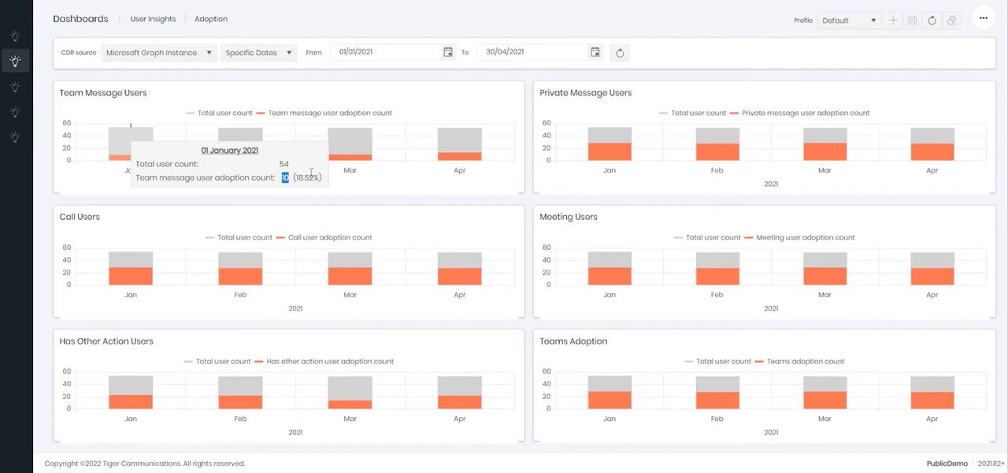
{"action": "mouse_move", "coordinate": [309, 174]}
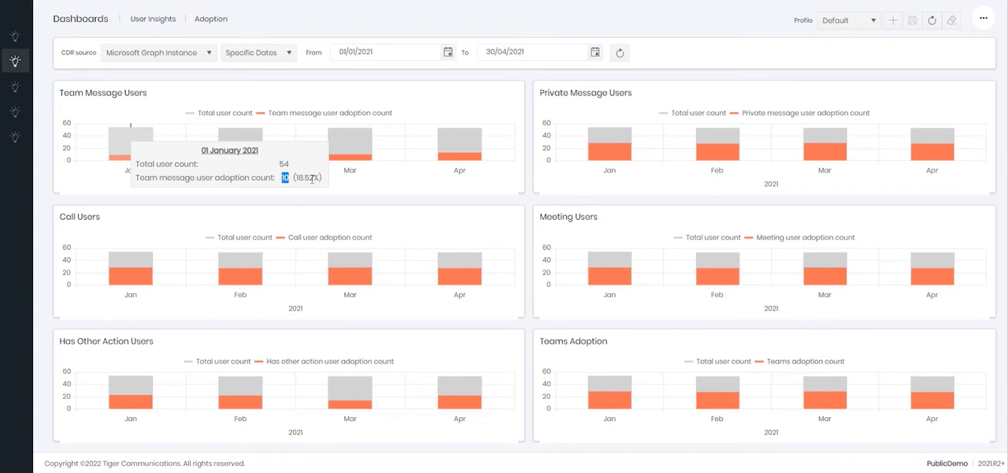
{"action": "mouse_move", "coordinate": [138, 102]}
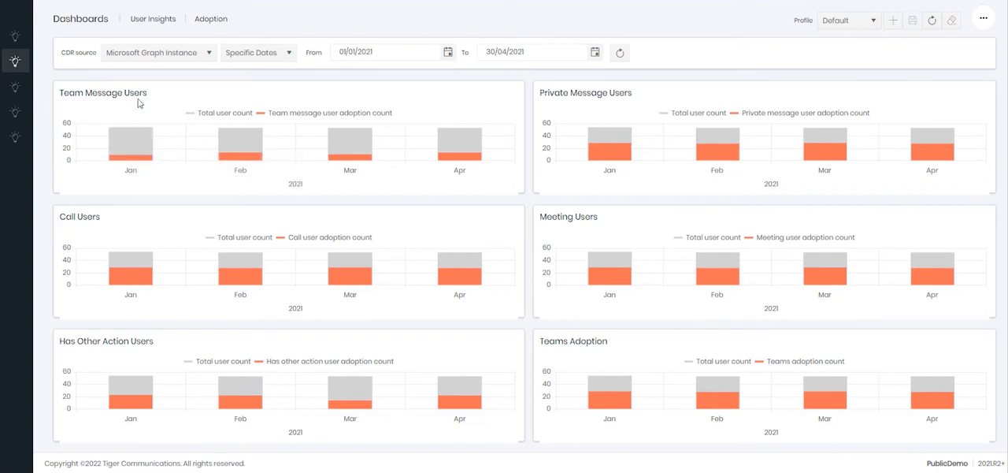
{"action": "mouse_move", "coordinate": [559, 93]}
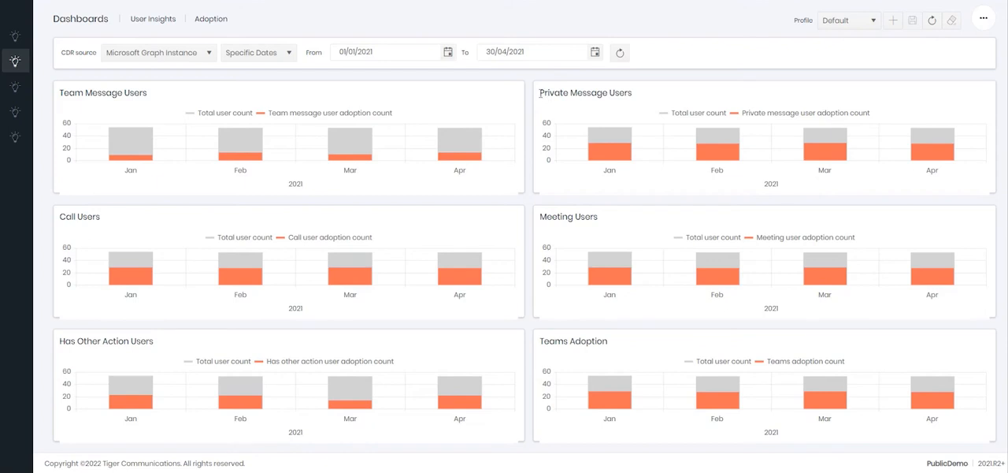
{"action": "mouse_move", "coordinate": [586, 91]}
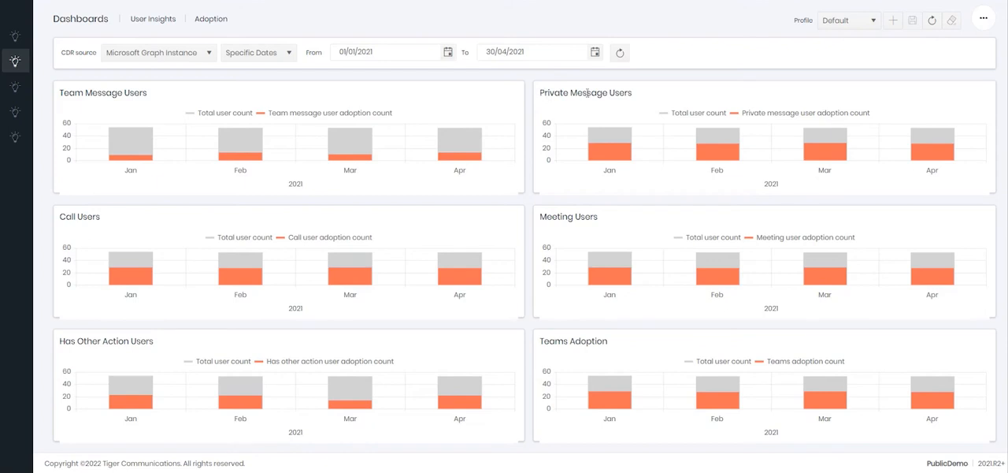
{"action": "mouse_move", "coordinate": [608, 145]}
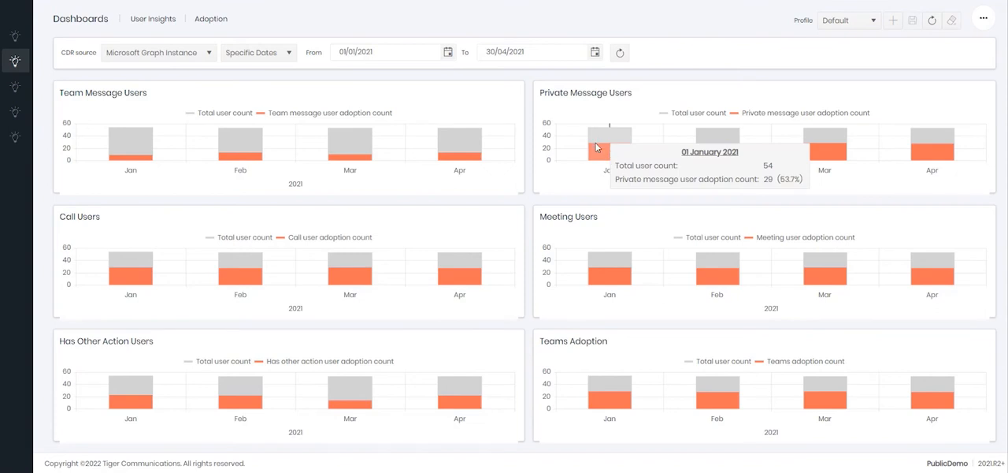
{"action": "mouse_move", "coordinate": [617, 183]}
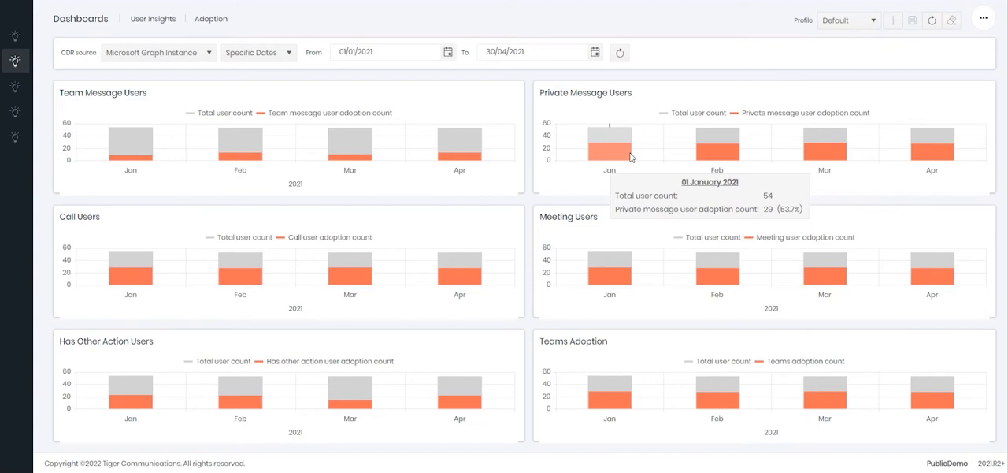
{"action": "mouse_move", "coordinate": [130, 268]}
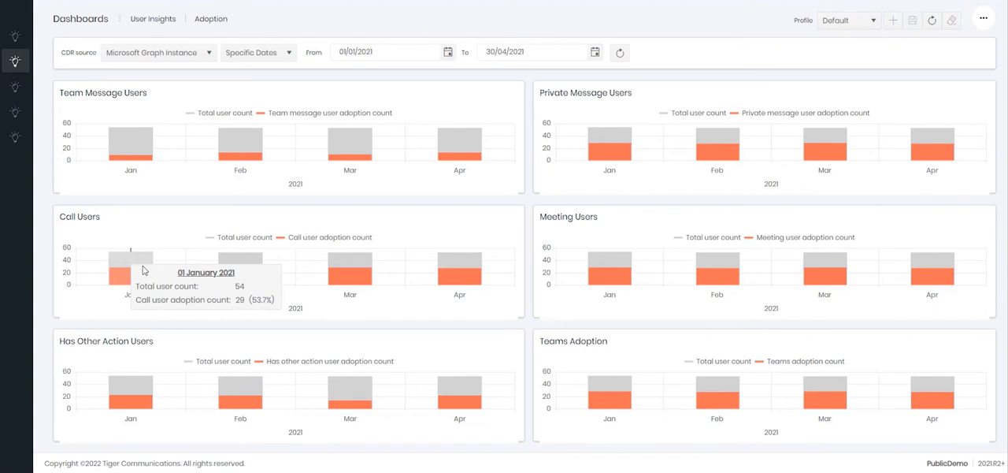
{"action": "mouse_move", "coordinate": [154, 284]}
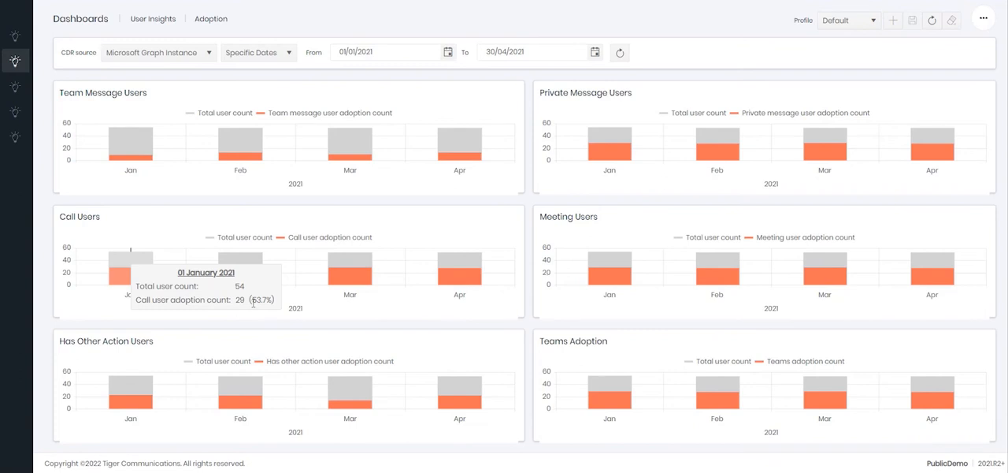
{"action": "mouse_move", "coordinate": [608, 276]}
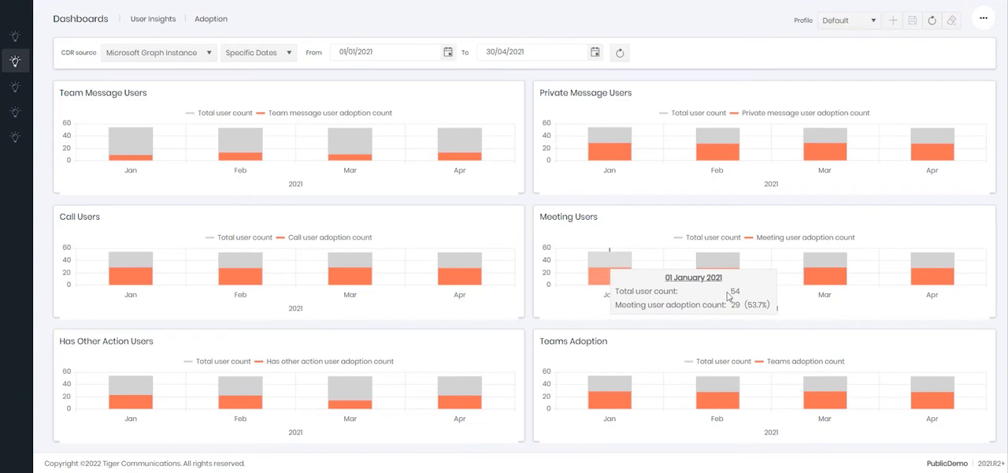
{"action": "mouse_move", "coordinate": [728, 296]}
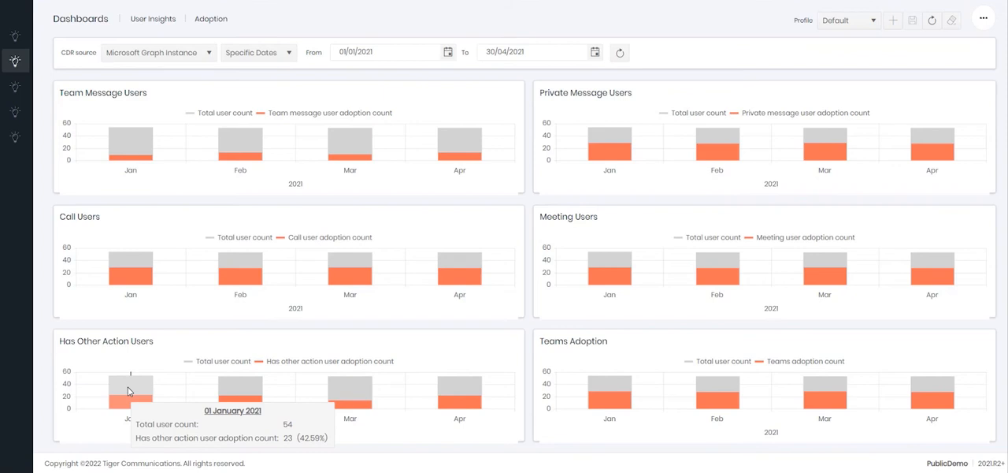
{"action": "mouse_move", "coordinate": [165, 315]}
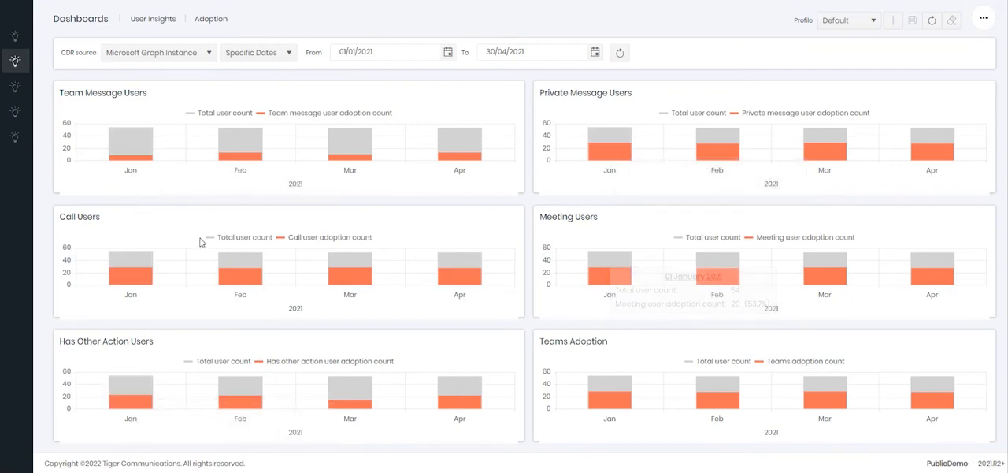
{"action": "mouse_move", "coordinate": [114, 385]}
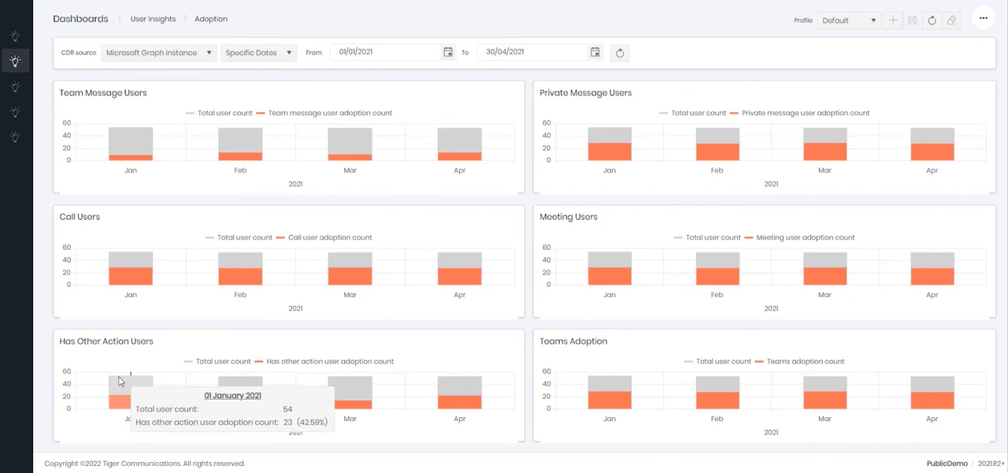
{"action": "mouse_move", "coordinate": [104, 343]}
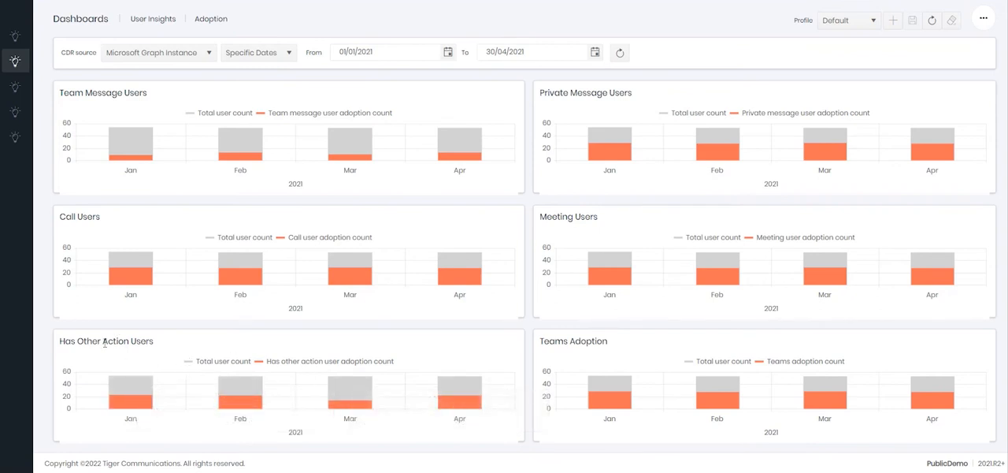
{"action": "mouse_move", "coordinate": [130, 381]}
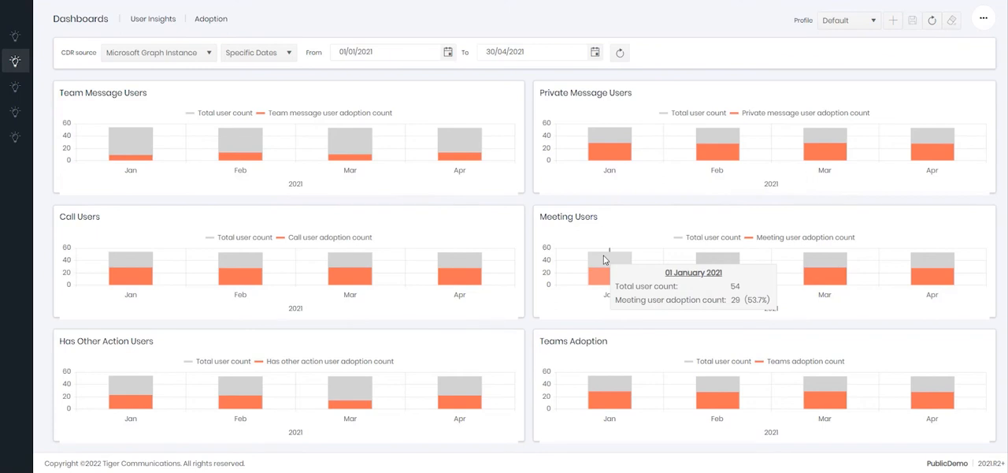
{"action": "mouse_move", "coordinate": [548, 347]}
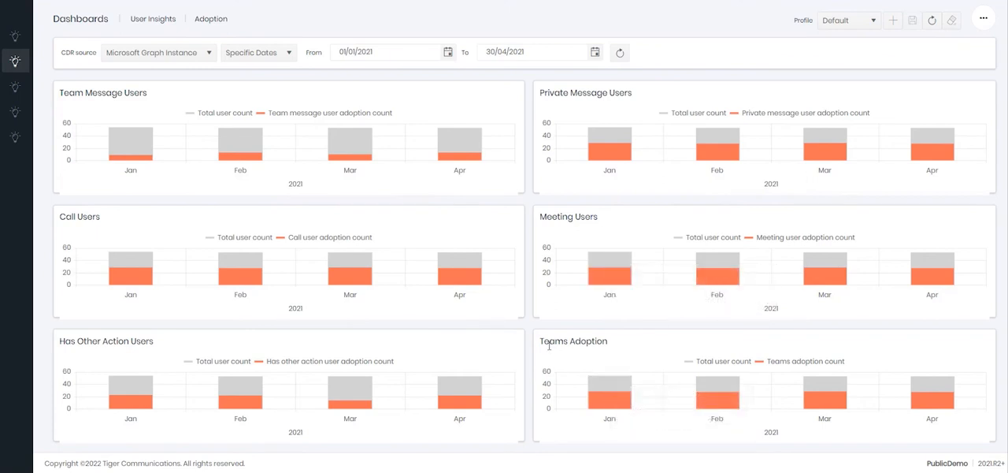
{"action": "mouse_move", "coordinate": [611, 386]}
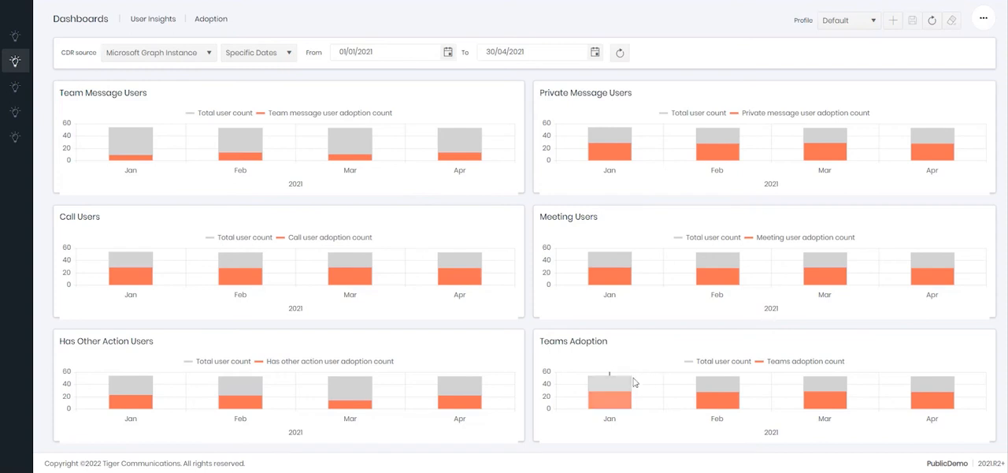
{"action": "mouse_move", "coordinate": [622, 386]}
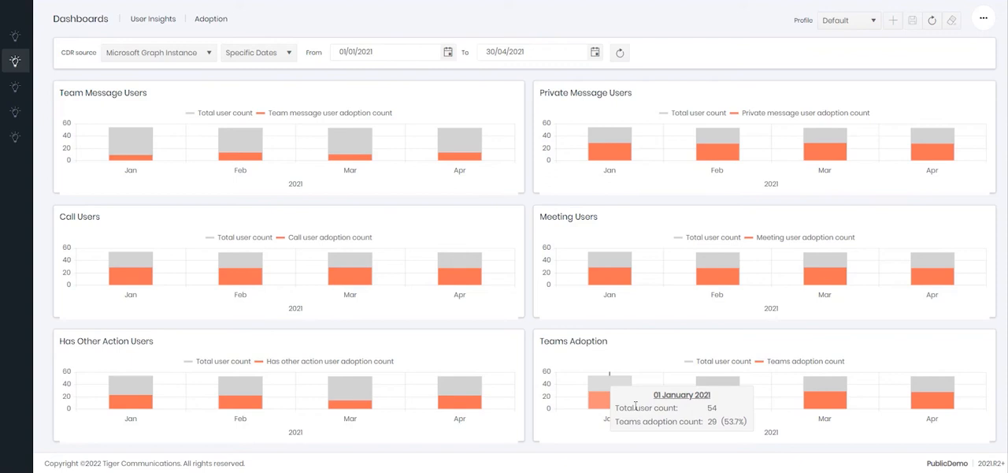
{"action": "mouse_move", "coordinate": [708, 420]}
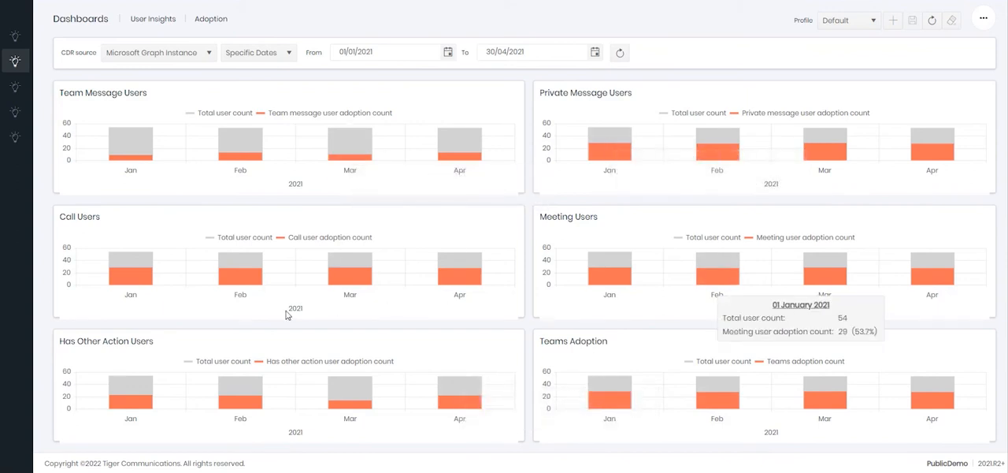
{"action": "mouse_move", "coordinate": [608, 397]}
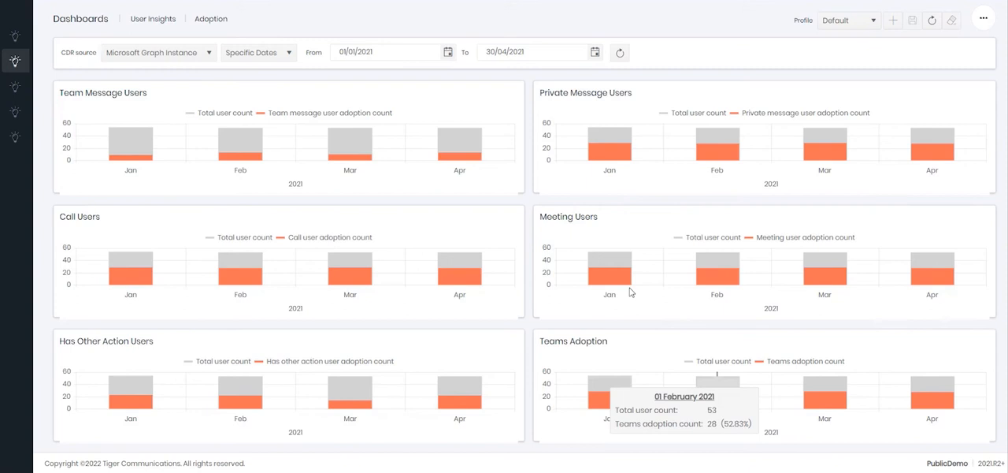
{"action": "left_click", "coordinate": [447, 52]}
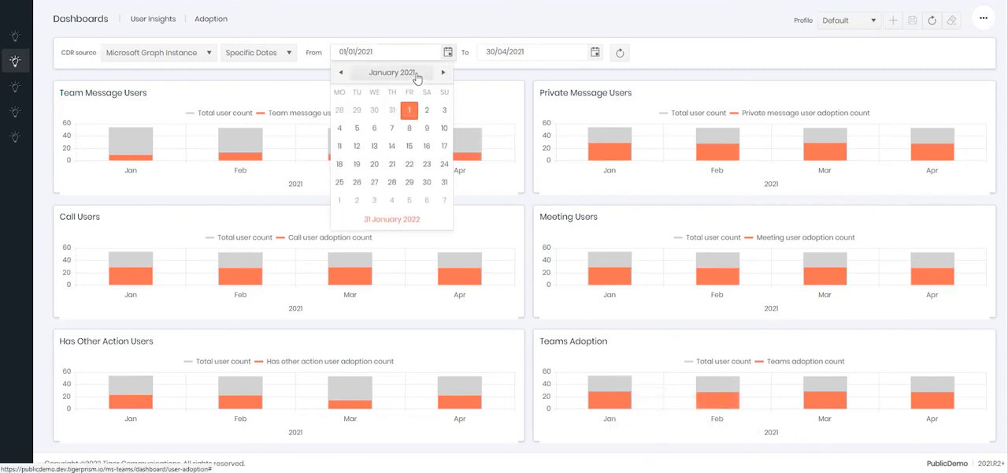
Step: Set the date range to 01/12/2021–31/12/2021 and refresh the Adoption charts
{"action": "left_click", "coordinate": [341, 72]}
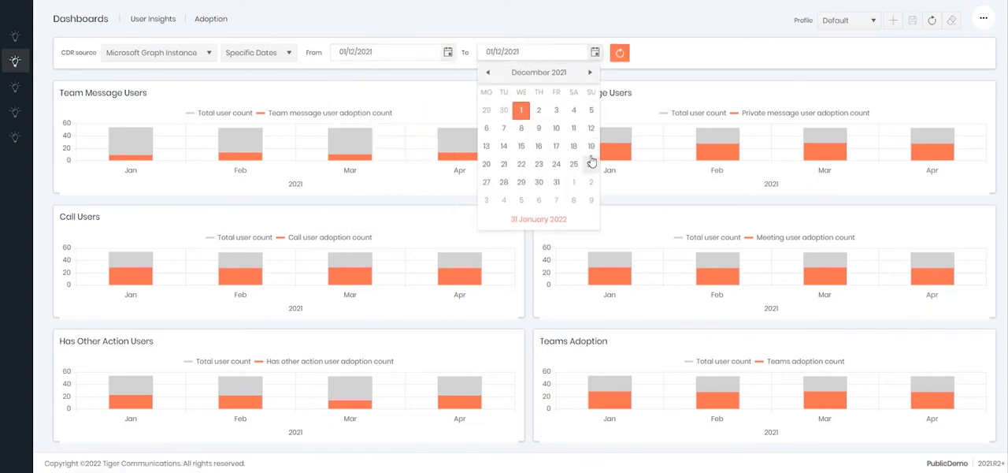
{"action": "left_click", "coordinate": [573, 164]}
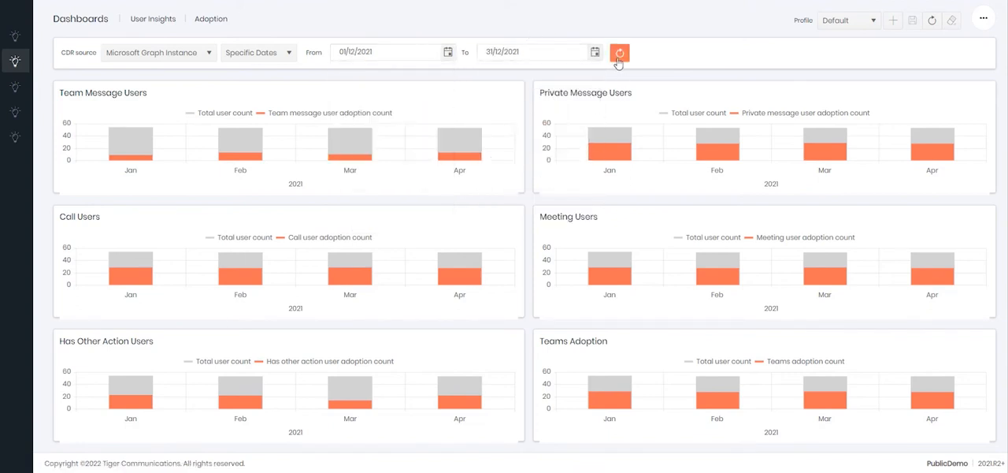
{"action": "left_click", "coordinate": [620, 53]}
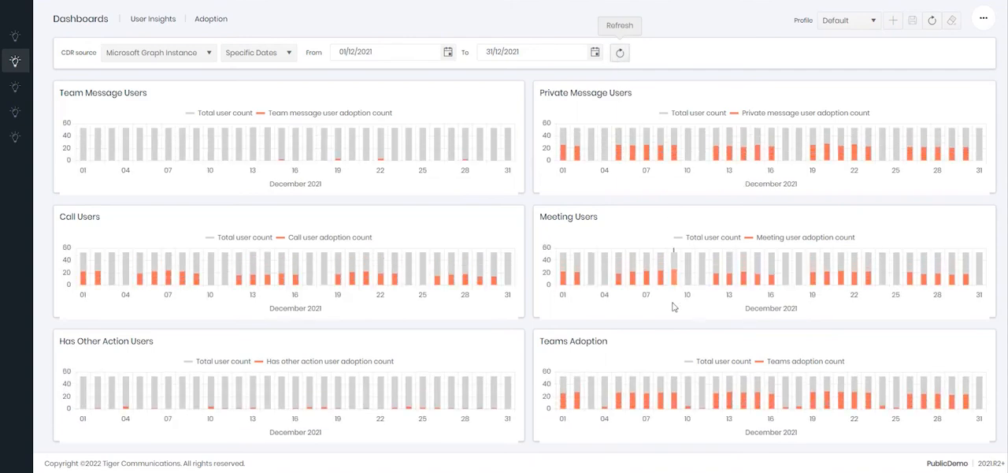
{"action": "mouse_move", "coordinate": [576, 391]}
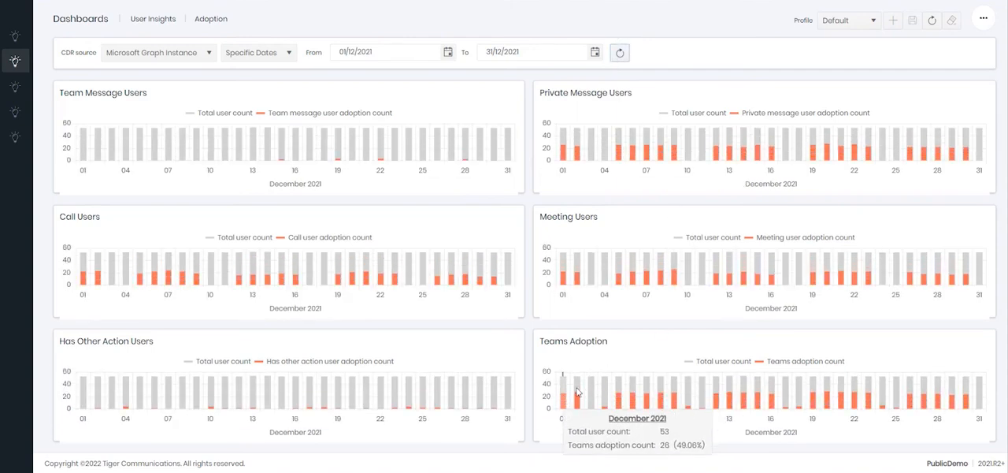
{"action": "mouse_move", "coordinate": [630, 394]}
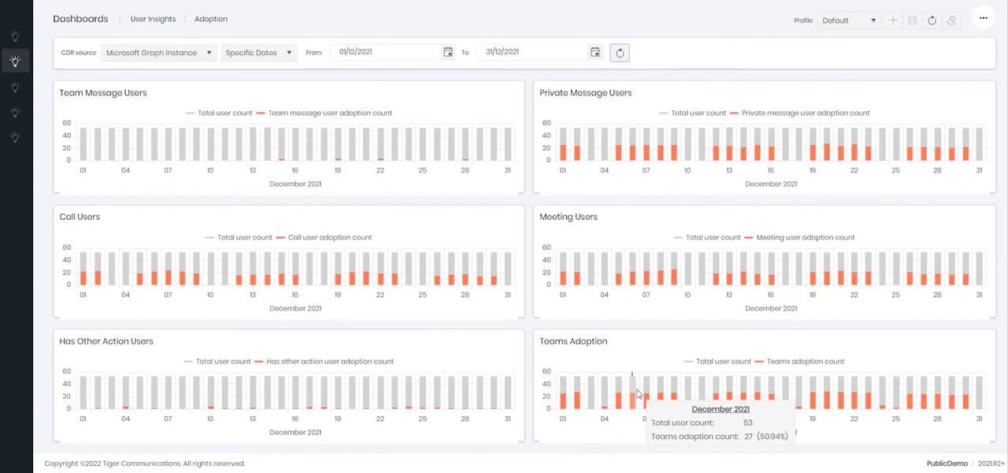
{"action": "mouse_move", "coordinate": [697, 400]}
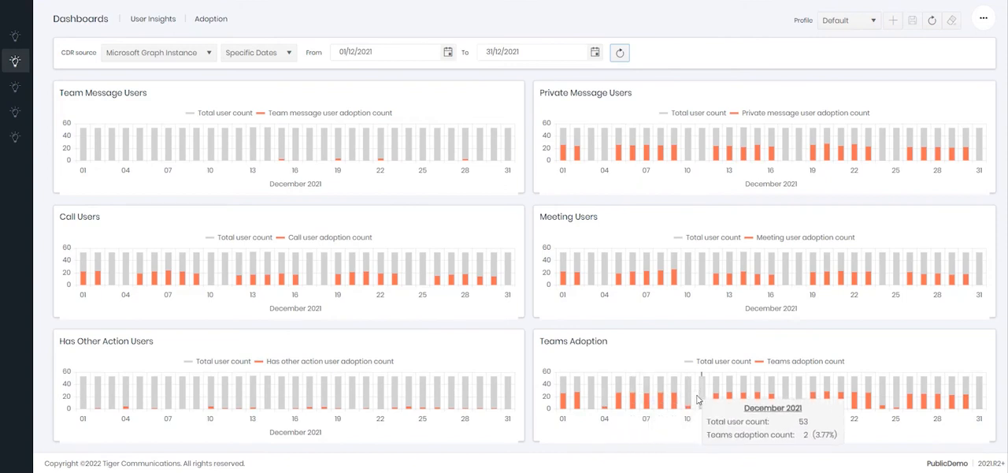
{"action": "mouse_move", "coordinate": [702, 387]}
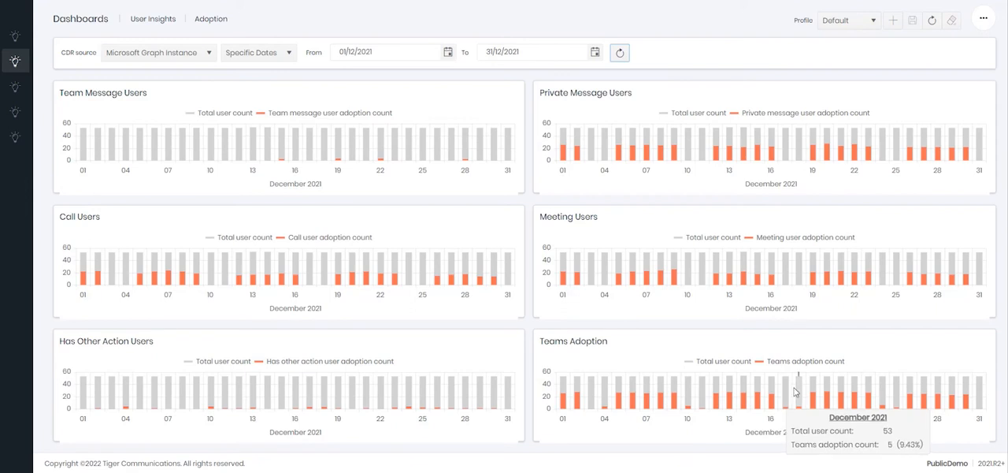
{"action": "mouse_move", "coordinate": [901, 393]}
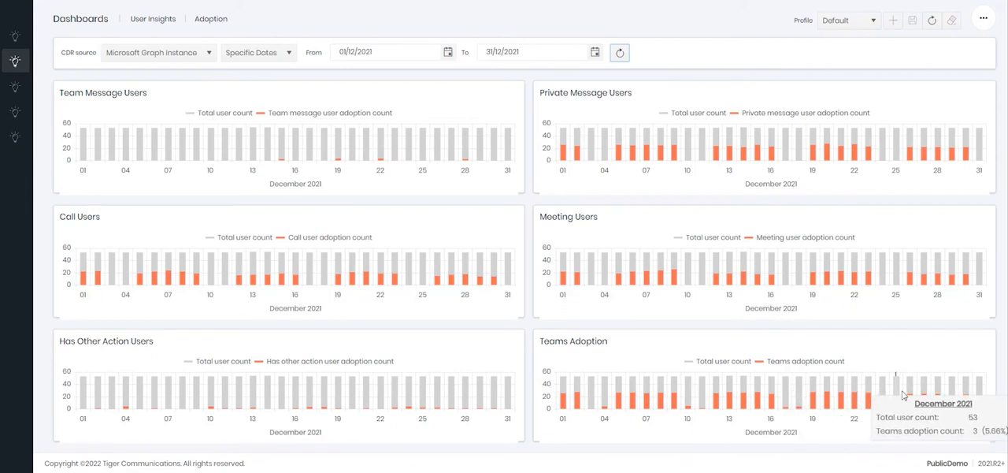
{"action": "mouse_move", "coordinate": [955, 130]}
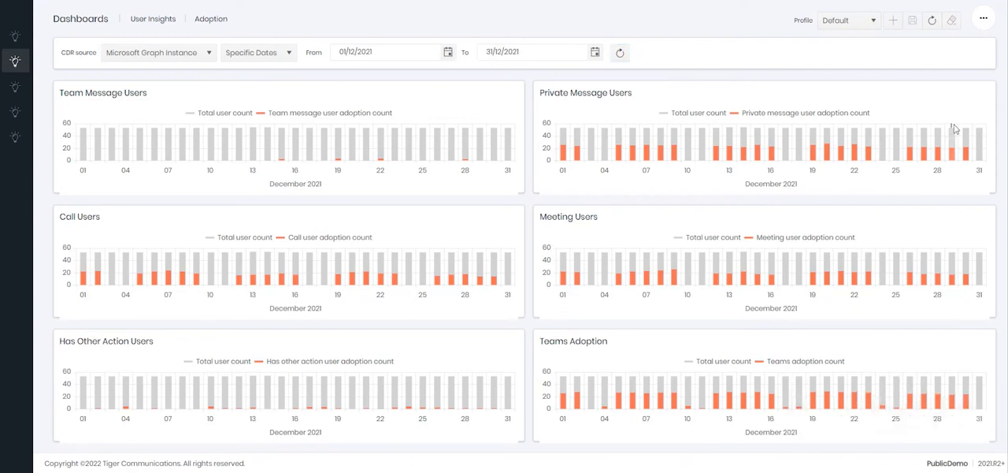
{"action": "mouse_move", "coordinate": [514, 133]}
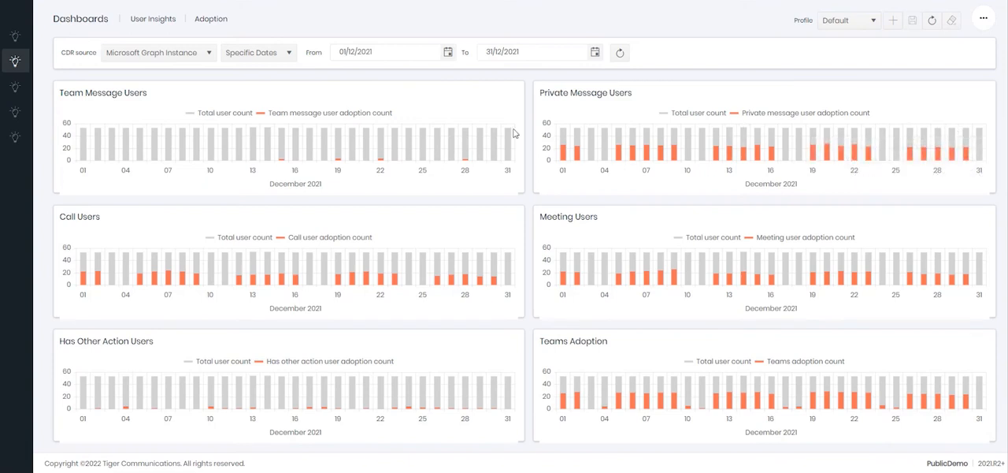
{"action": "left_click", "coordinate": [14, 60]}
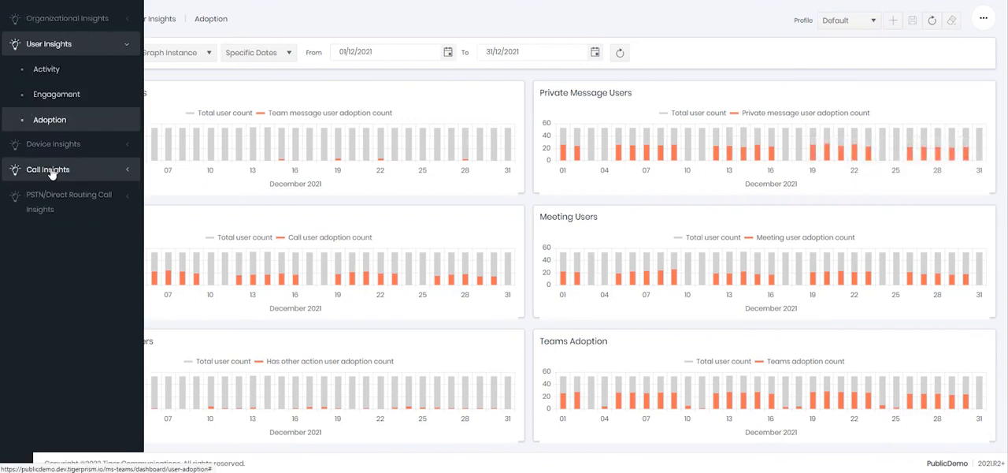
Step: Show the Call Insights Team Performance dashboard and bring up its department picker
{"action": "left_click", "coordinate": [47, 170]}
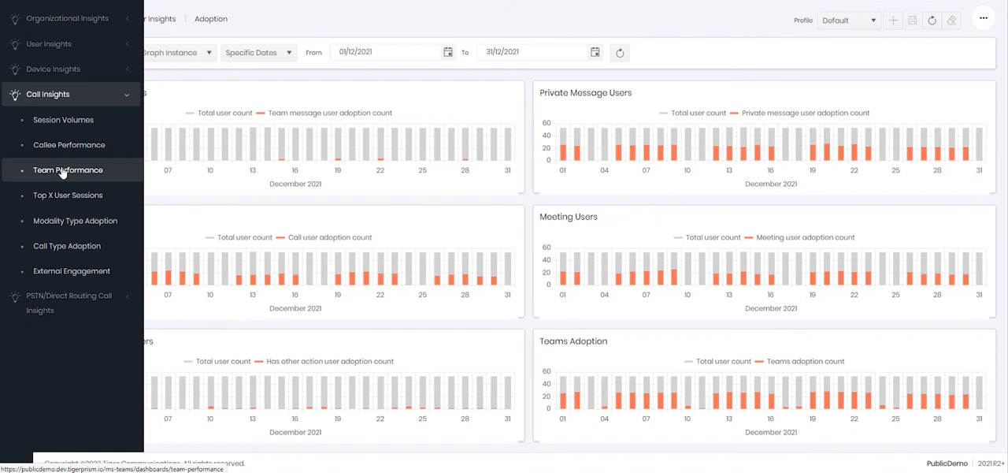
{"action": "left_click", "coordinate": [66, 171]}
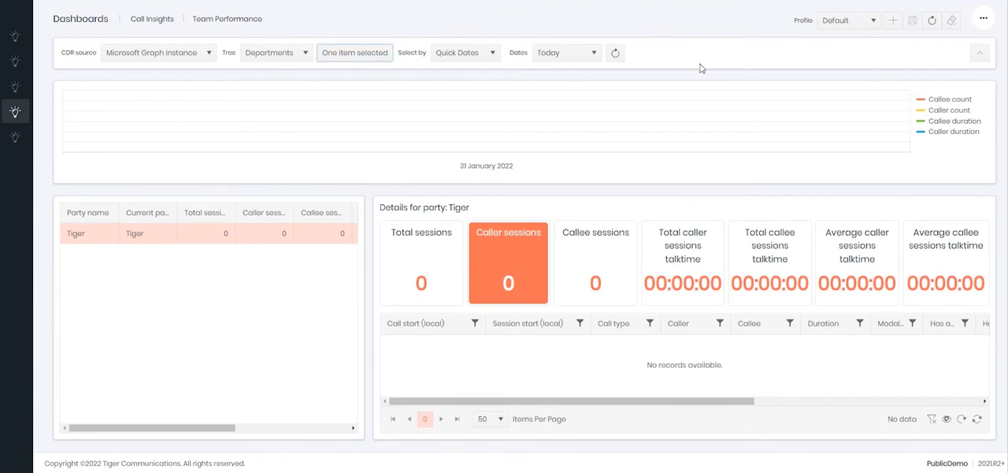
{"action": "mouse_move", "coordinate": [340, 62]}
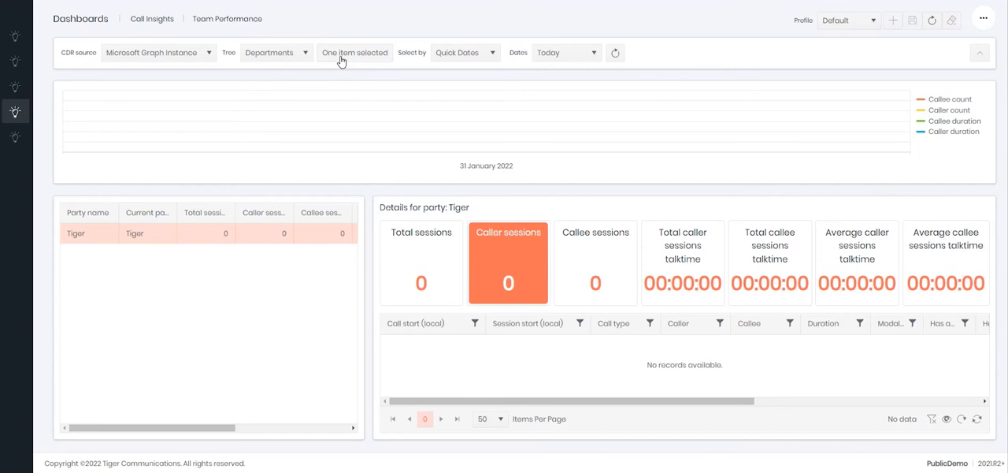
{"action": "left_click", "coordinate": [353, 53]}
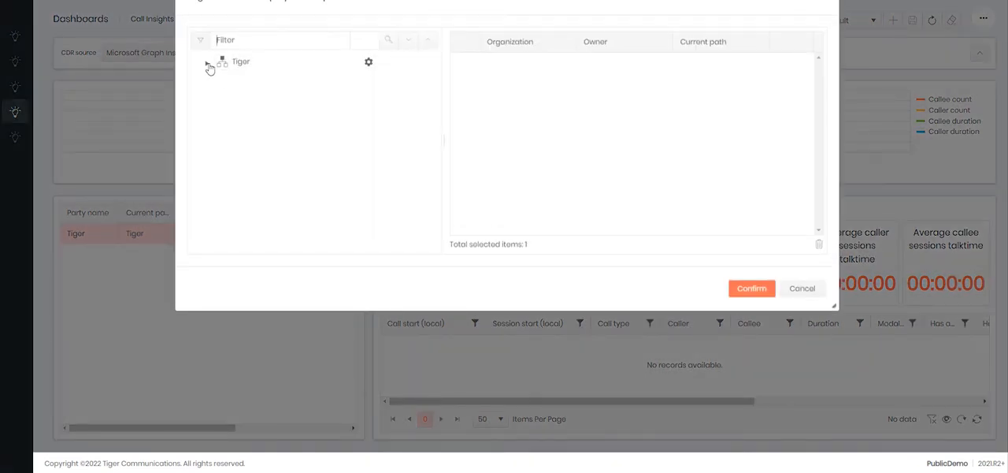
Step: Select Engineering and all its members in the department filter and confirm the seven items
{"action": "left_click", "coordinate": [208, 65]}
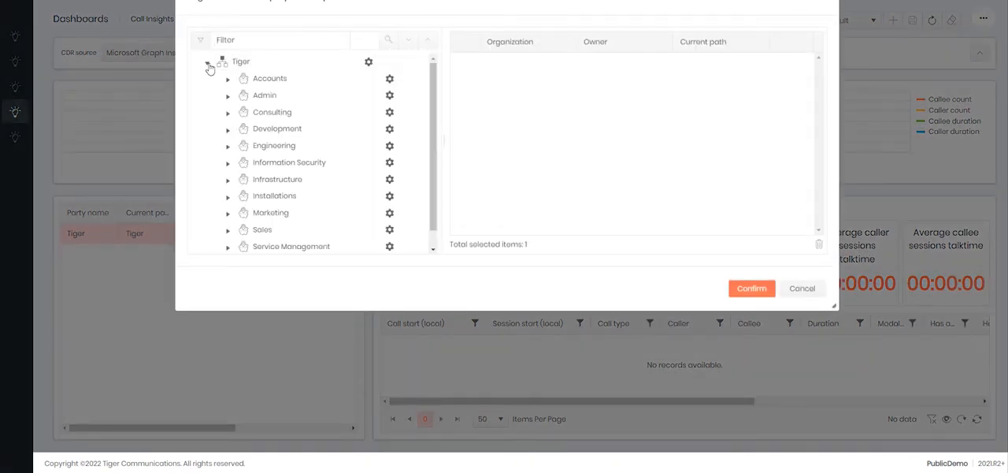
{"action": "left_click", "coordinate": [208, 62]}
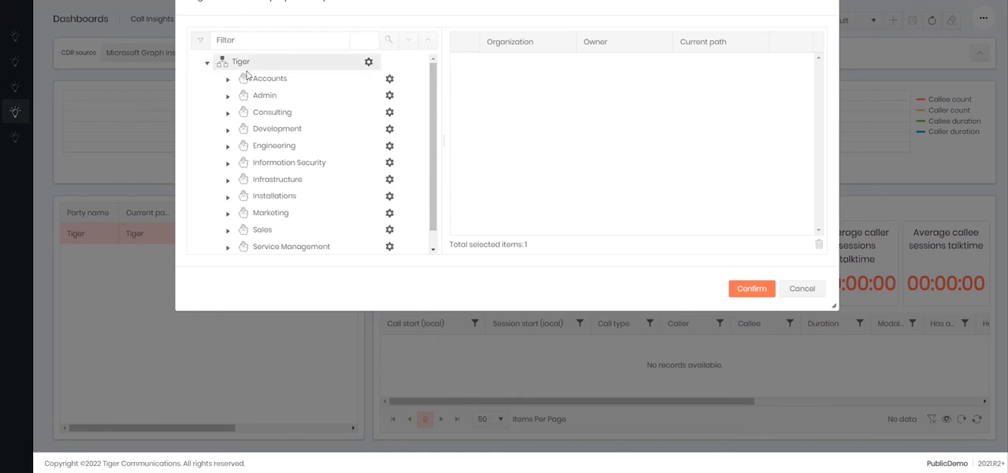
{"action": "mouse_move", "coordinate": [288, 162]}
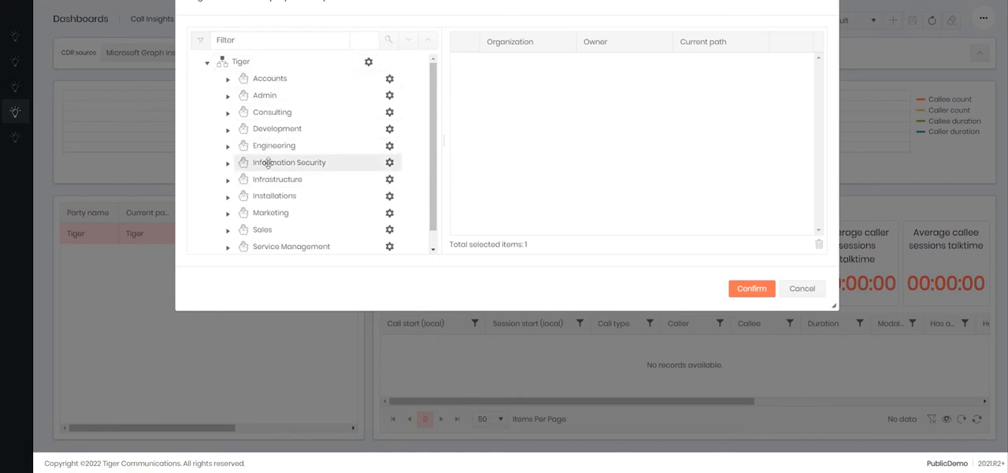
{"action": "mouse_move", "coordinate": [274, 195]}
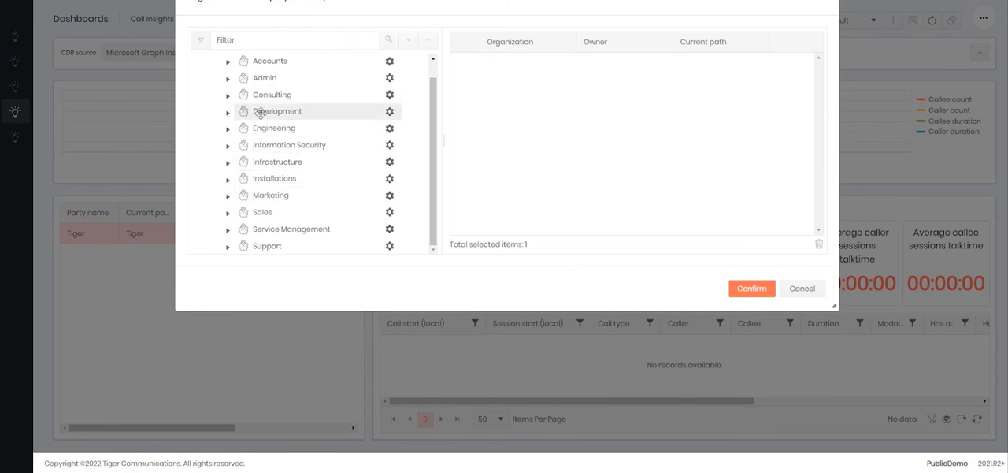
{"action": "left_click", "coordinate": [274, 127]}
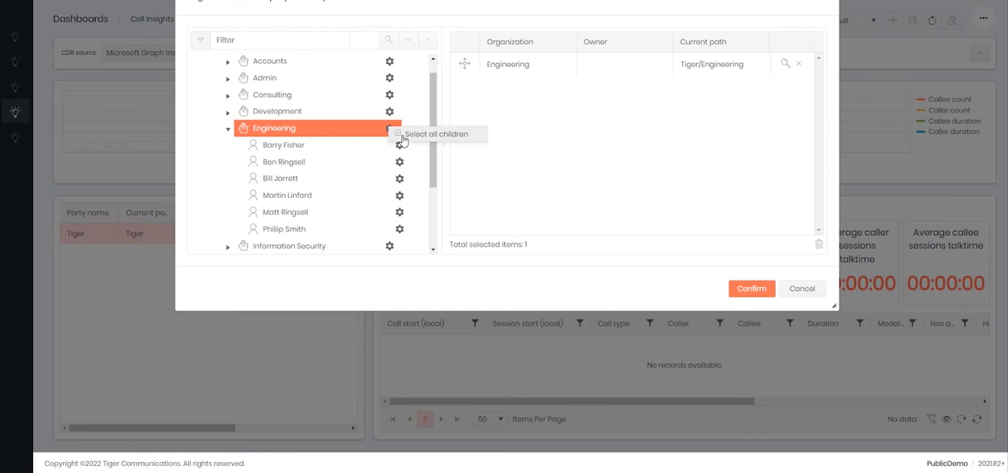
{"action": "left_click", "coordinate": [397, 132]}
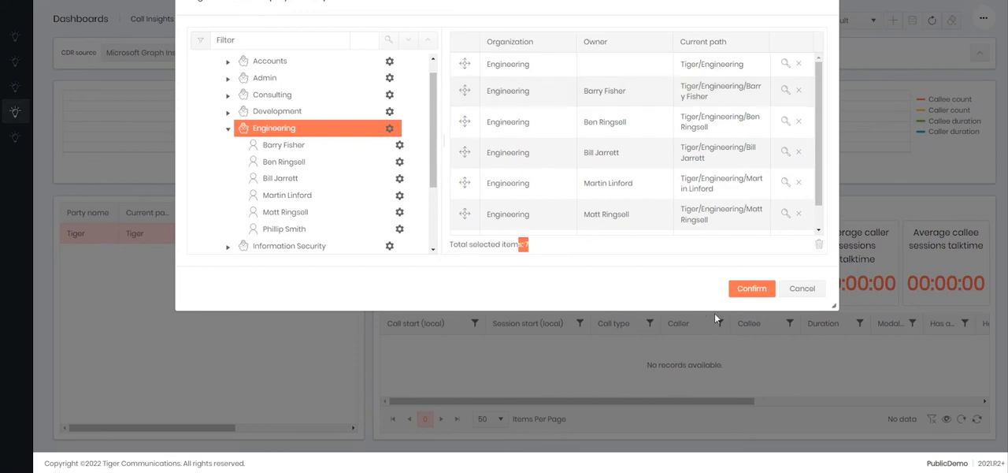
{"action": "left_click", "coordinate": [750, 288]}
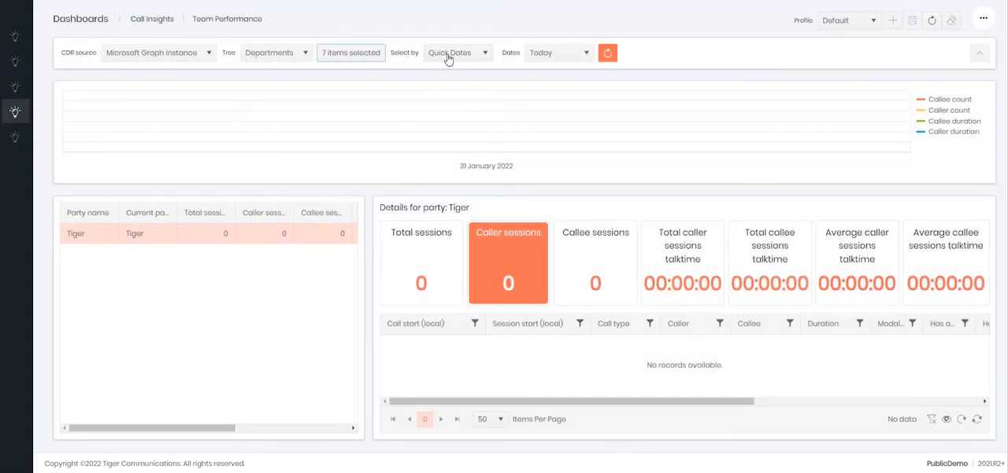
Step: Switch to Quick Dates, choose Last Month and refresh to chart December 2021
{"action": "left_click", "coordinate": [457, 54]}
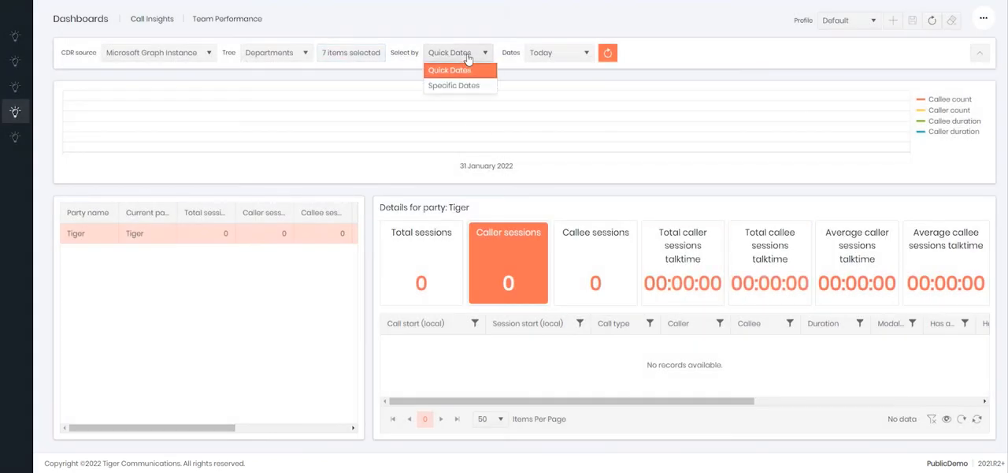
{"action": "mouse_move", "coordinate": [463, 87]}
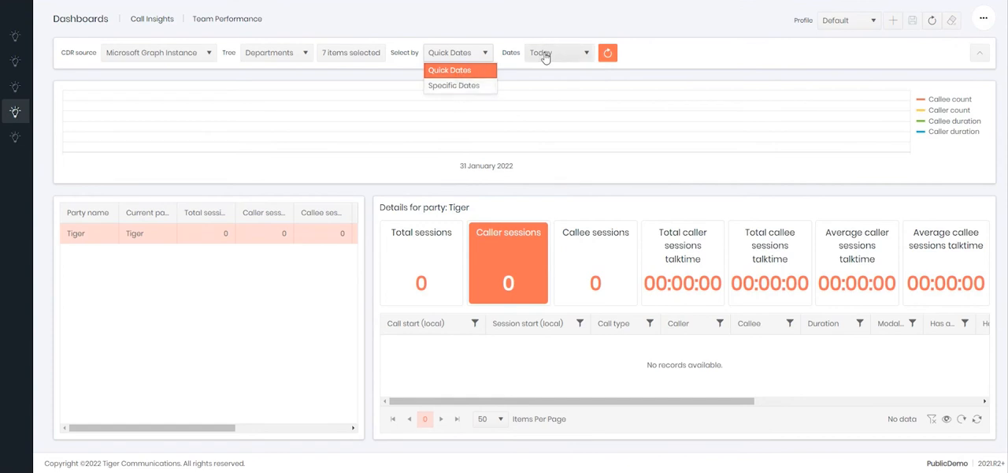
{"action": "left_click", "coordinate": [559, 54]}
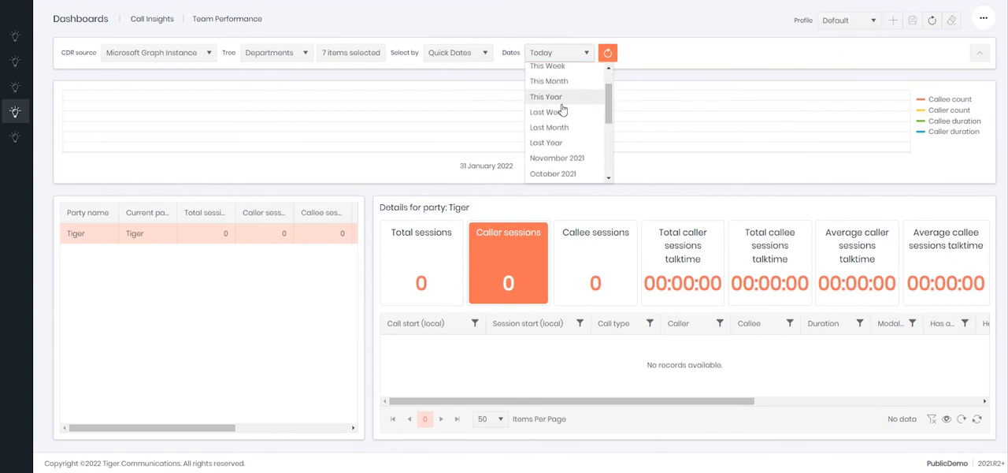
{"action": "left_click", "coordinate": [548, 126]}
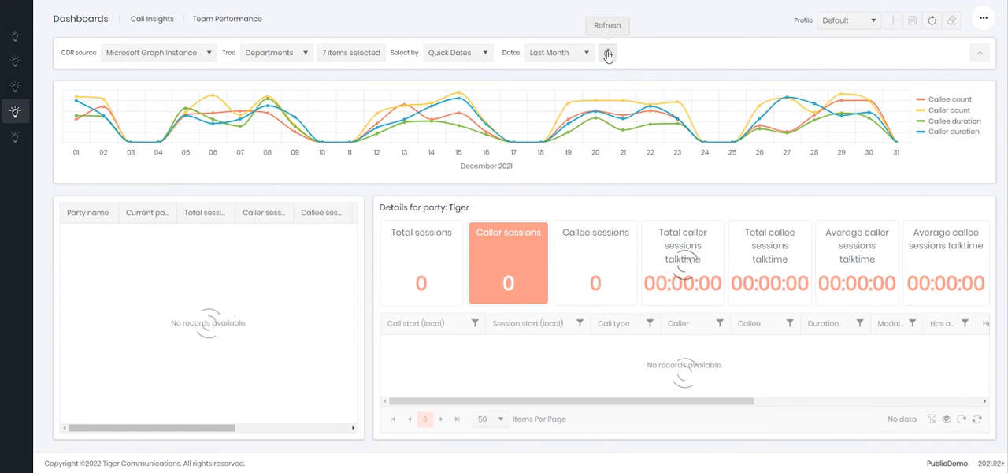
{"action": "left_click", "coordinate": [608, 54]}
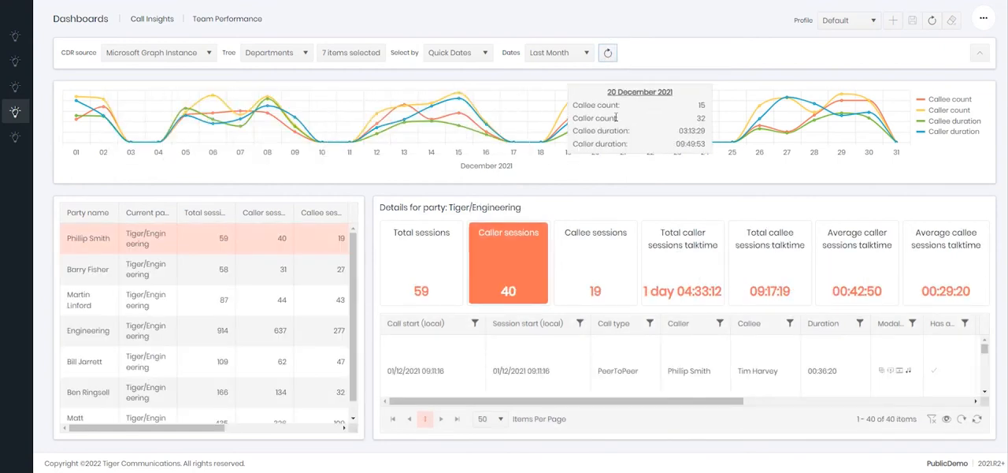
{"action": "mouse_move", "coordinate": [822, 116]}
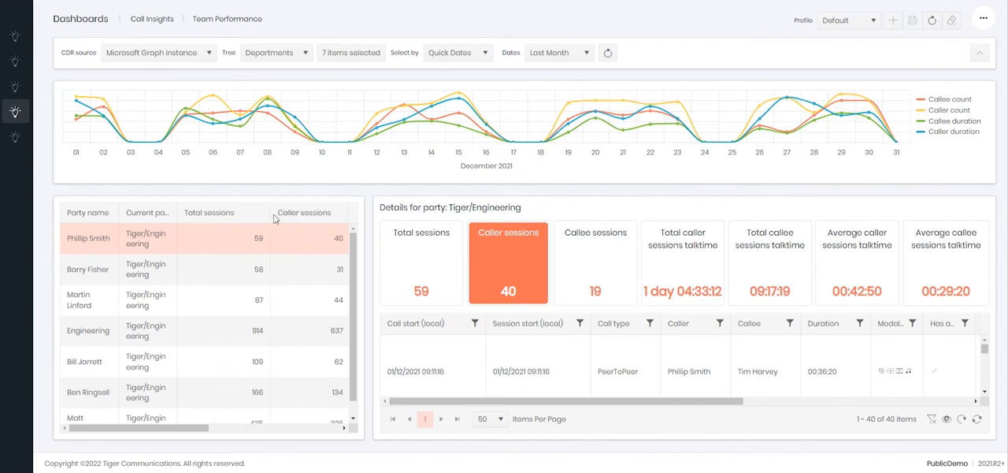
{"action": "mouse_move", "coordinate": [174, 243]}
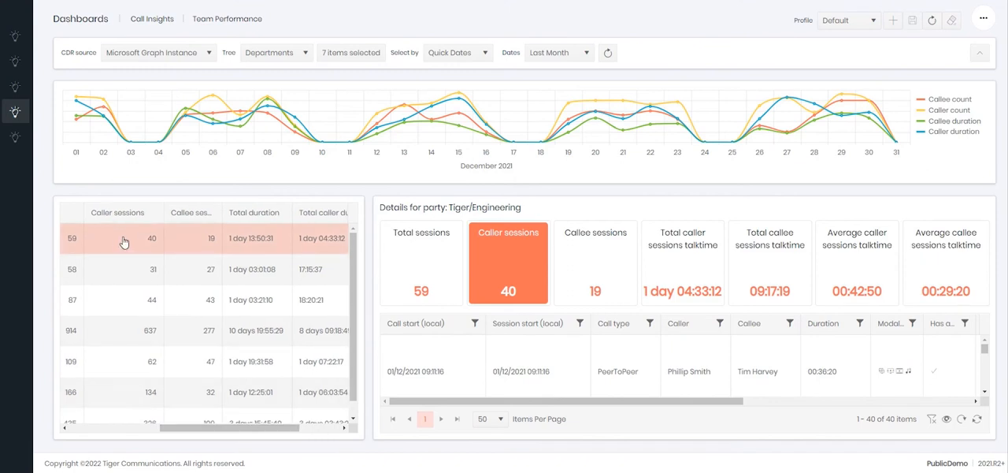
{"action": "mouse_move", "coordinate": [136, 239]}
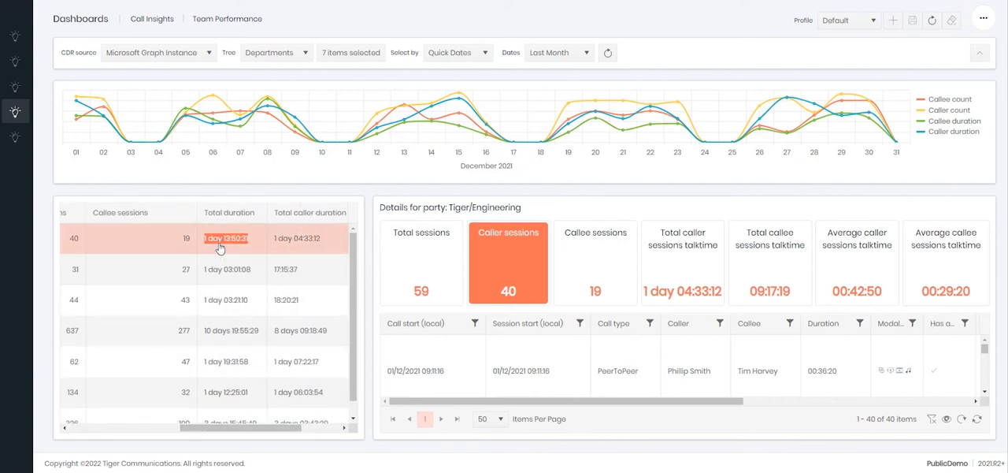
{"action": "scroll", "scroll_direction": "right", "scroll_amount": 3}
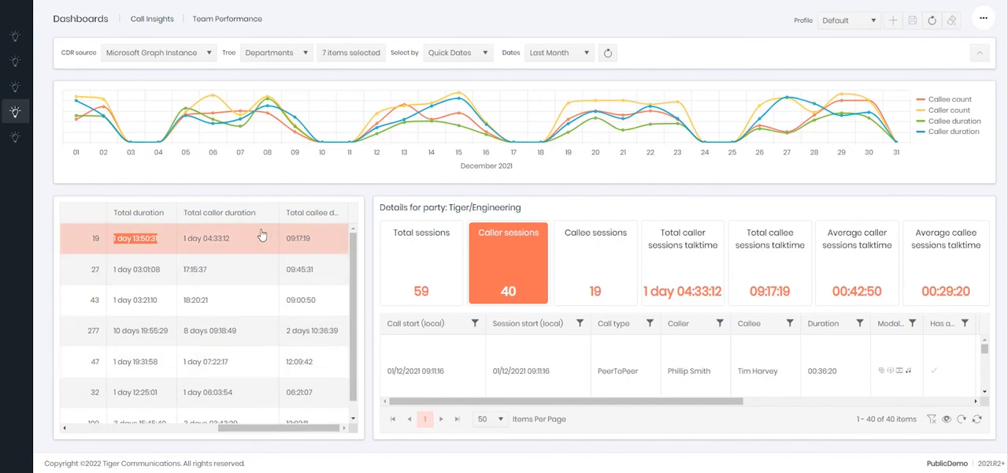
{"action": "mouse_move", "coordinate": [223, 249]}
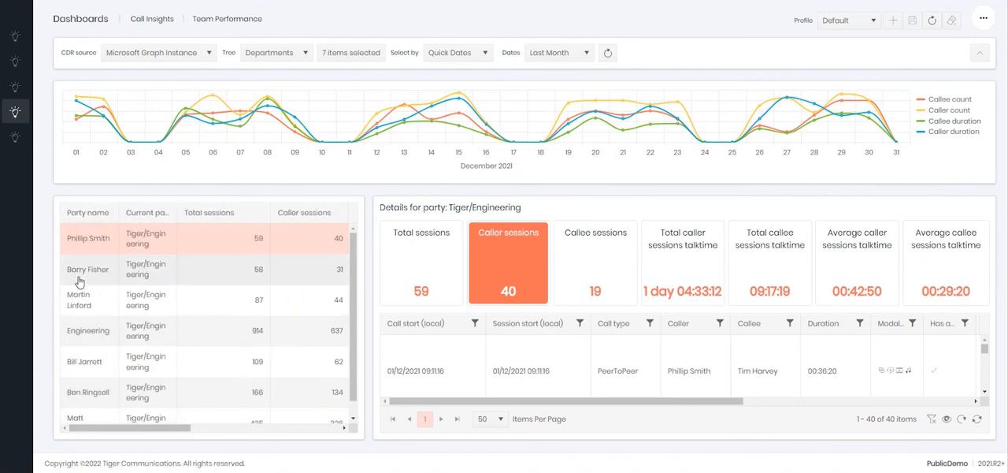
{"action": "left_click", "coordinate": [88, 267]}
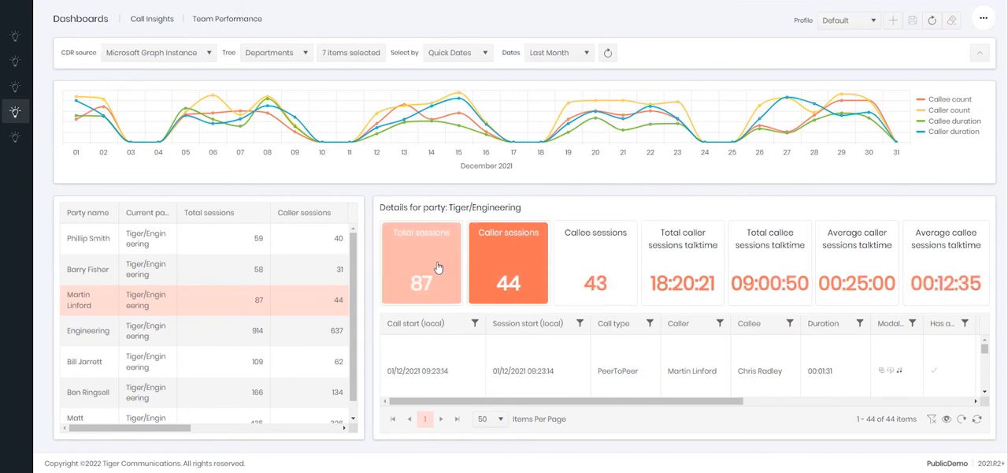
{"action": "left_click", "coordinate": [596, 264]}
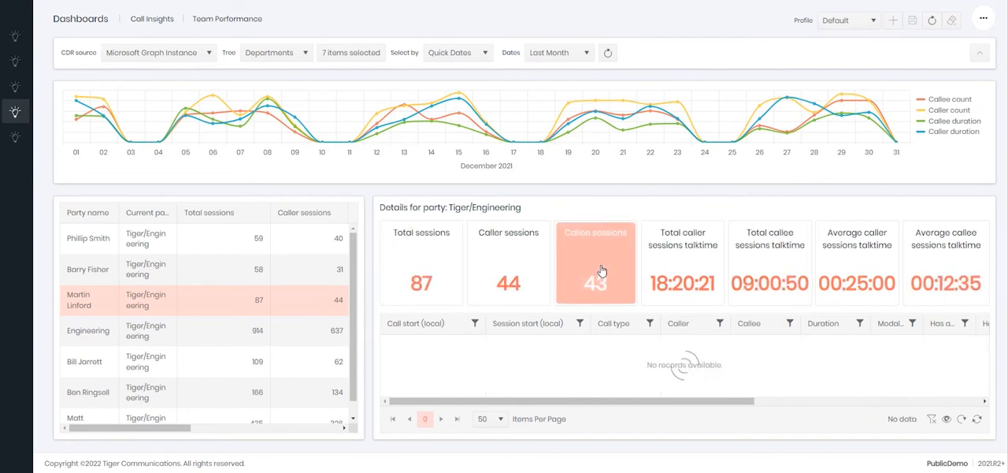
{"action": "left_click", "coordinate": [596, 263]}
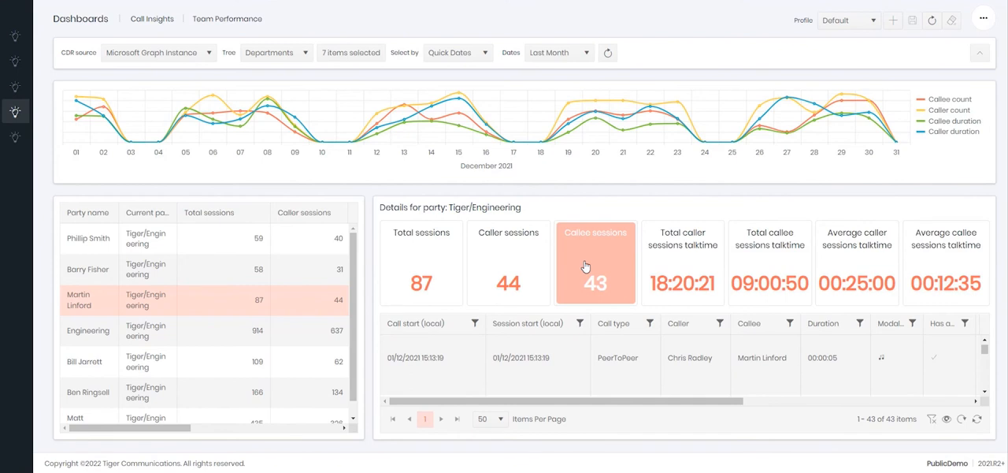
{"action": "mouse_move", "coordinate": [471, 280]}
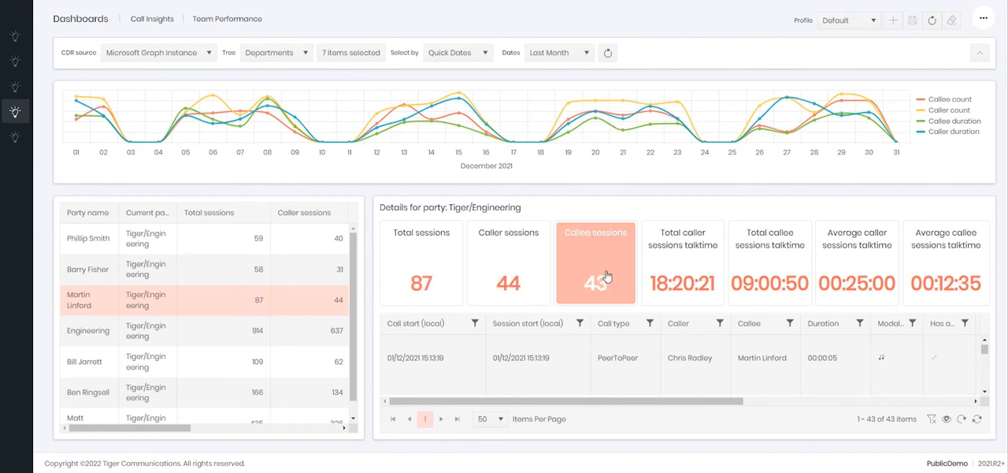
{"action": "mouse_move", "coordinate": [606, 277]}
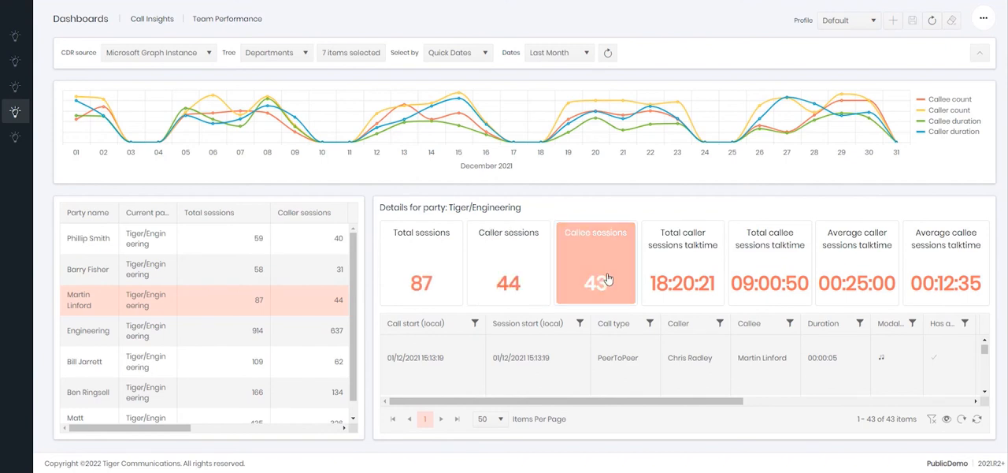
Step: Clear a column filter in the records grid and show the Engineering party's details
{"action": "left_click", "coordinate": [595, 261]}
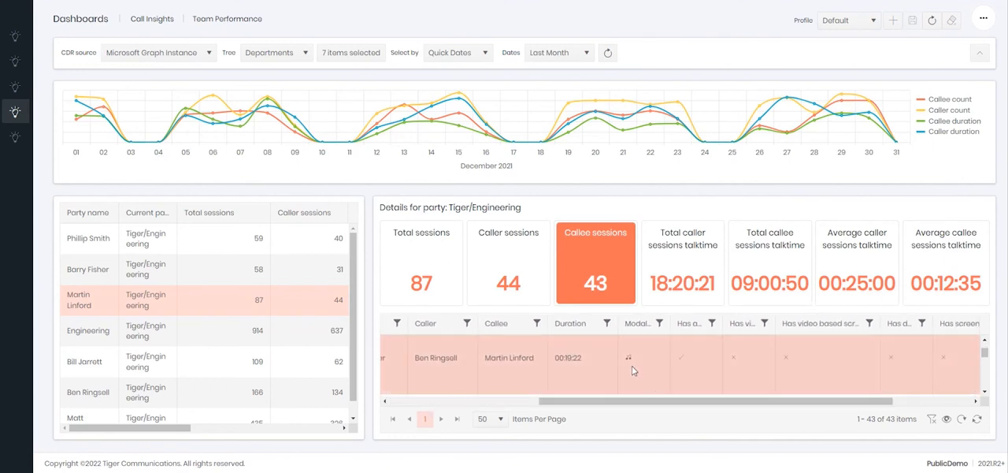
{"action": "mouse_move", "coordinate": [629, 356]}
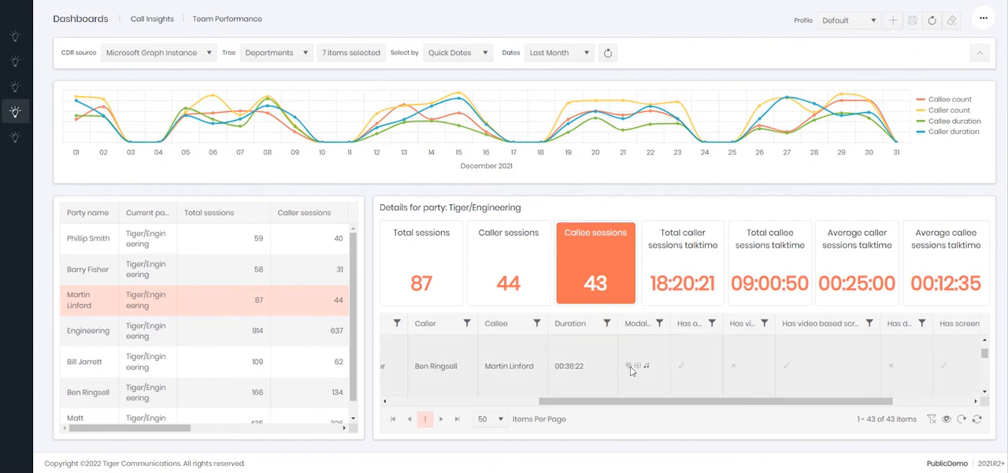
{"action": "mouse_move", "coordinate": [636, 364]}
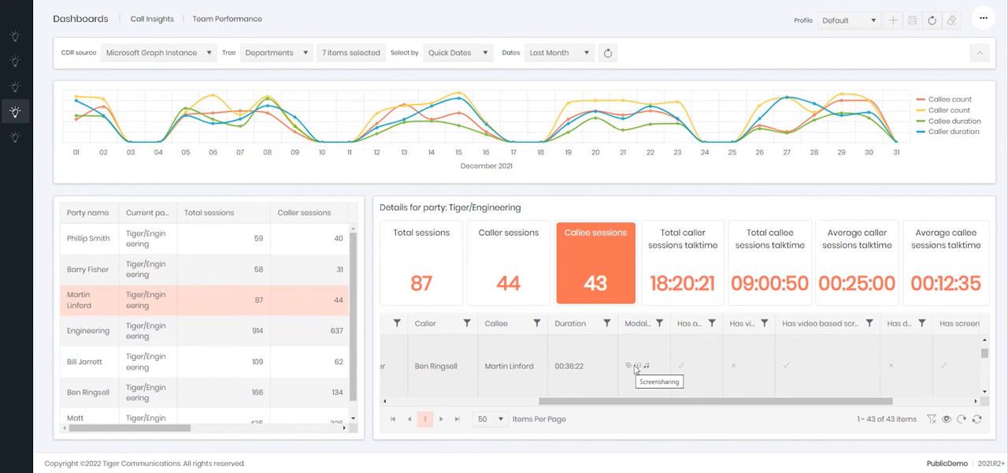
{"action": "mouse_move", "coordinate": [644, 370]}
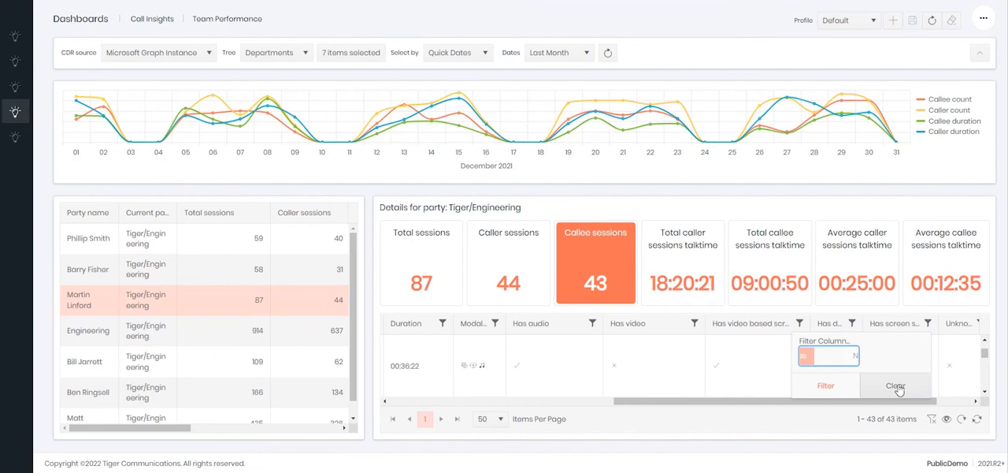
{"action": "left_click", "coordinate": [895, 386]}
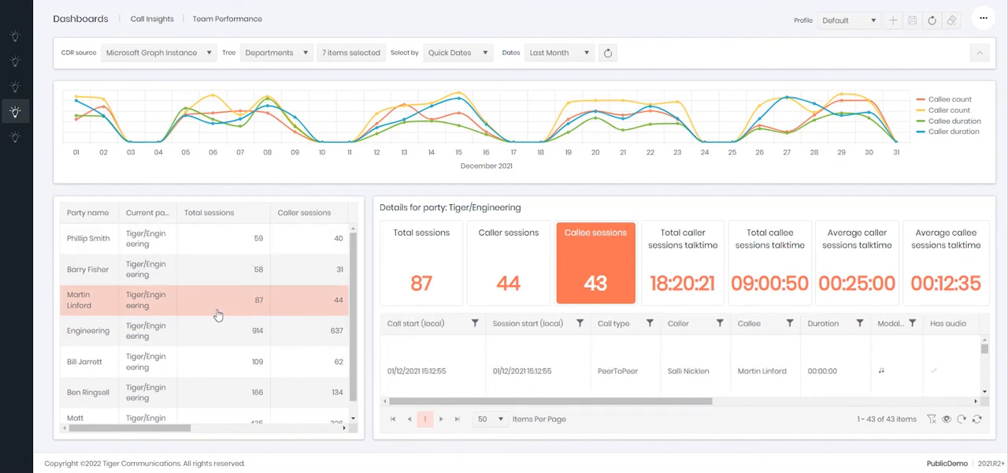
{"action": "left_click", "coordinate": [88, 331]}
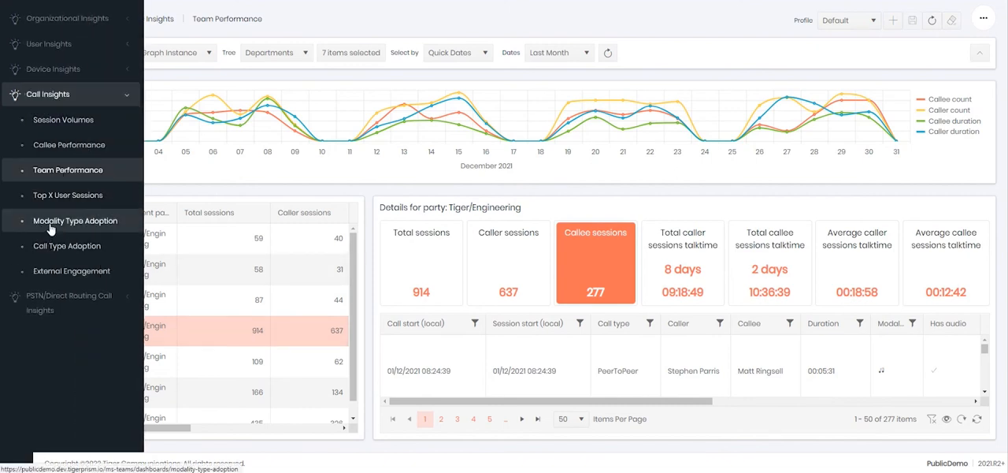
Step: Show the Modality Type Adoption dashboard and scroll through its modality type table
{"action": "left_click", "coordinate": [75, 221]}
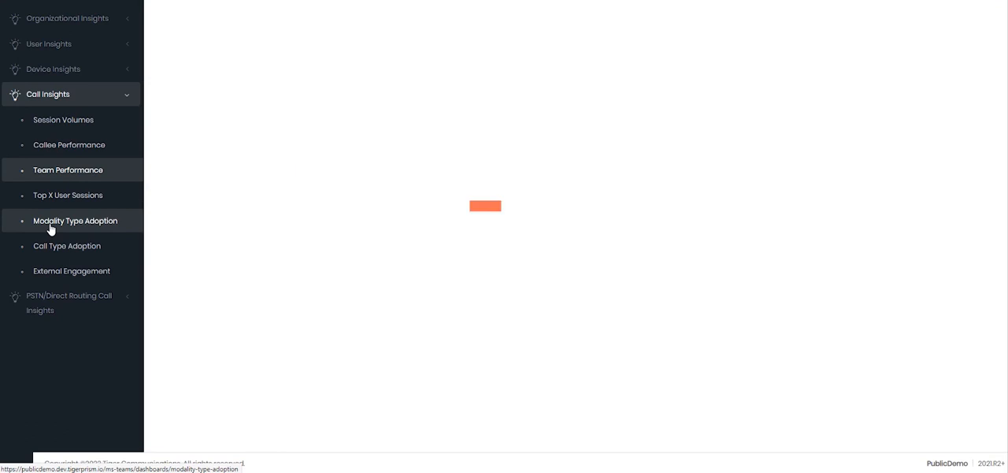
{"action": "left_click", "coordinate": [76, 220]}
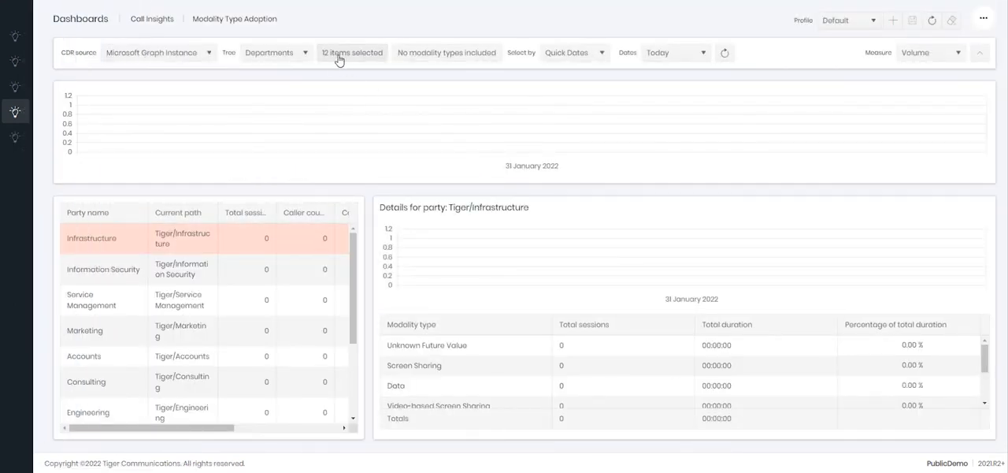
{"action": "mouse_move", "coordinate": [356, 62]}
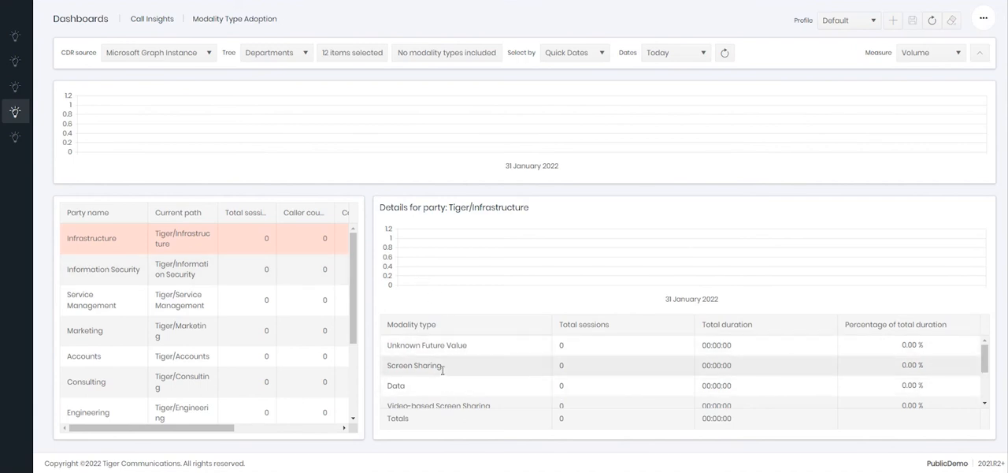
{"action": "scroll", "scroll_direction": "down", "scroll_amount": 3}
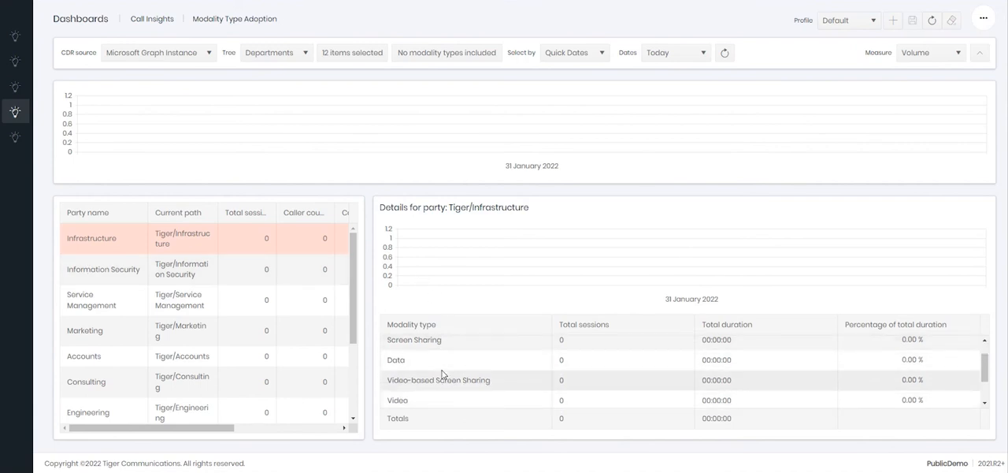
{"action": "scroll", "scroll_direction": "down", "scroll_amount": 3}
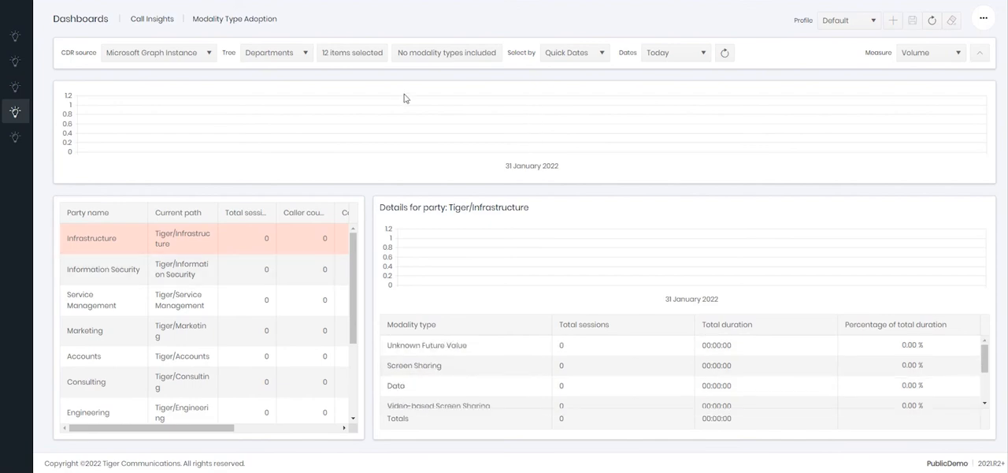
{"action": "mouse_move", "coordinate": [352, 54]}
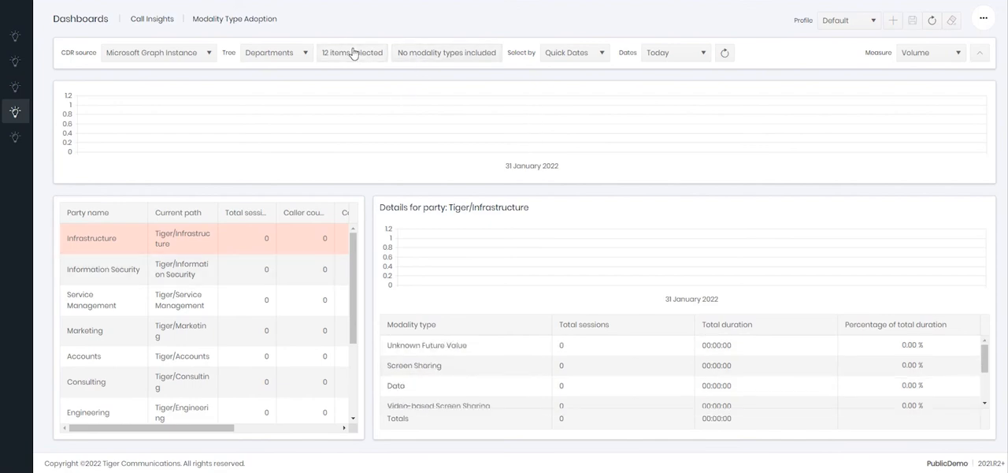
Step: Confirm the 12 Tiger departments in the department filter
{"action": "left_click", "coordinate": [351, 54]}
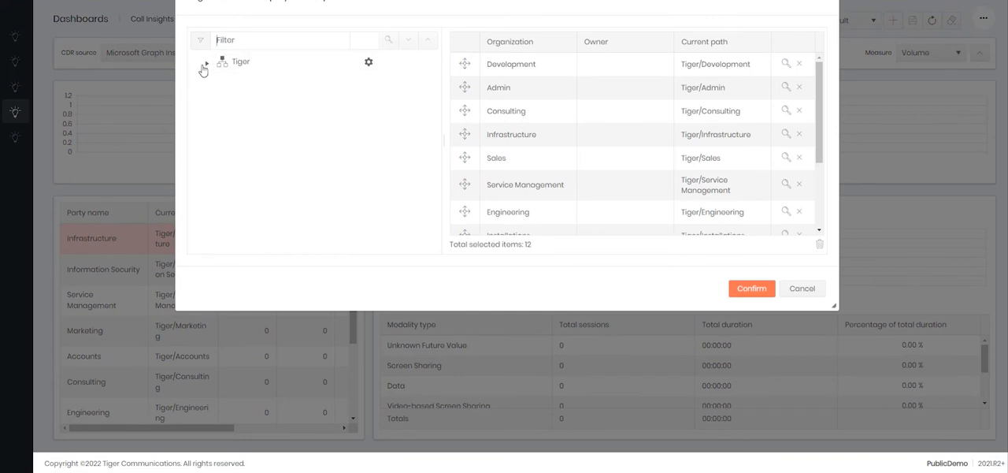
{"action": "left_click", "coordinate": [205, 66]}
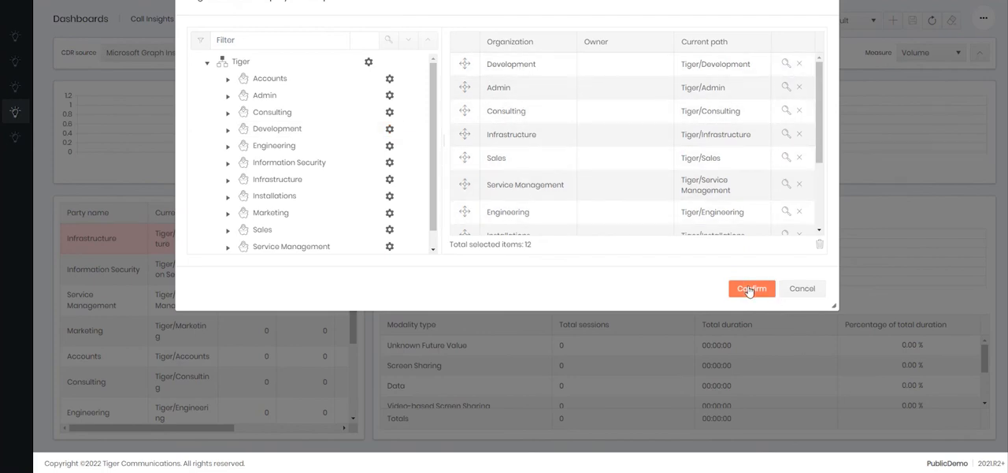
{"action": "left_click", "coordinate": [750, 288]}
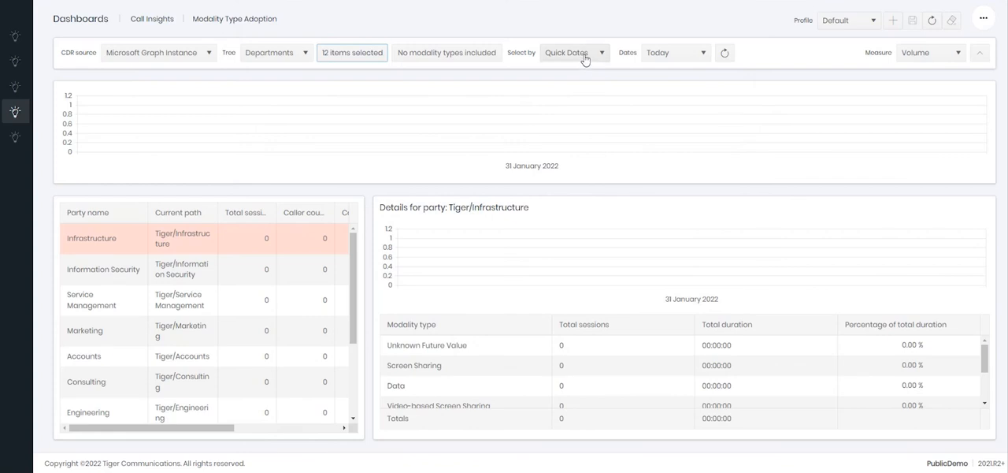
Step: Switch to Quick Dates, choose Last Month and refresh to chart December 2021
{"action": "left_click", "coordinate": [573, 52]}
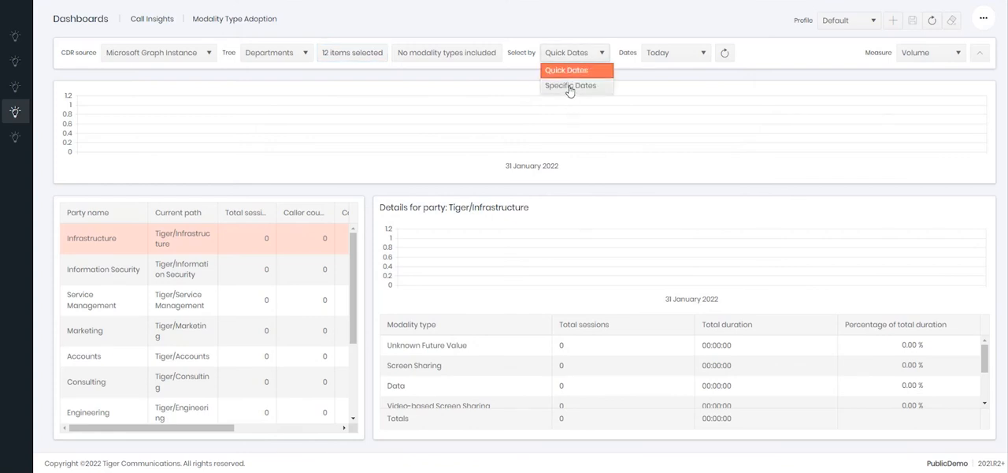
{"action": "left_click", "coordinate": [674, 52]}
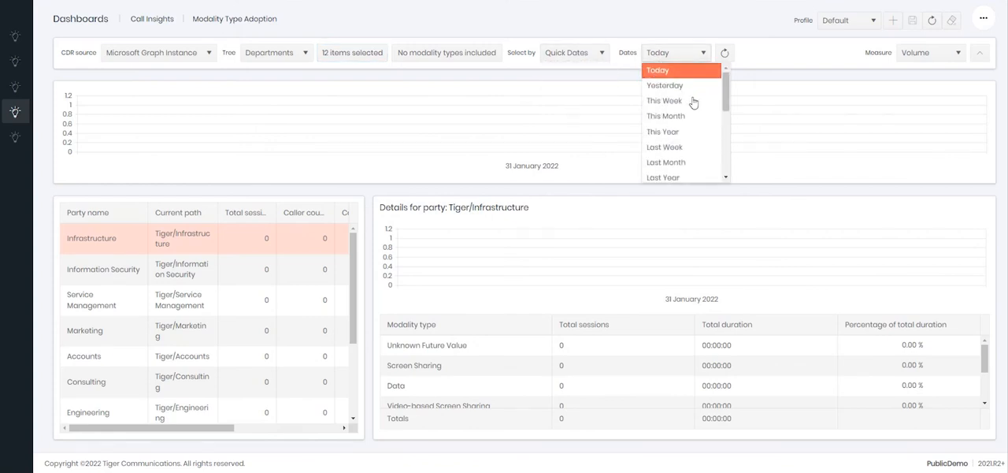
{"action": "scroll", "scroll_direction": "down", "scroll_amount": 3}
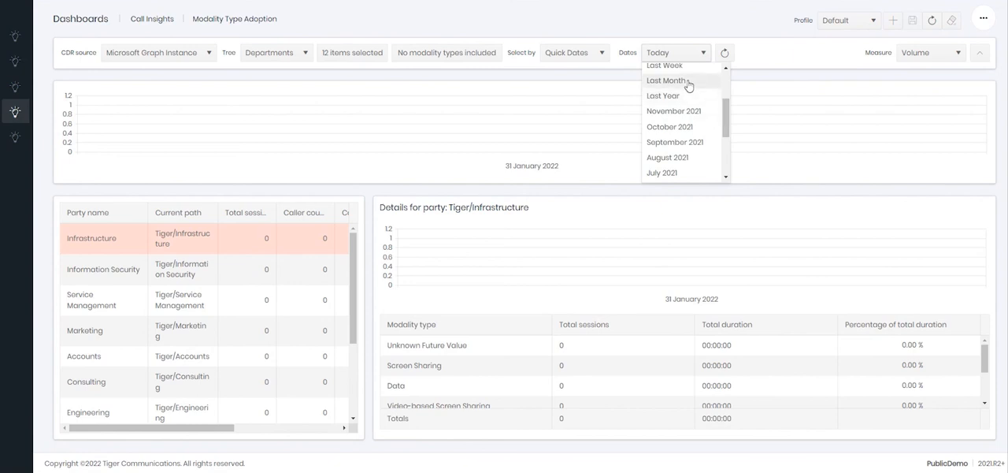
{"action": "left_click", "coordinate": [667, 80]}
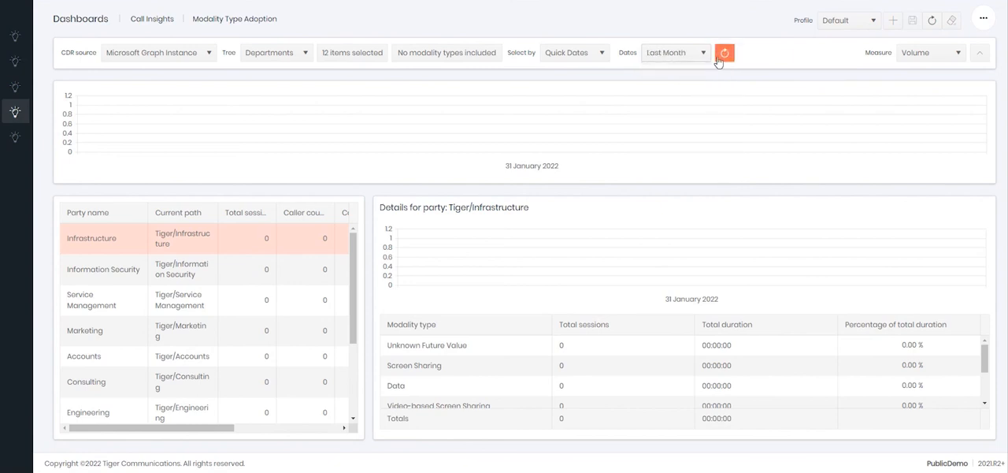
{"action": "left_click", "coordinate": [723, 52]}
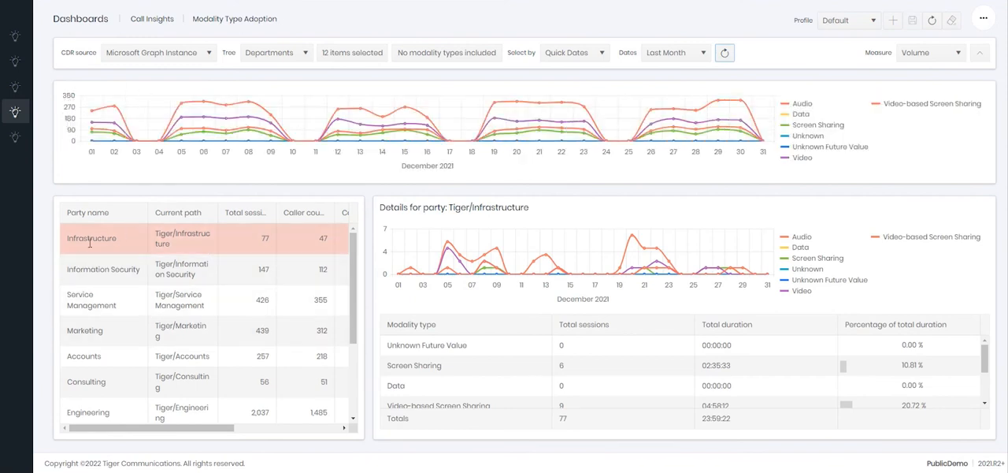
{"action": "mouse_move", "coordinate": [252, 280]}
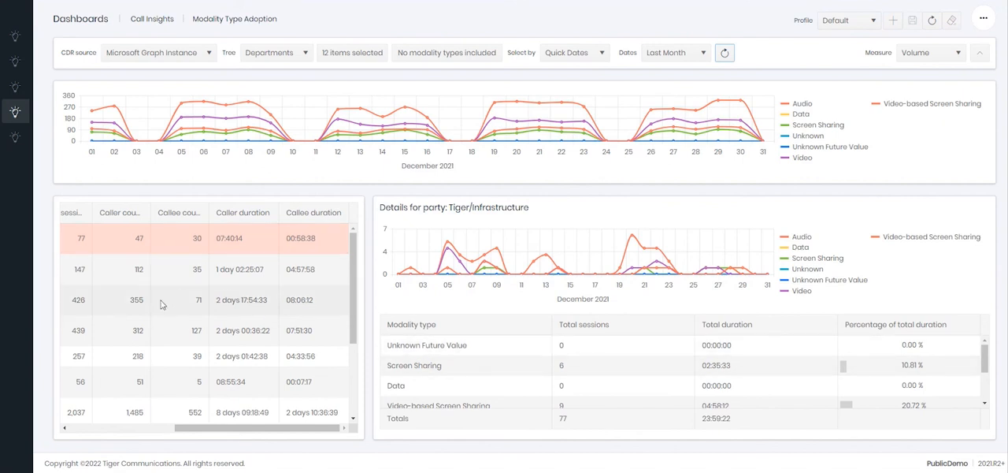
Step: View modality details for Service Management and then Consulting
{"action": "left_click", "coordinate": [157, 300]}
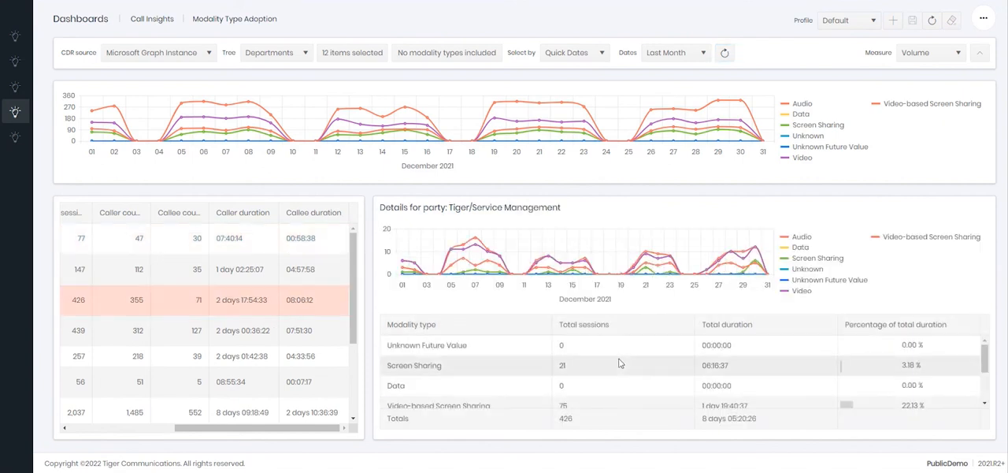
{"action": "mouse_move", "coordinate": [620, 362]}
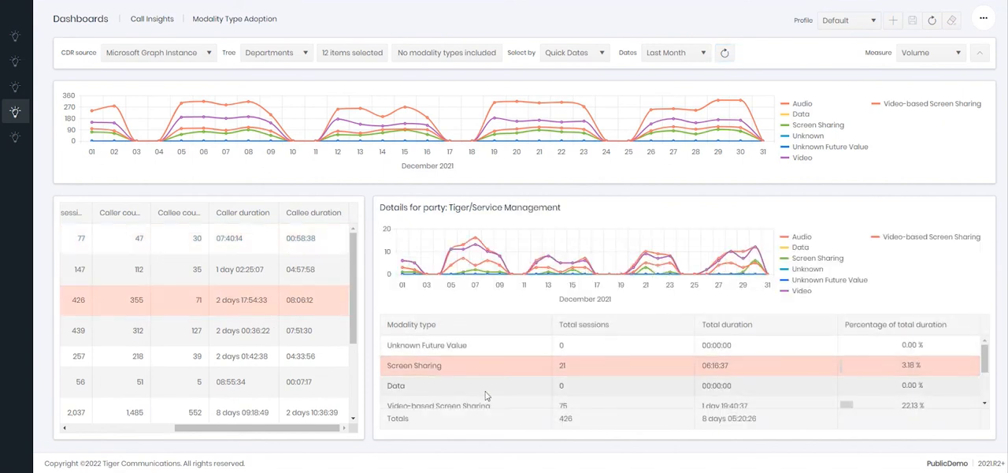
{"action": "scroll", "scroll_direction": "down", "scroll_amount": 3}
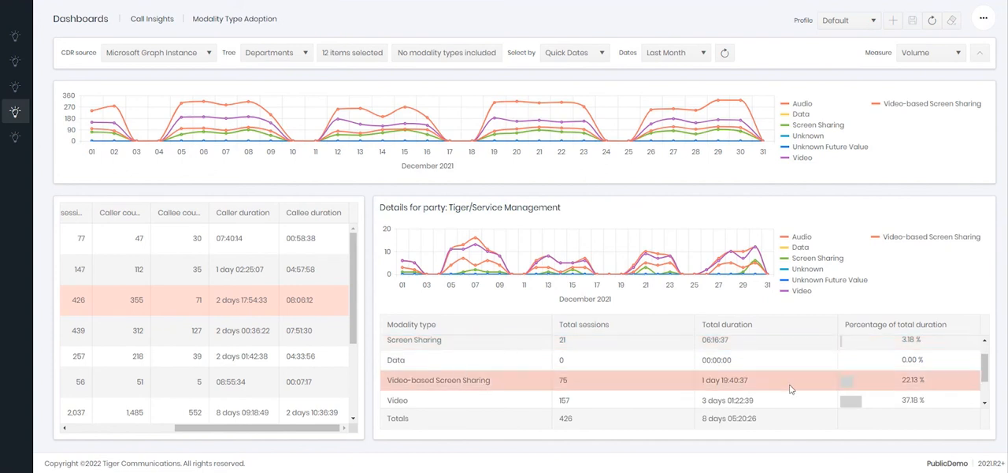
{"action": "mouse_move", "coordinate": [797, 387]}
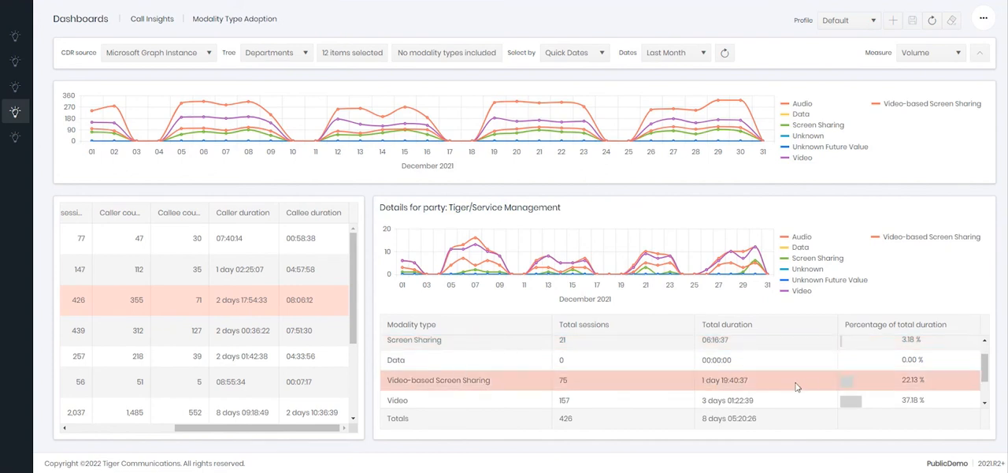
{"action": "scroll", "scroll_direction": "down", "scroll_amount": 3}
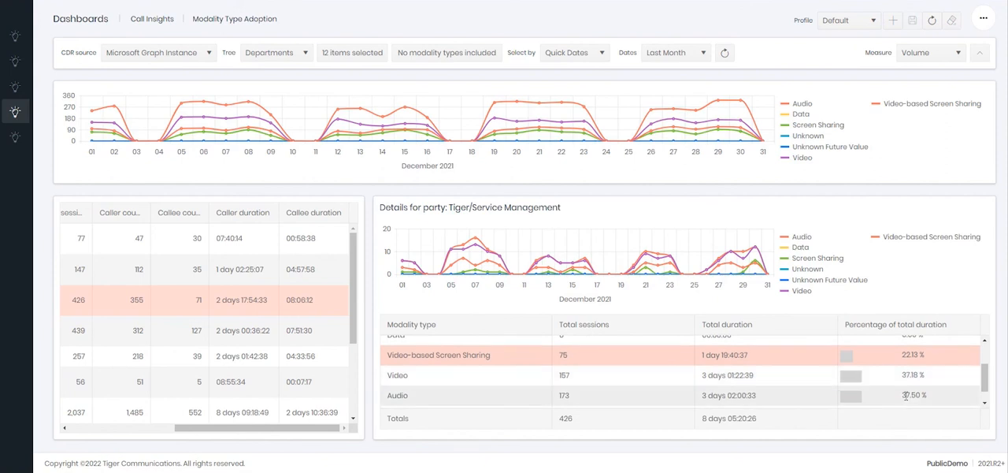
{"action": "mouse_move", "coordinate": [716, 396]}
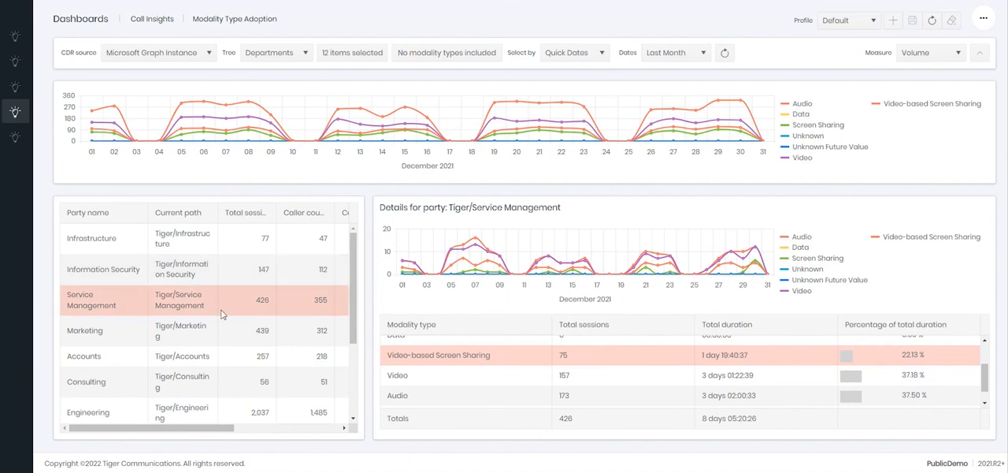
{"action": "mouse_move", "coordinate": [202, 319]}
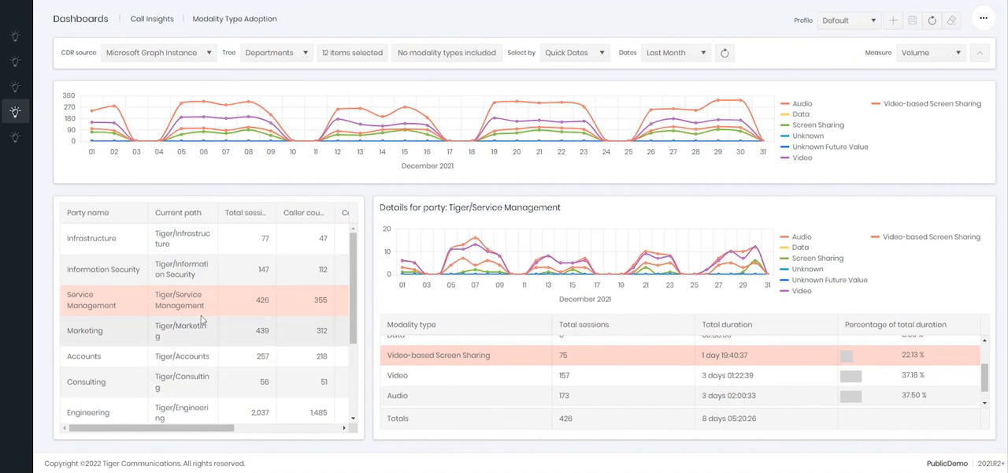
{"action": "mouse_move", "coordinate": [107, 352]}
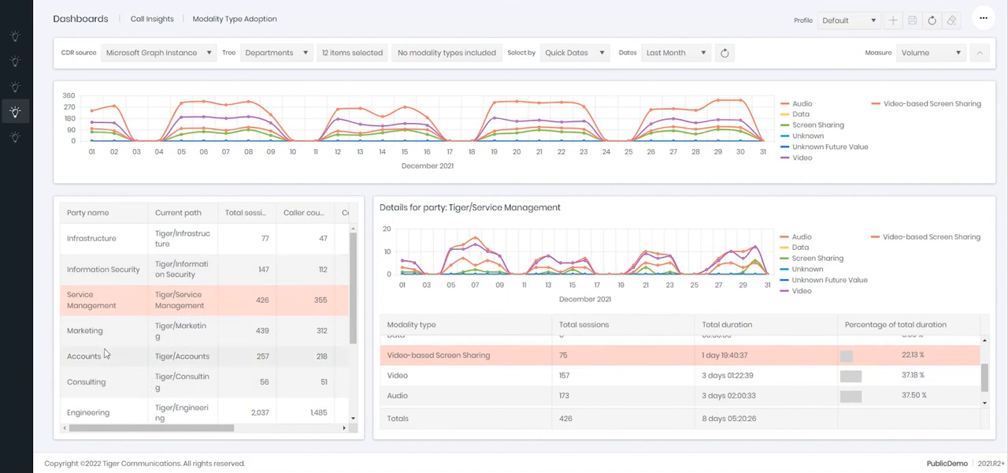
{"action": "left_click", "coordinate": [86, 381]}
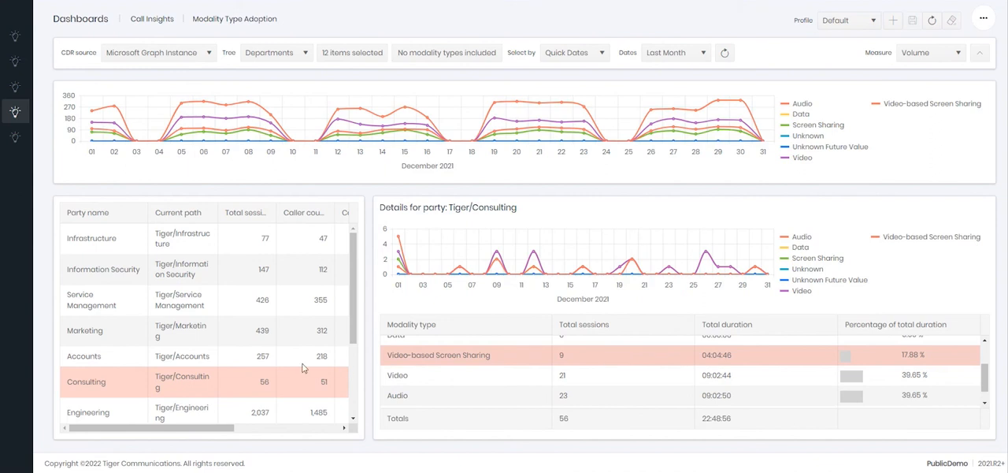
Step: View Accounts' details, return to Service Management, and bring up the dashboards navigation pane
{"action": "left_click", "coordinate": [84, 356]}
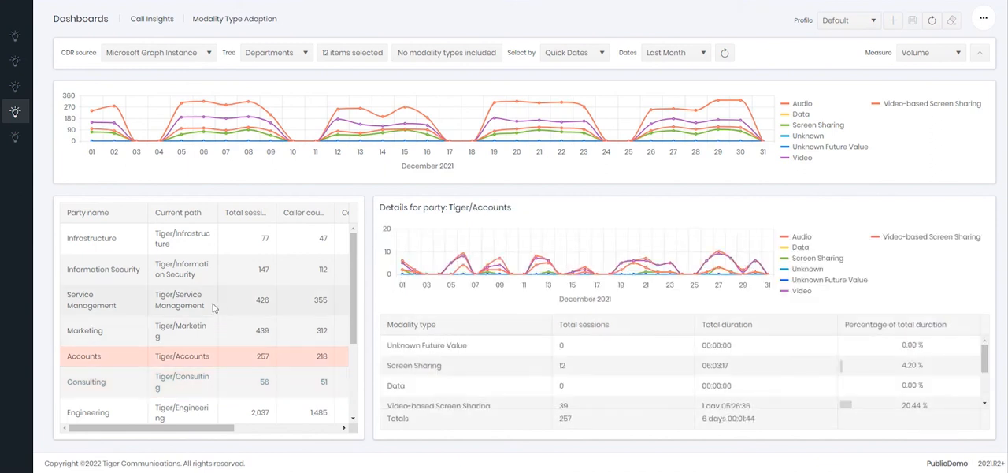
{"action": "left_click", "coordinate": [104, 300]}
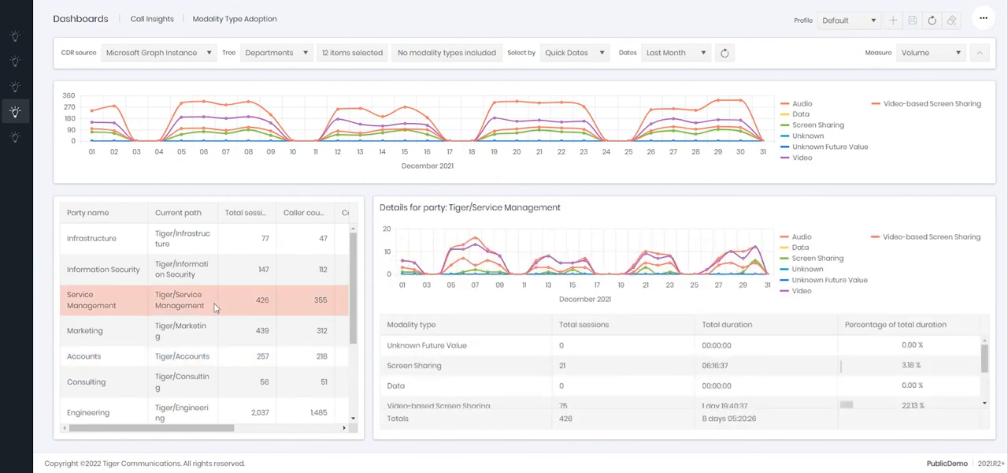
{"action": "left_click", "coordinate": [102, 331]}
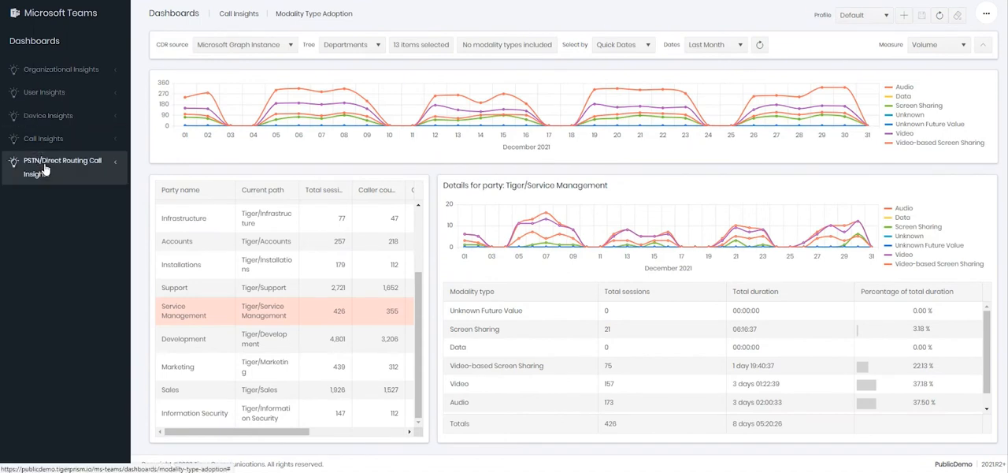
Step: Expand PSTN/Direct Routing Call Insights and open the Top X Endpoints dashboard
{"action": "left_click", "coordinate": [61, 167]}
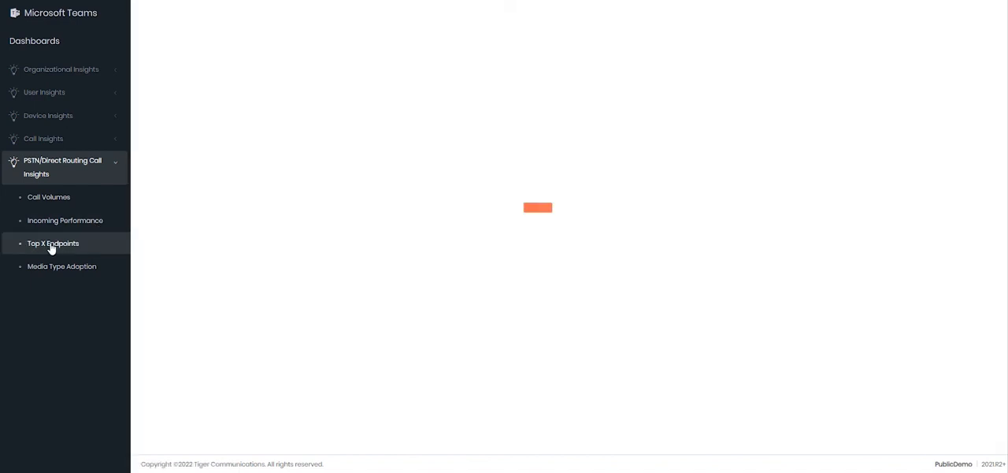
{"action": "left_click", "coordinate": [54, 242]}
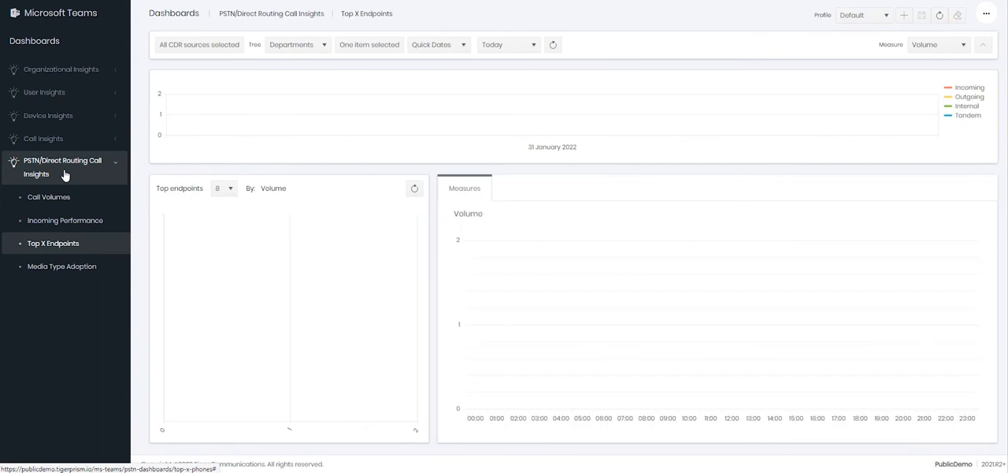
{"action": "mouse_move", "coordinate": [101, 145]}
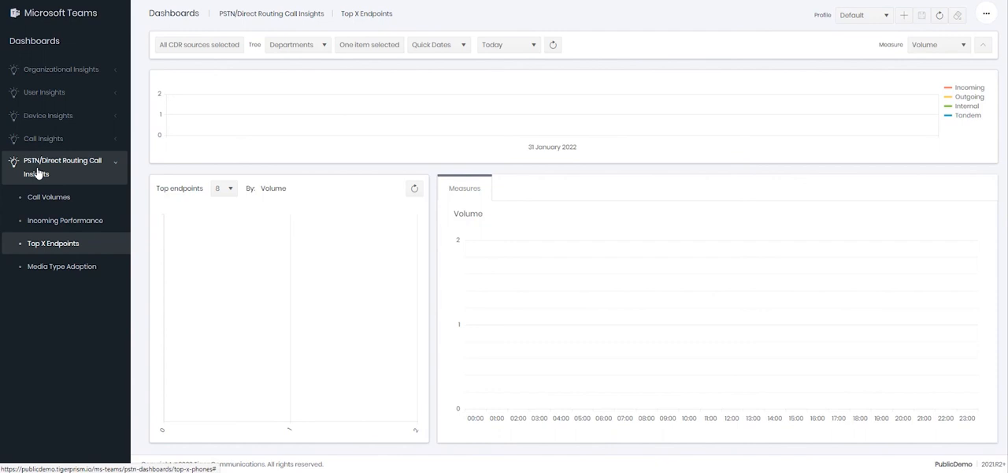
{"action": "mouse_move", "coordinate": [432, 19]}
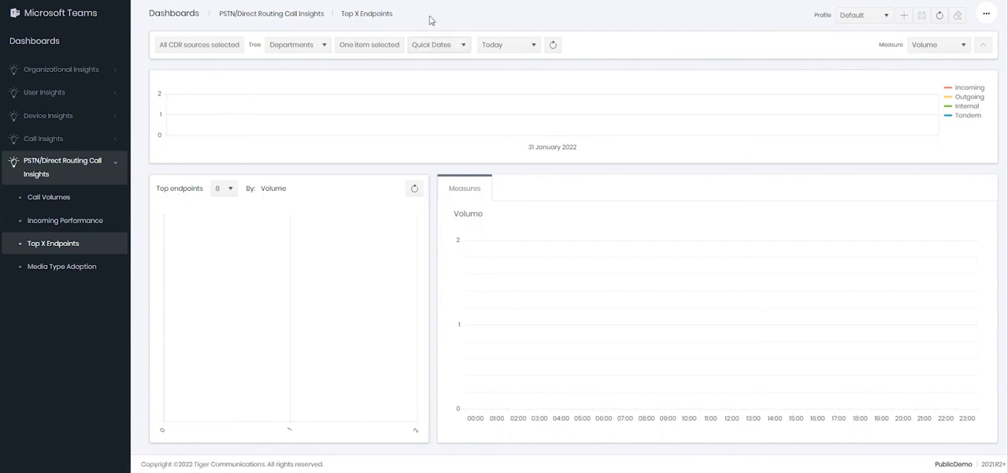
{"action": "mouse_move", "coordinate": [469, 61]}
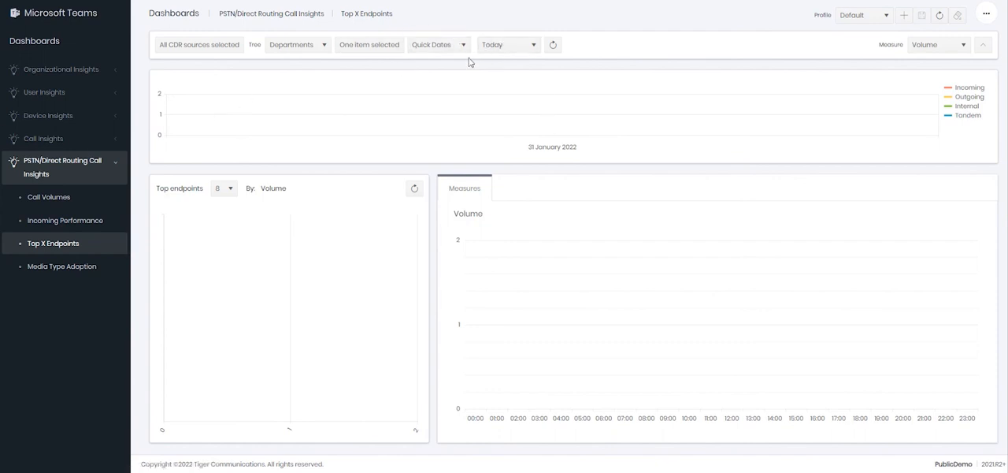
{"action": "mouse_move", "coordinate": [306, 54]}
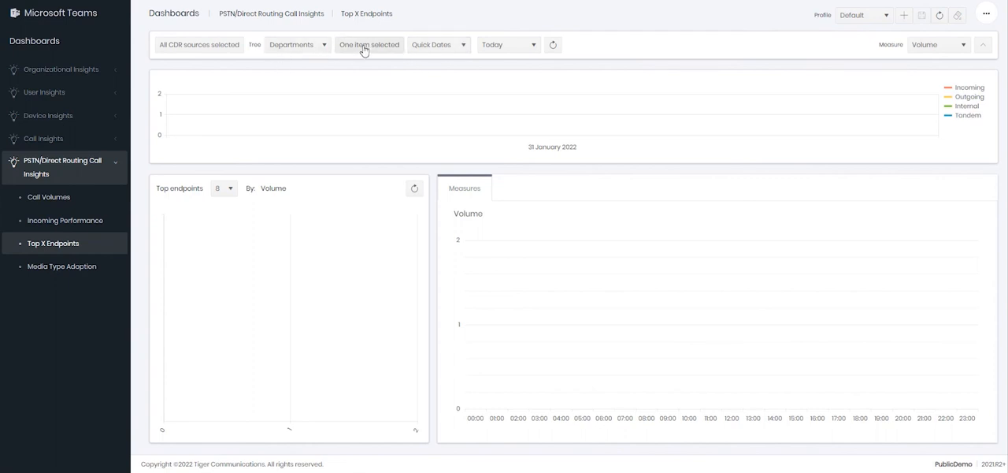
Step: Select all Tiger departments in the party tree
{"action": "left_click", "coordinate": [369, 44]}
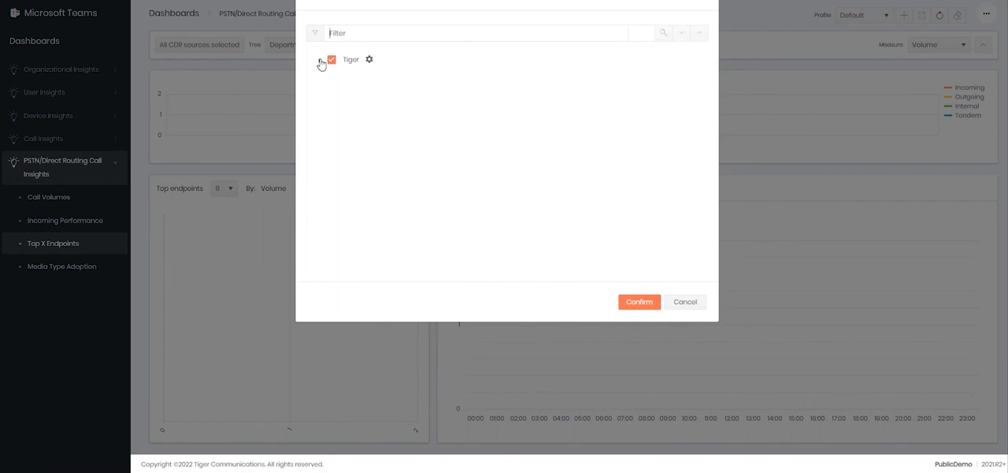
{"action": "left_click", "coordinate": [320, 60]}
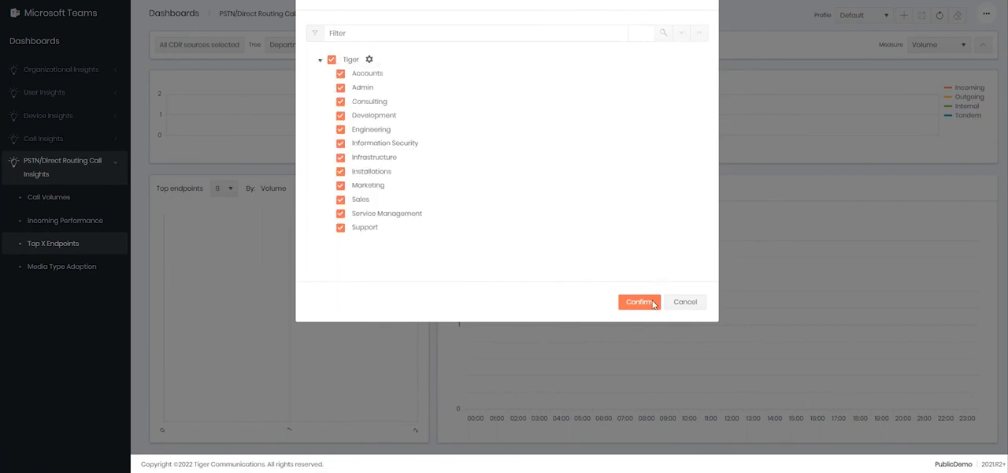
{"action": "left_click", "coordinate": [640, 300]}
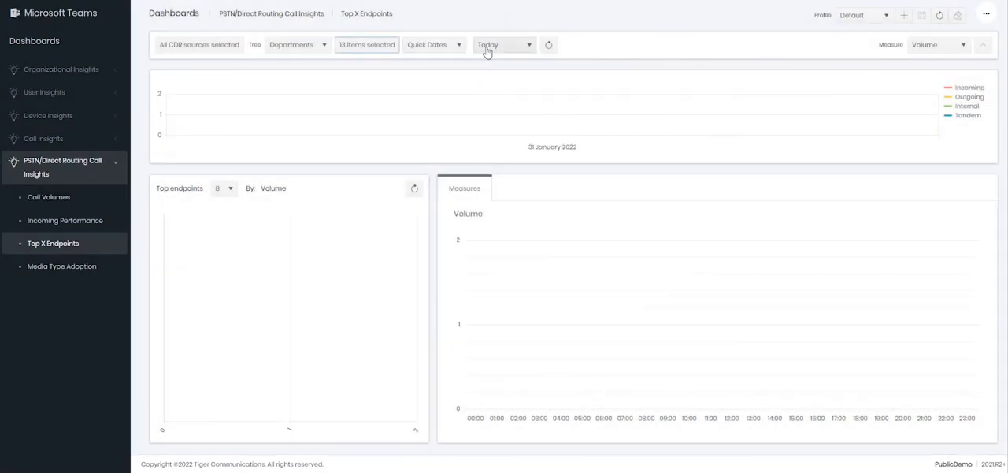
Step: Set Quick Dates to Last Month and reload the dashboard with December 2021 data
{"action": "left_click", "coordinate": [503, 44]}
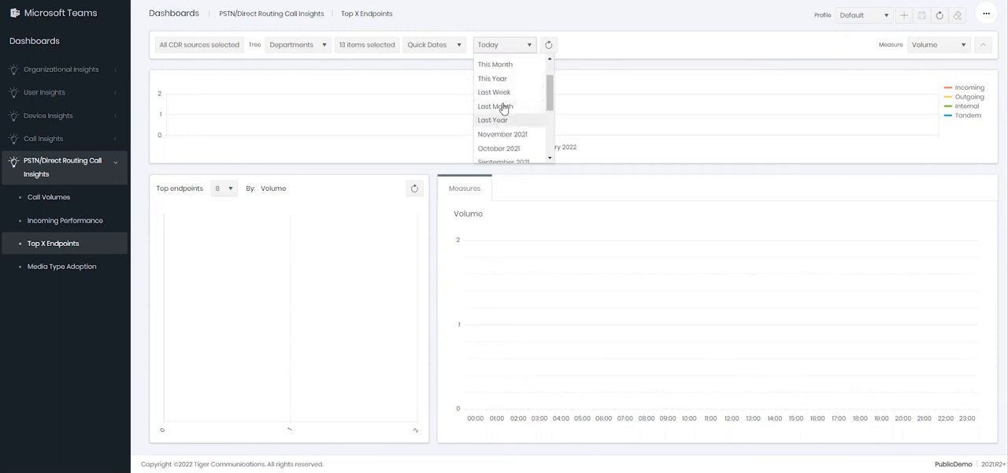
{"action": "left_click", "coordinate": [495, 107]}
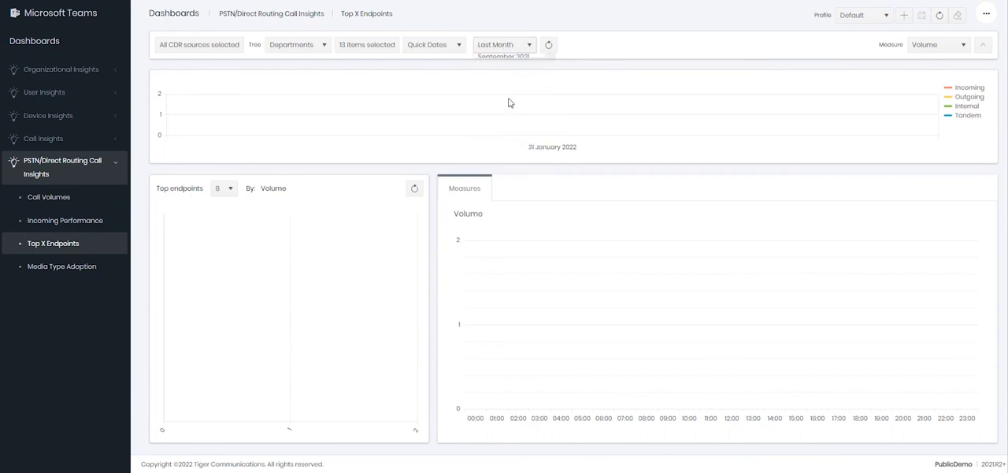
{"action": "left_click", "coordinate": [548, 44]}
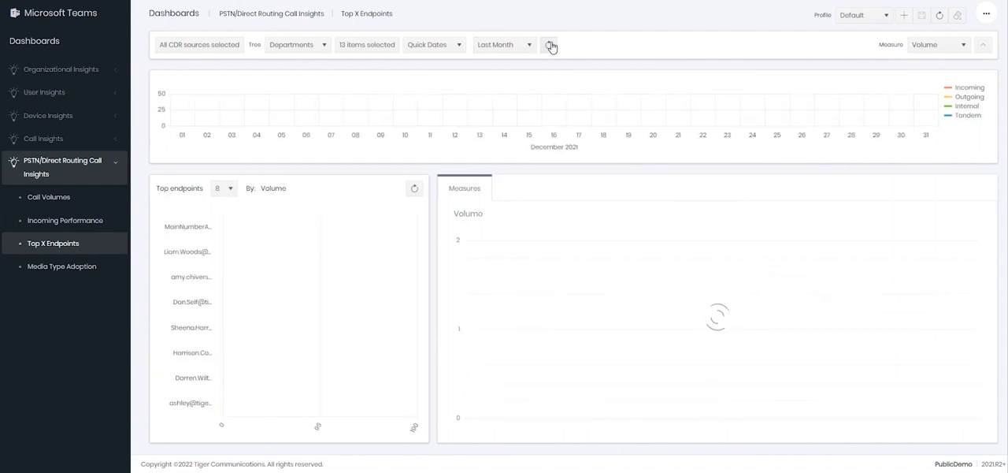
{"action": "left_click", "coordinate": [551, 44]}
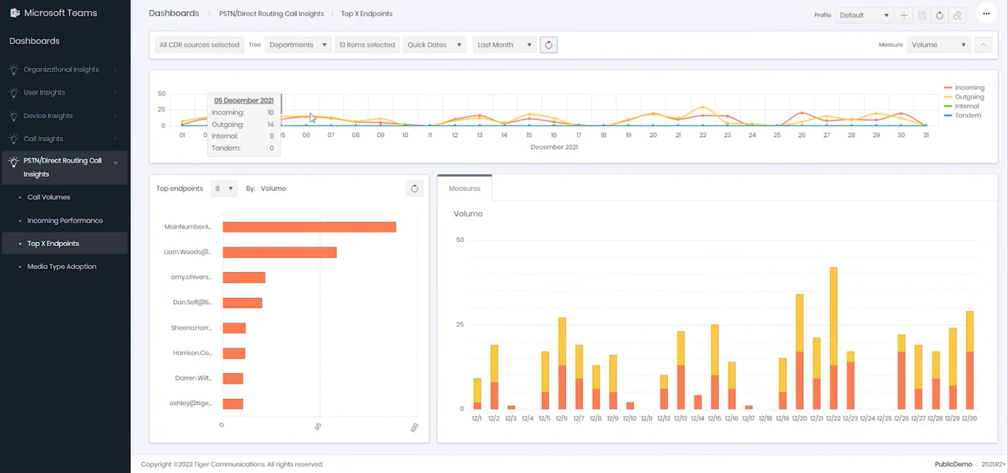
{"action": "mouse_move", "coordinate": [472, 119]}
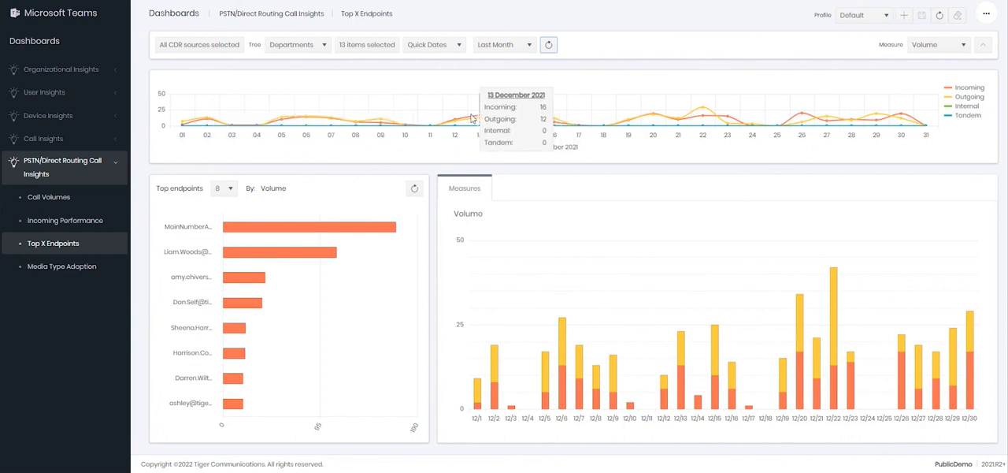
{"action": "mouse_move", "coordinate": [693, 118]}
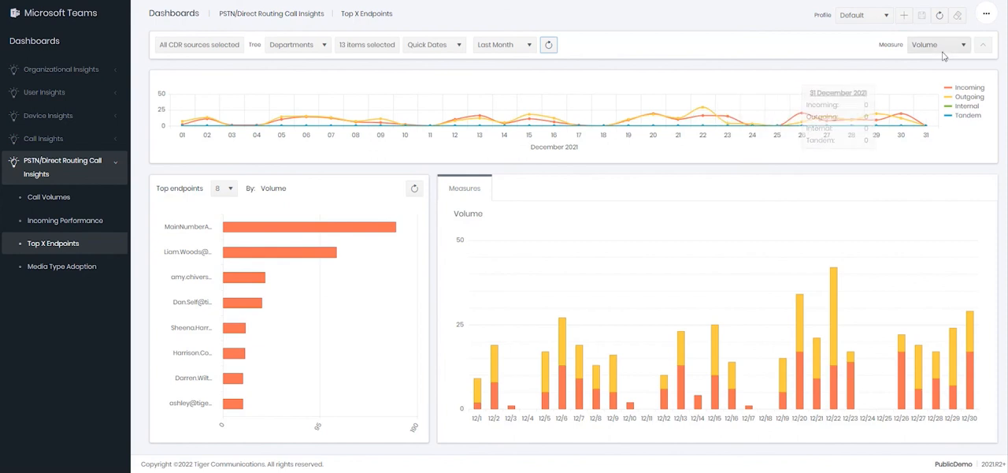
{"action": "left_click", "coordinate": [937, 45]}
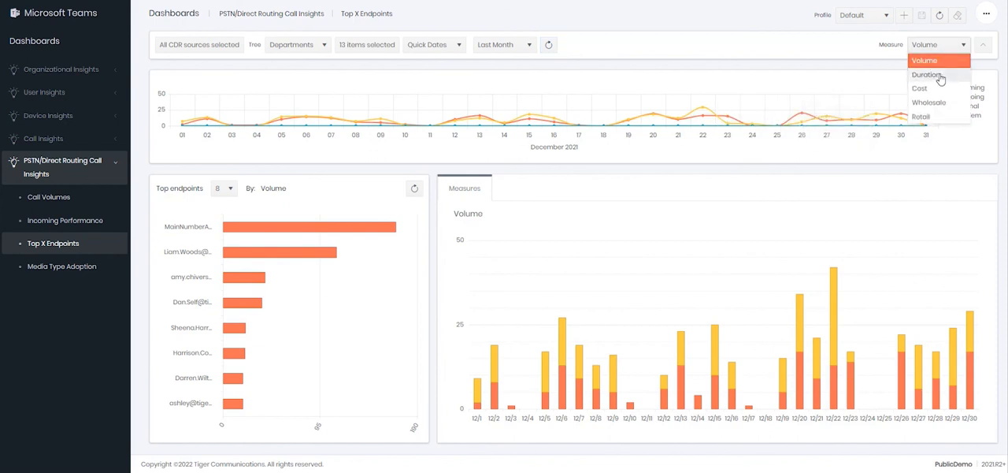
{"action": "left_click", "coordinate": [926, 74]}
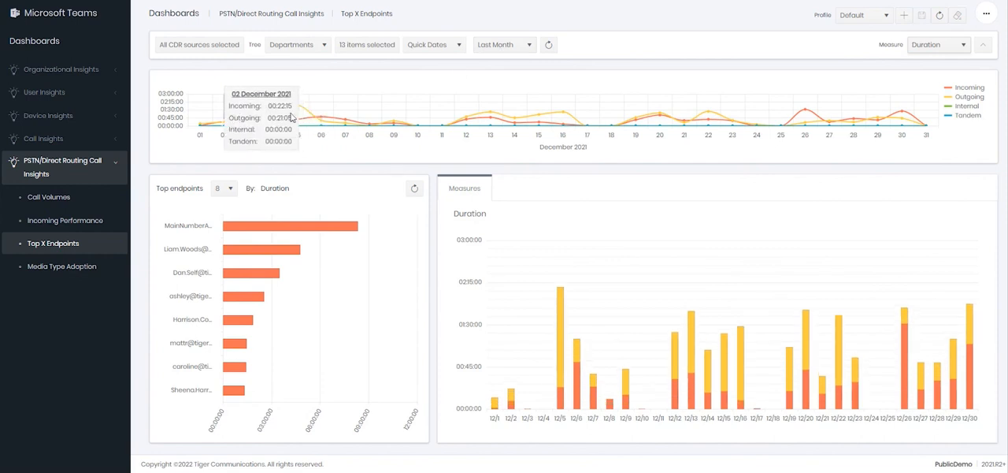
{"action": "mouse_move", "coordinate": [513, 123]}
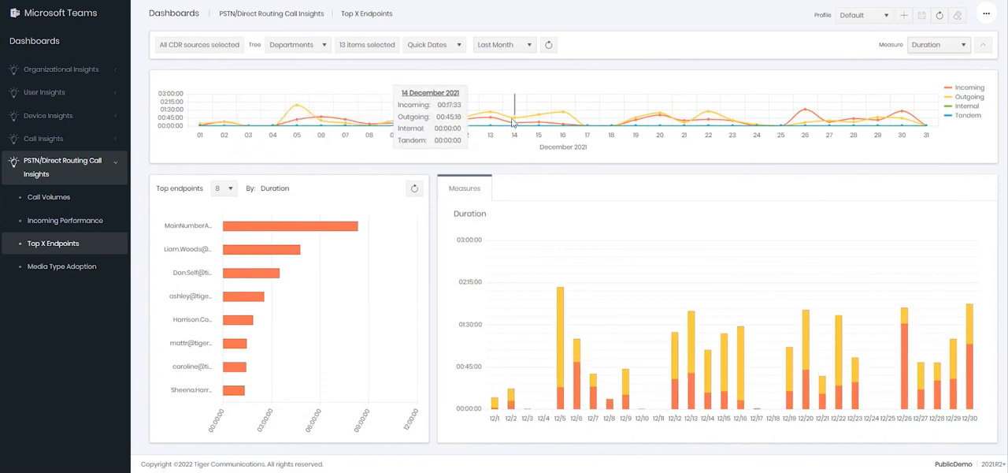
{"action": "mouse_move", "coordinate": [875, 115]}
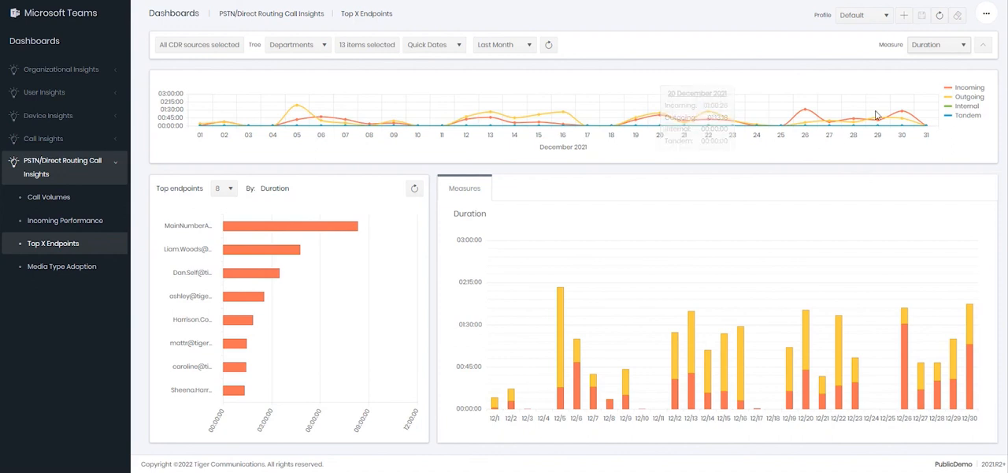
{"action": "left_click", "coordinate": [938, 45]}
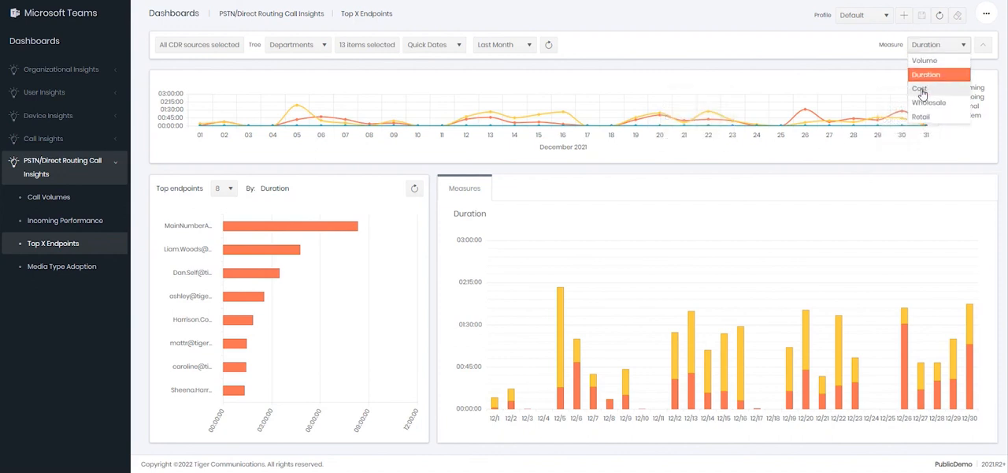
{"action": "left_click", "coordinate": [920, 89]}
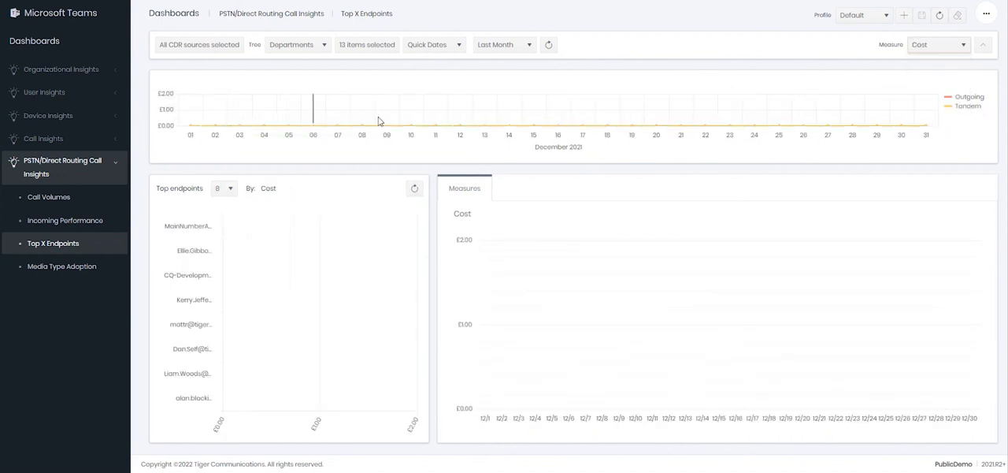
{"action": "mouse_move", "coordinate": [734, 125]}
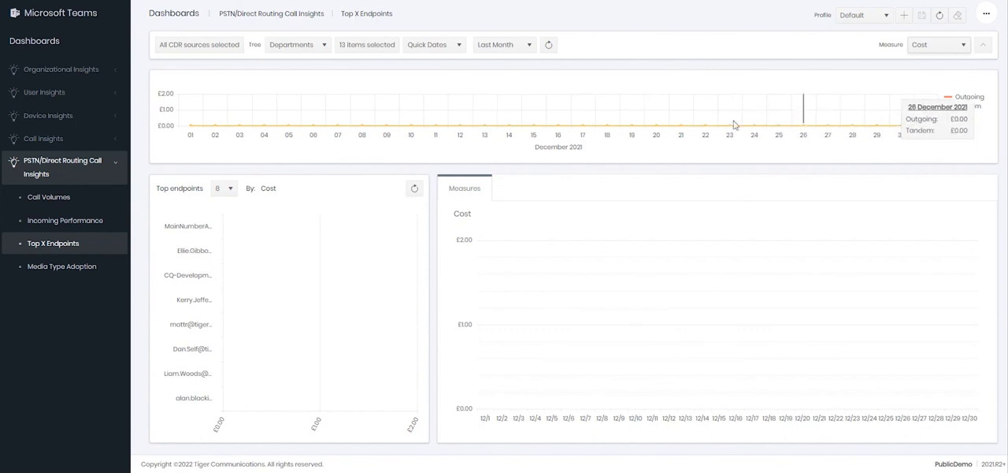
{"action": "left_click", "coordinate": [961, 44]}
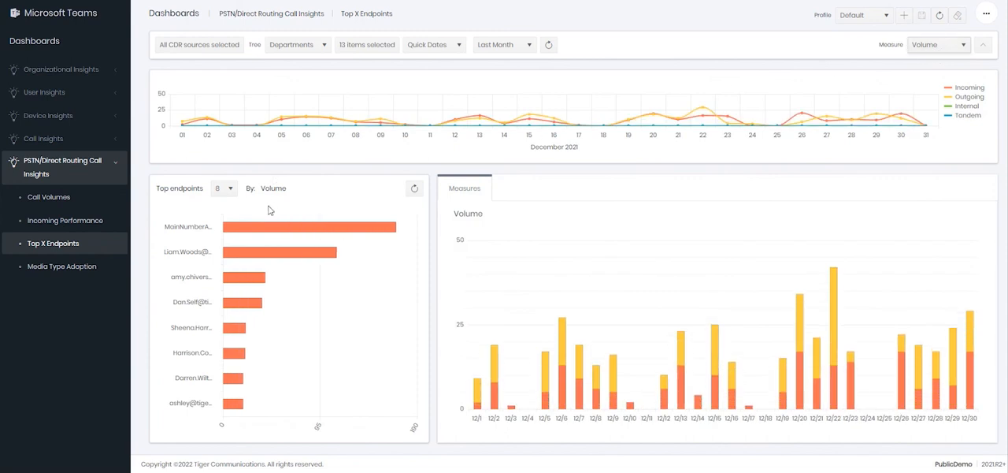
{"action": "mouse_move", "coordinate": [205, 227]}
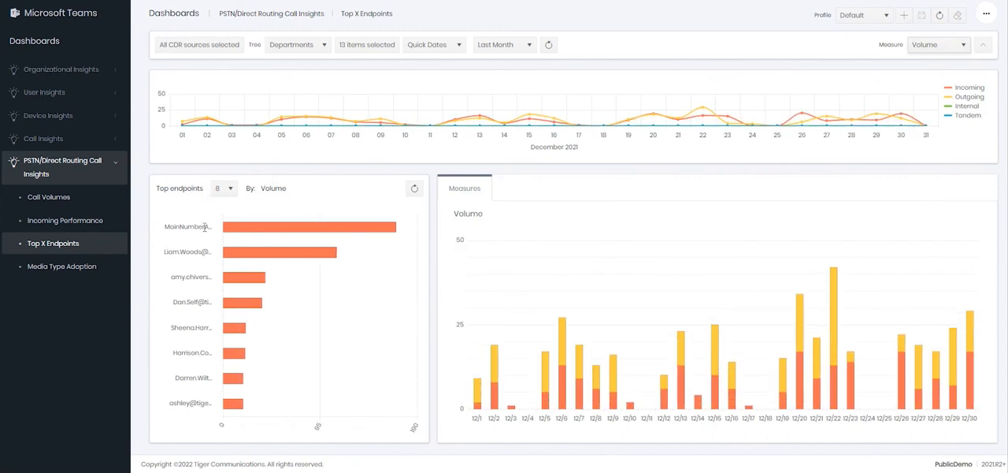
{"action": "mouse_move", "coordinate": [212, 397]}
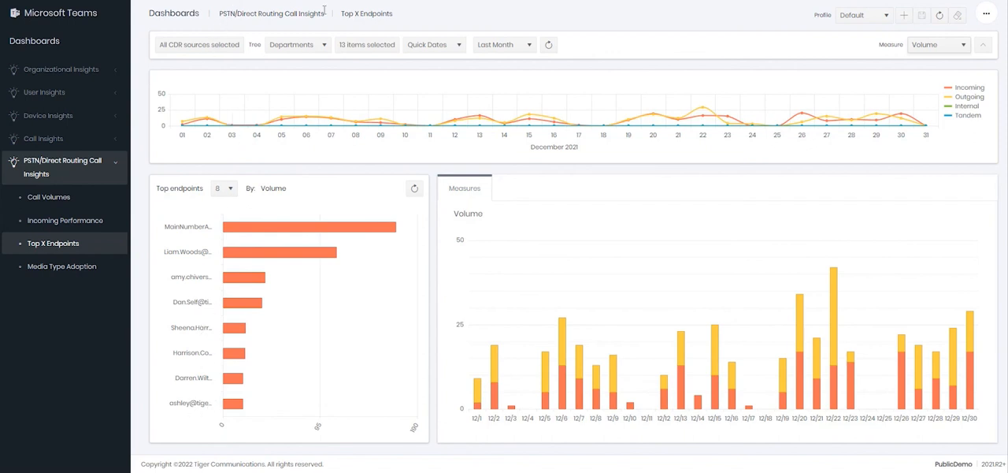
{"action": "mouse_move", "coordinate": [259, 137]}
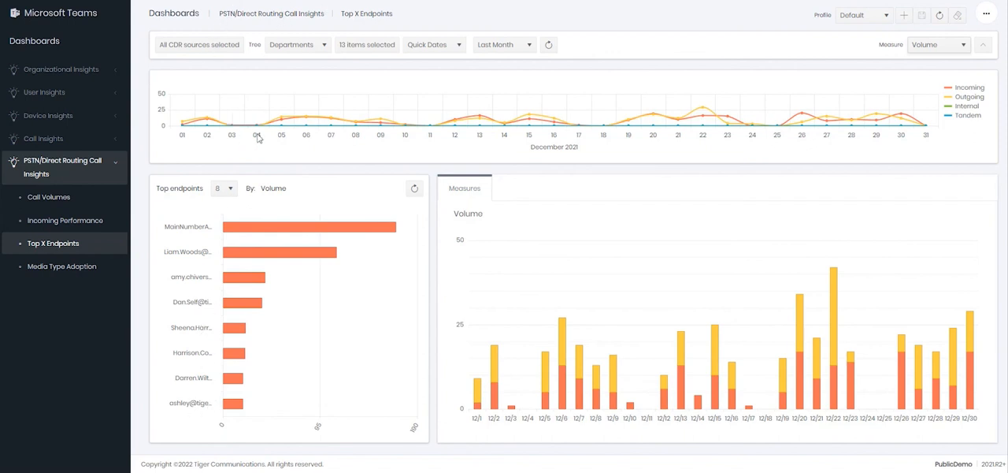
{"action": "mouse_move", "coordinate": [208, 246]}
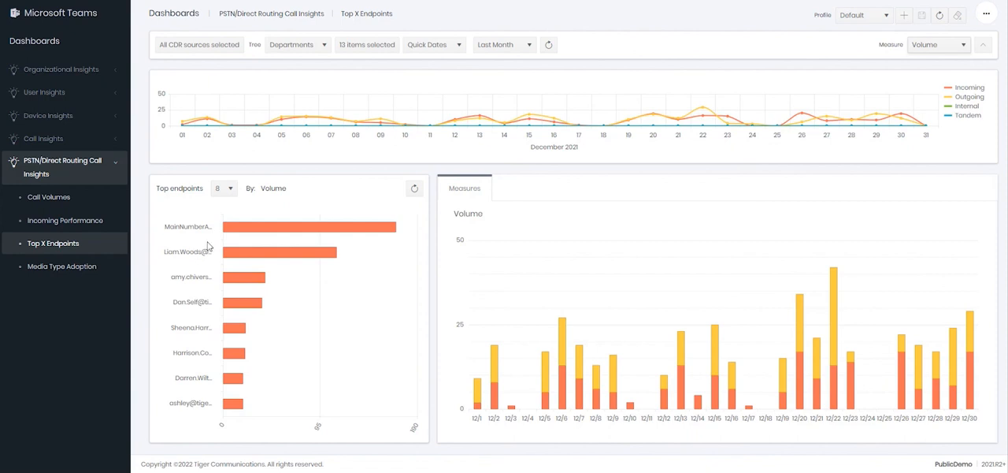
Step: Check the Top endpoints count choices available for ranking
{"action": "left_click", "coordinate": [224, 189]}
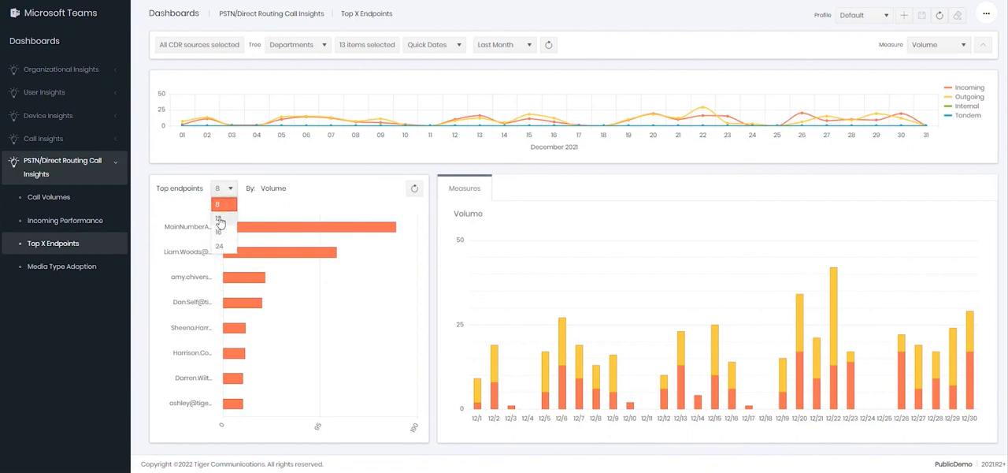
{"action": "mouse_move", "coordinate": [240, 238]}
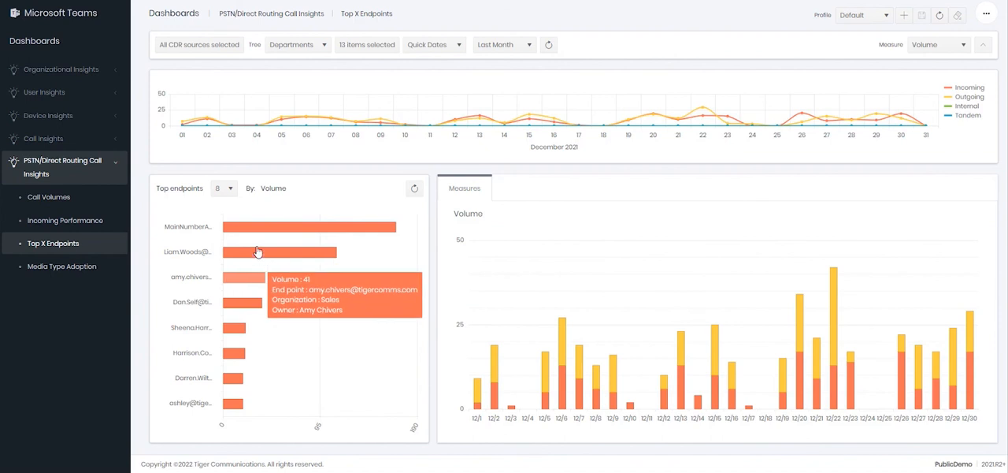
{"action": "mouse_move", "coordinate": [271, 239]}
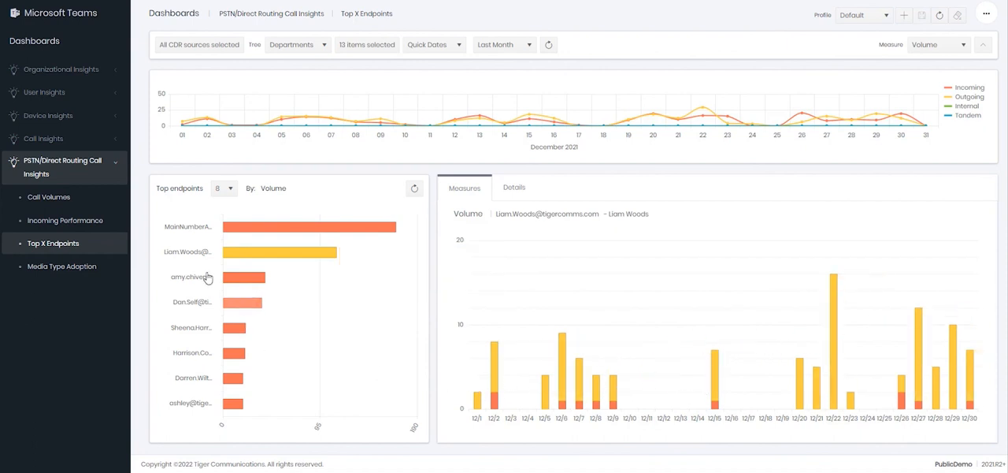
{"action": "mouse_move", "coordinate": [244, 278]}
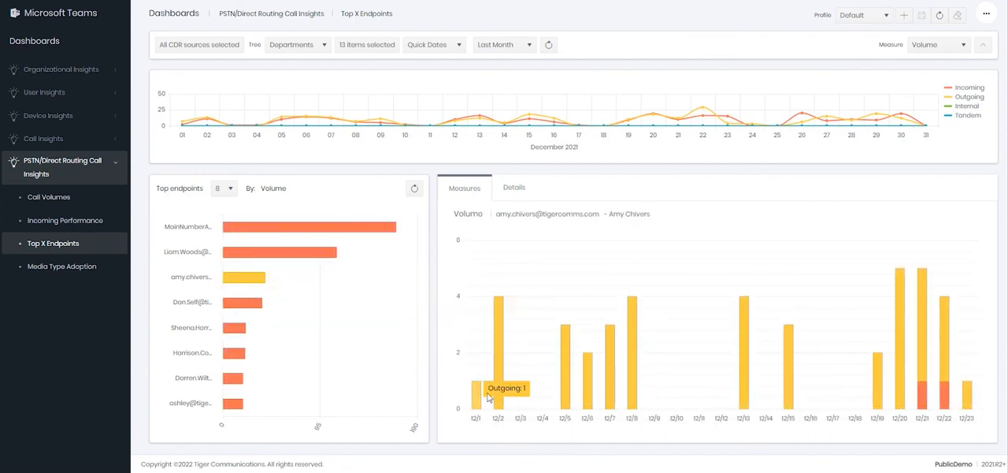
{"action": "mouse_move", "coordinate": [967, 387]}
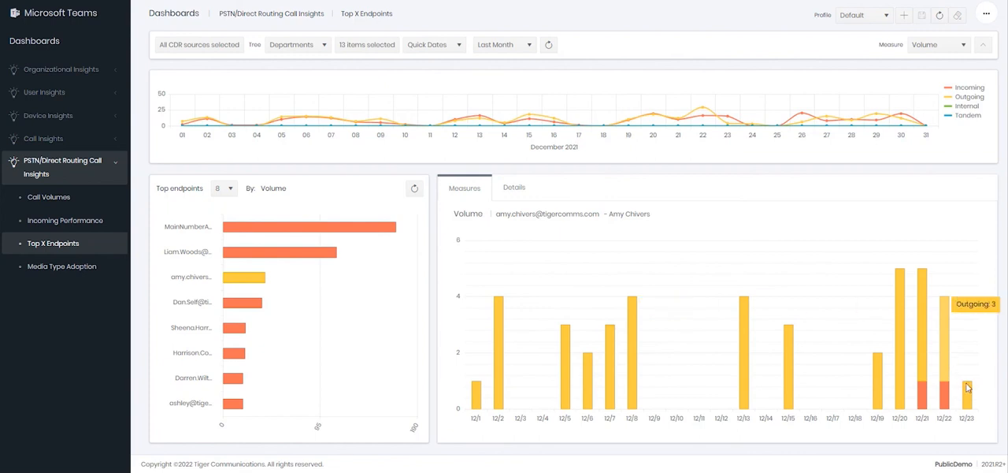
{"action": "mouse_move", "coordinate": [923, 364]}
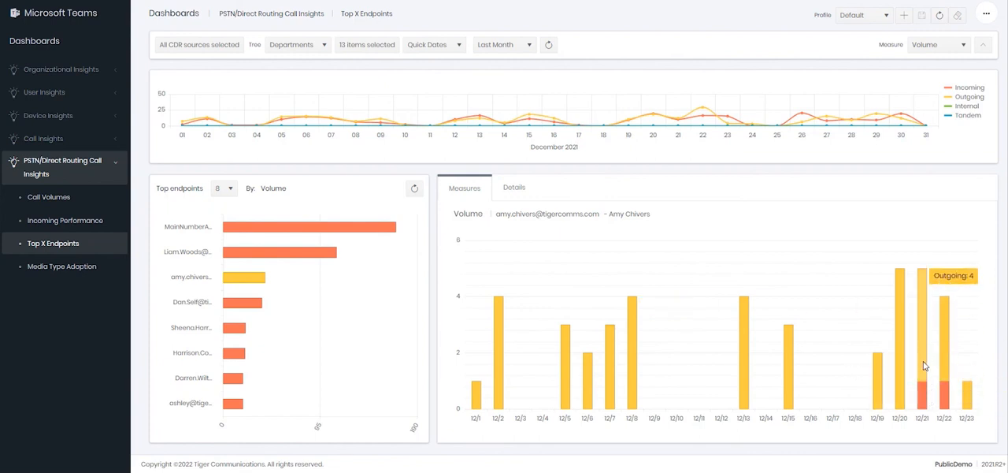
{"action": "mouse_move", "coordinate": [246, 252]}
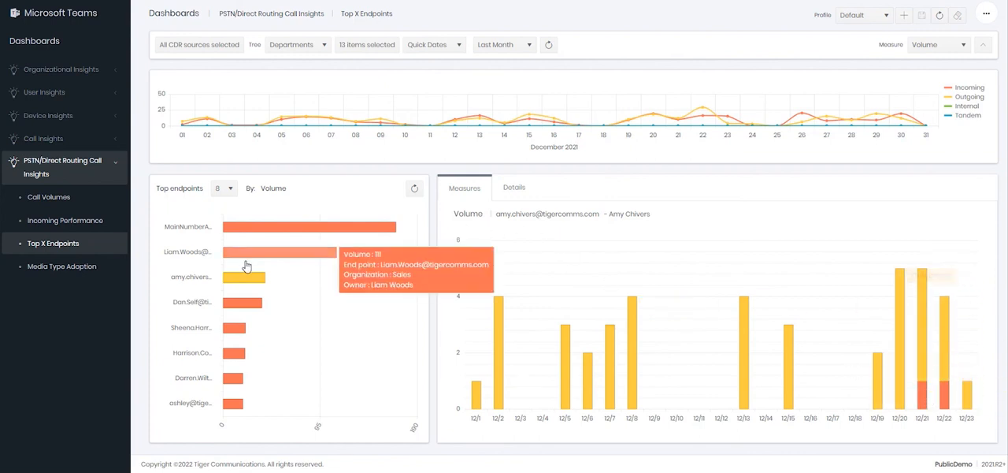
{"action": "mouse_move", "coordinate": [513, 193]}
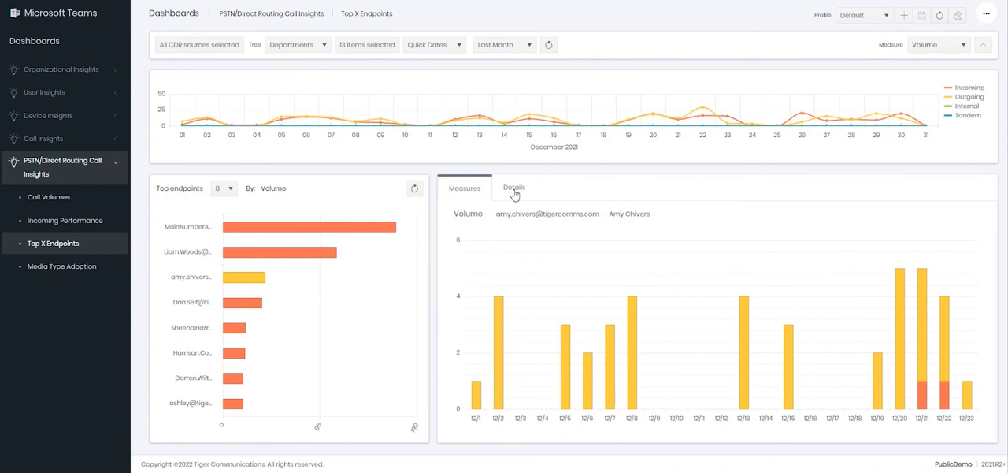
{"action": "left_click", "coordinate": [513, 188]}
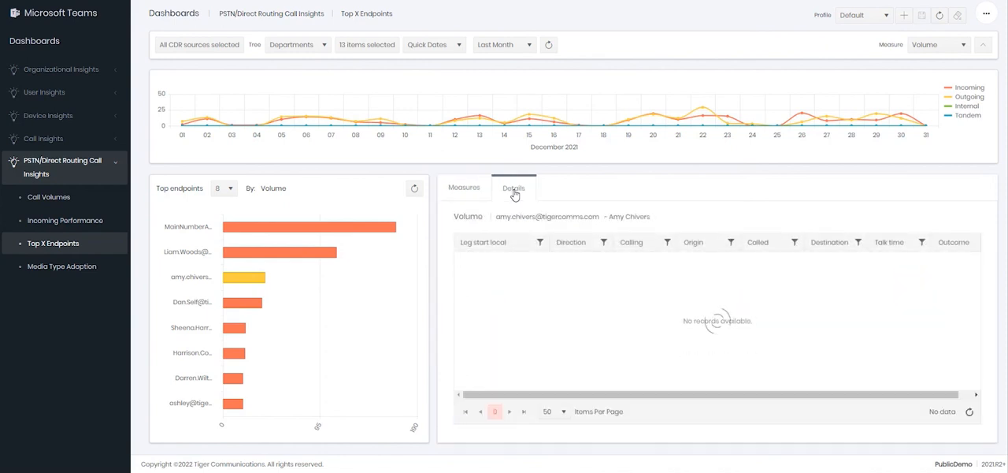
{"action": "left_click", "coordinate": [513, 188]}
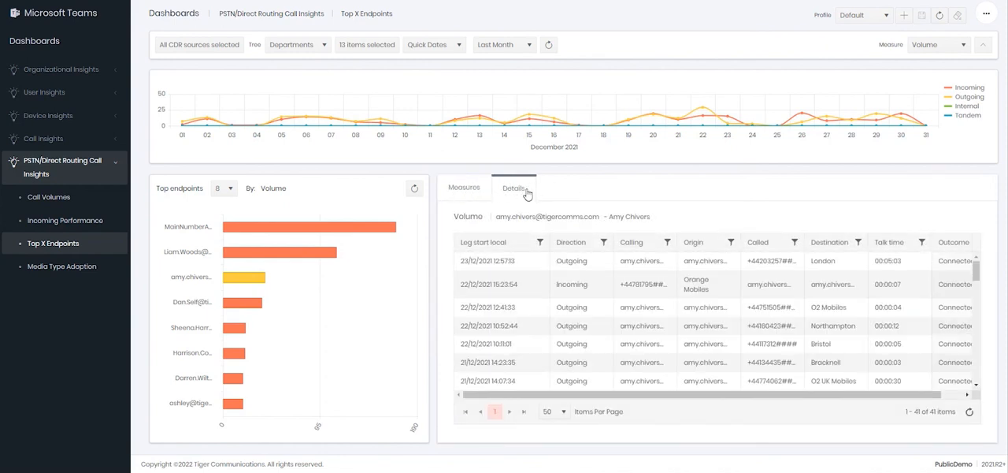